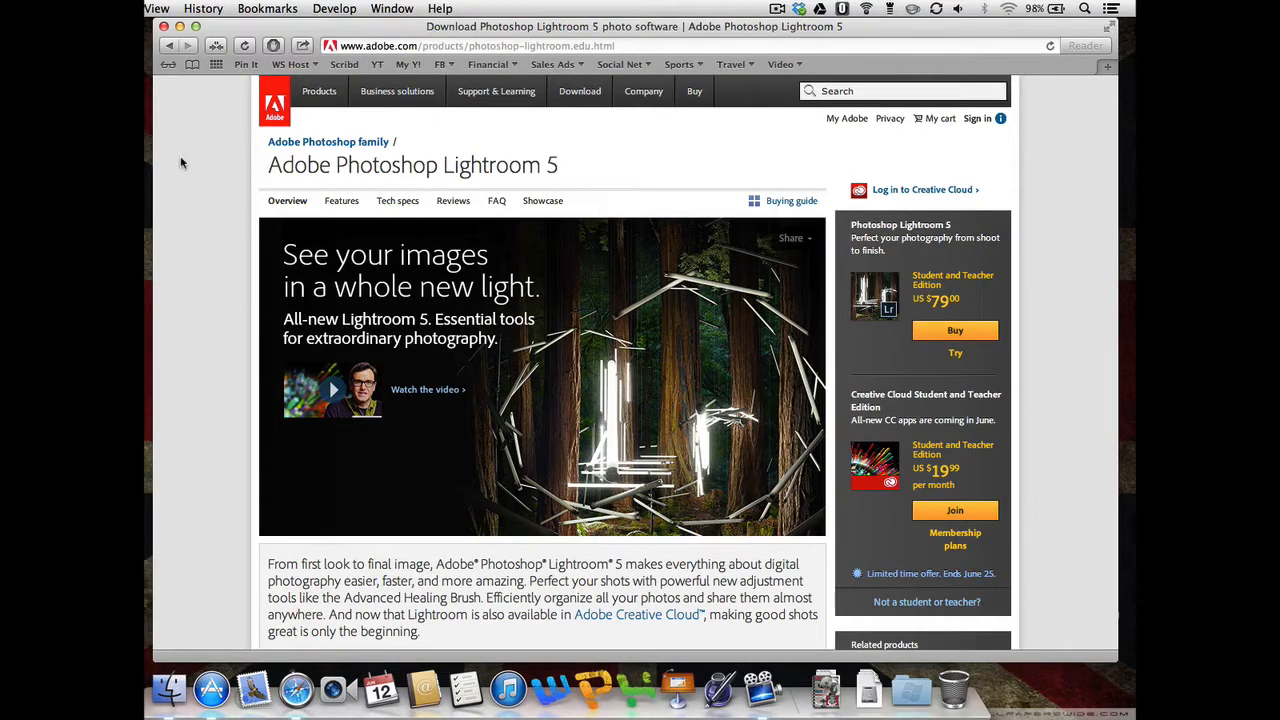
Show the Lightroom 5 Features page on adobe.com in Safari
click(340, 200)
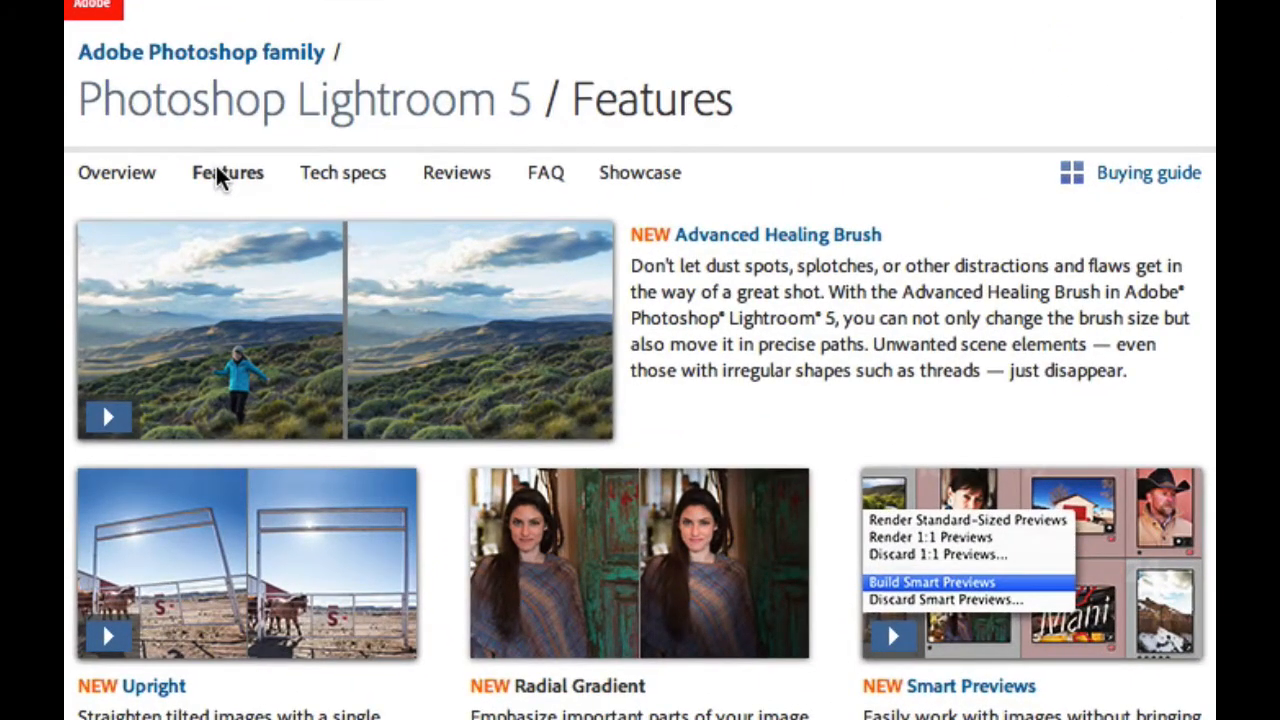
mouse_move(378, 614)
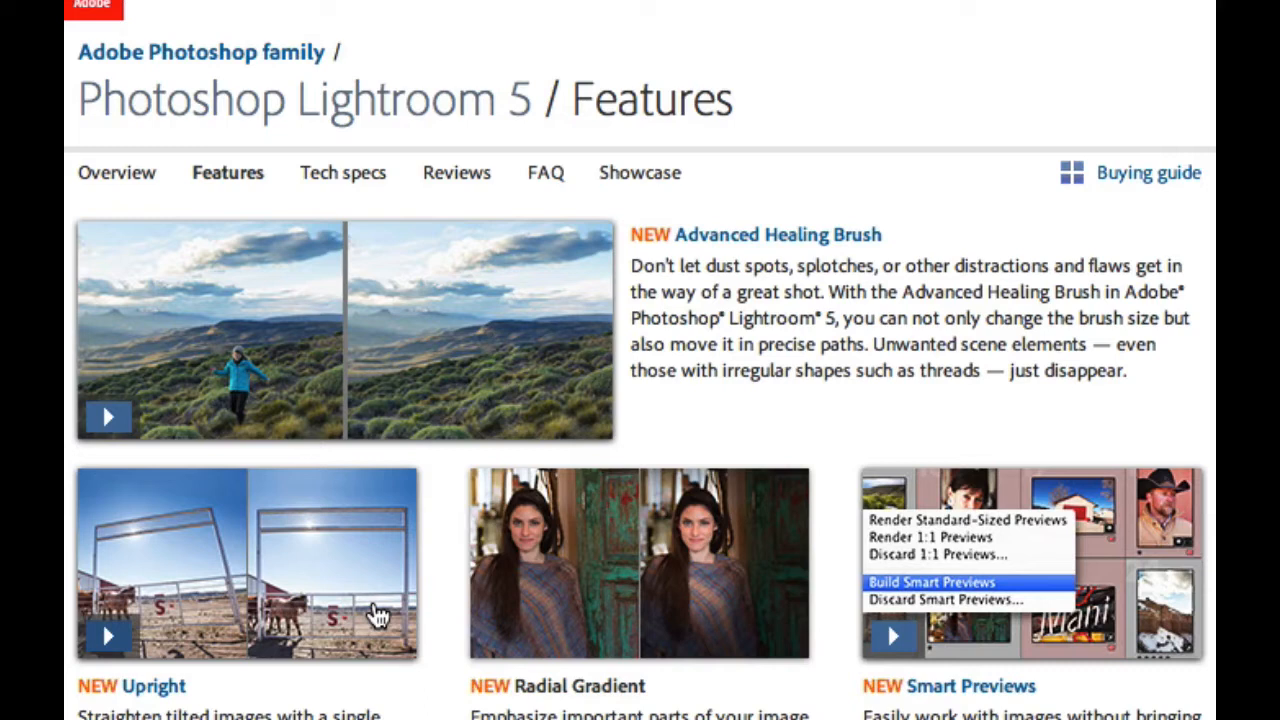
mouse_move(752, 418)
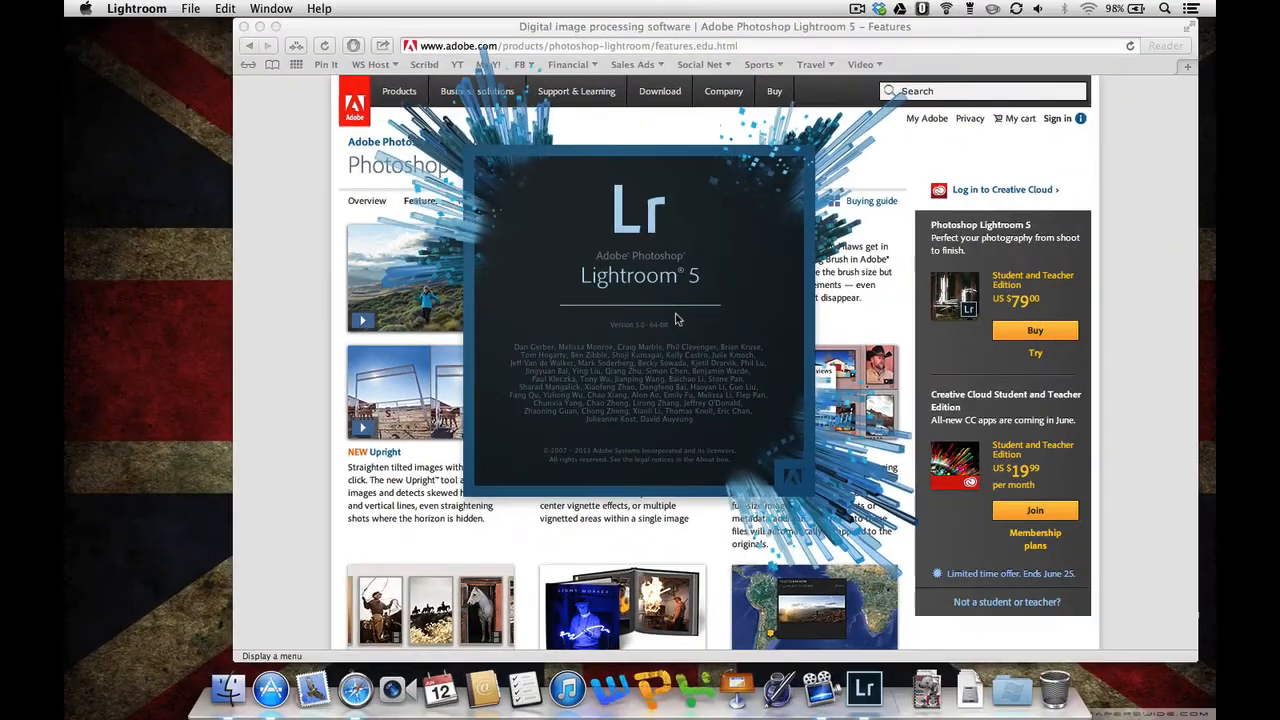
Select the climbers-on-rocks photo DSC_0102 and take it into the Develop module
click(862, 688)
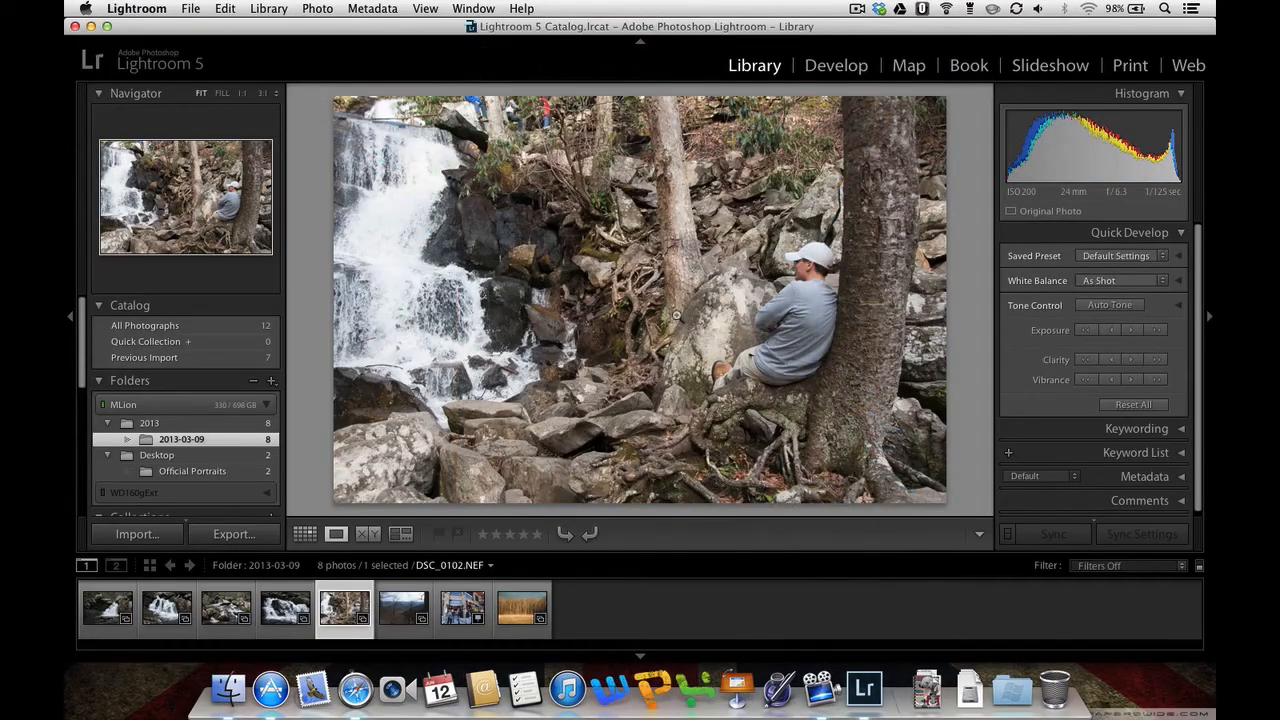
click(676, 316)
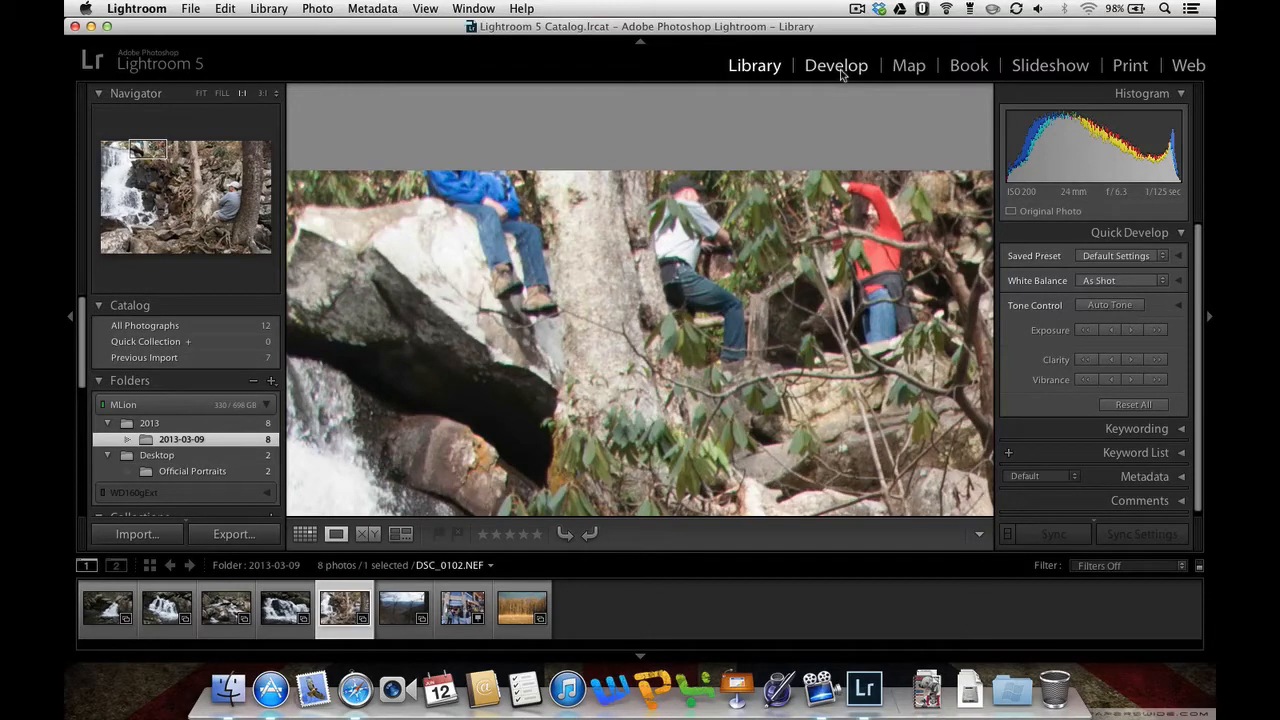
click(836, 64)
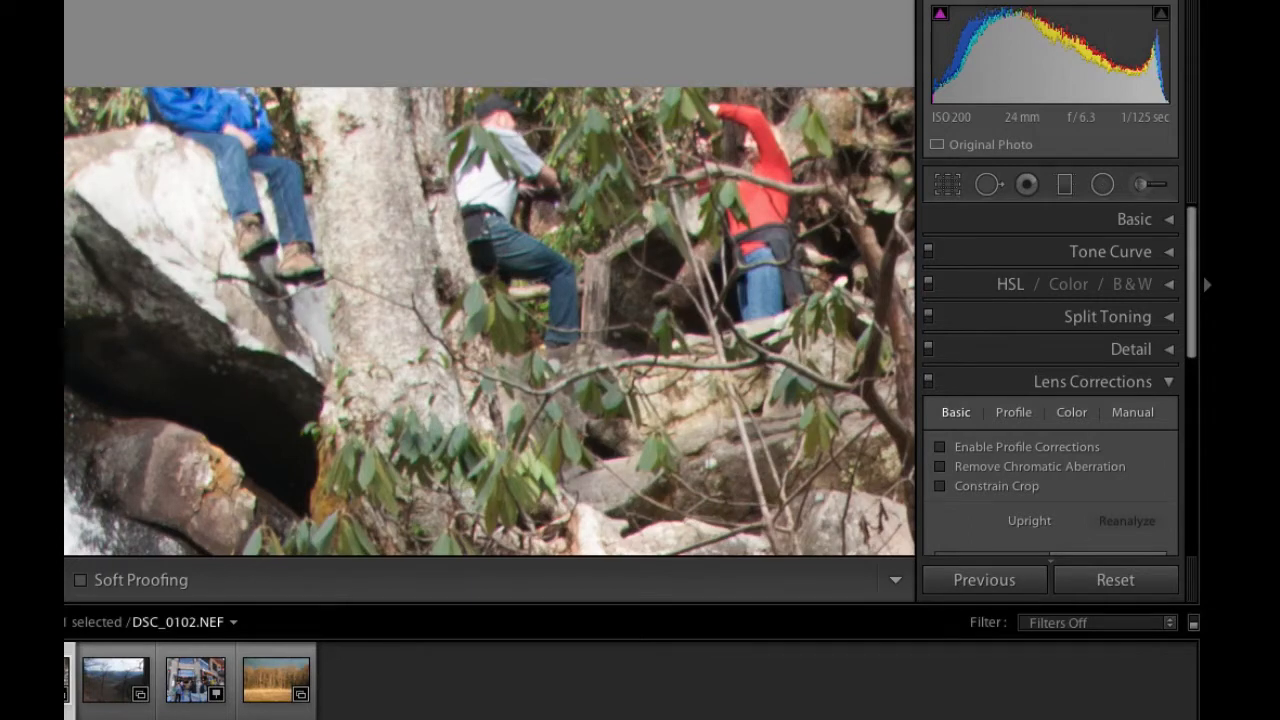
mouse_move(988, 184)
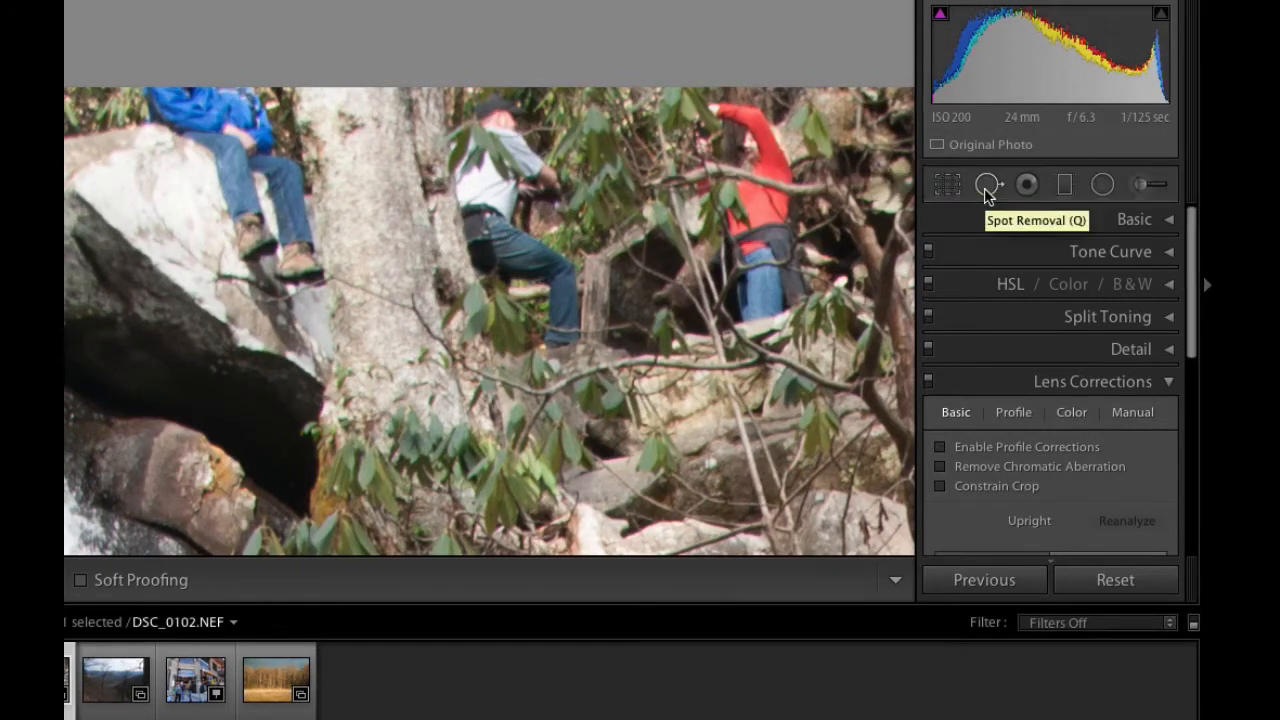
Paint out the red-jacketed climber with the Spot Removal brush and commit the removal
click(988, 184)
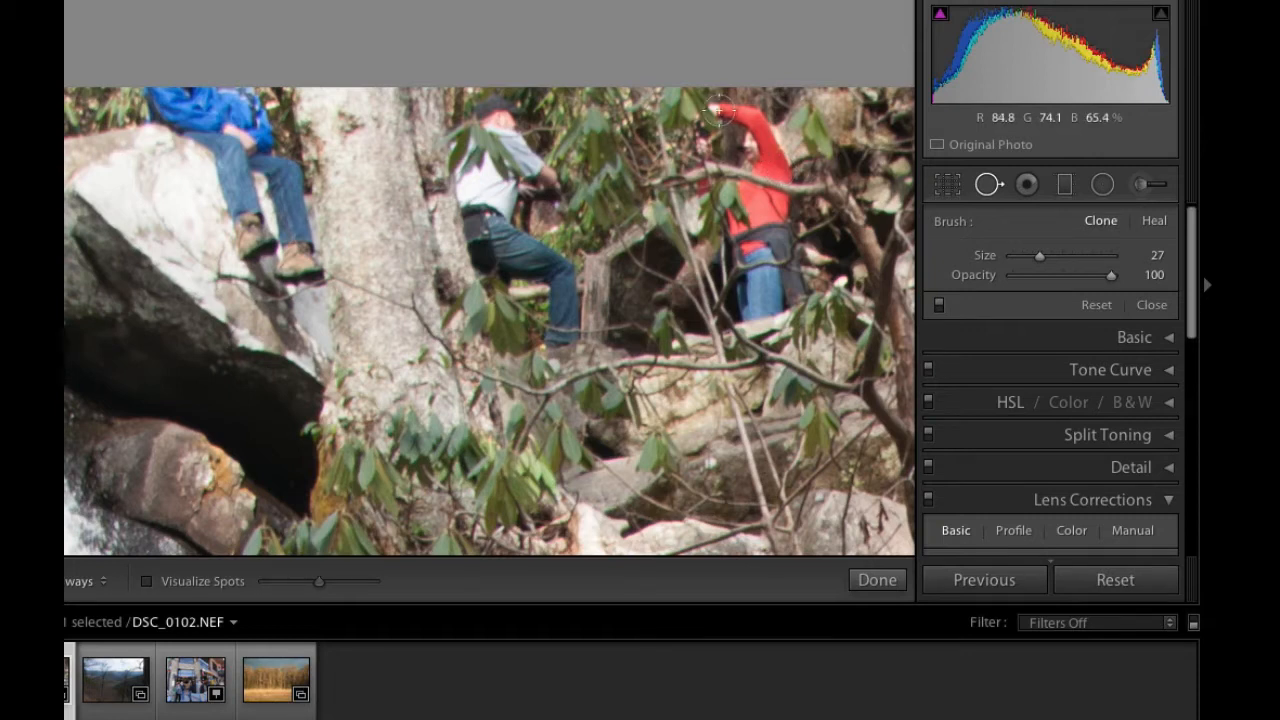
drag(720, 104, 776, 160)
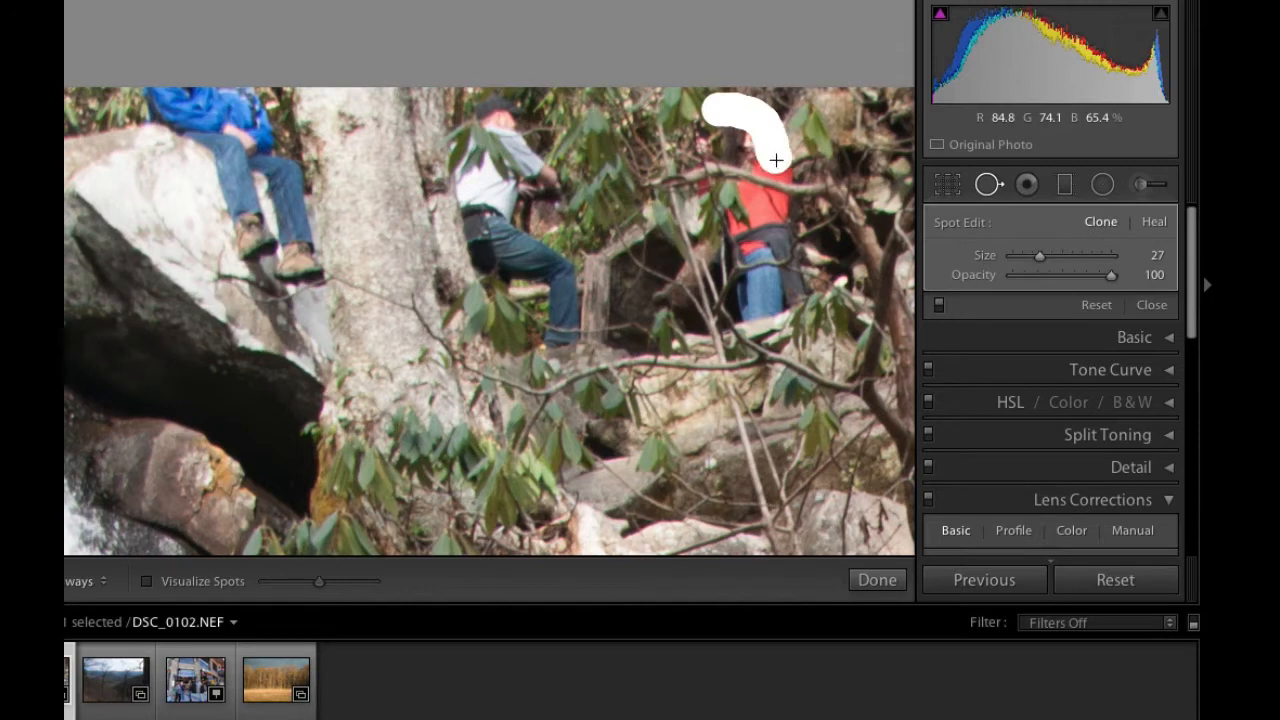
drag(776, 160, 778, 236)
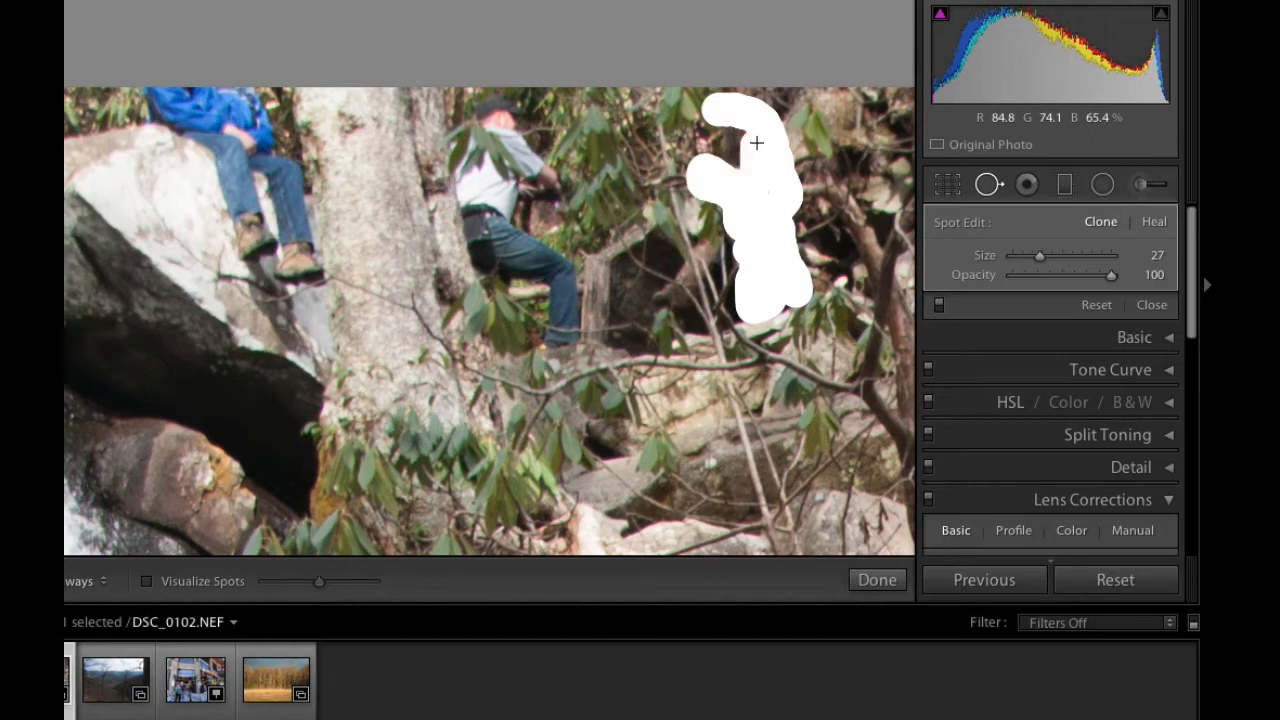
mouse_move(728, 112)
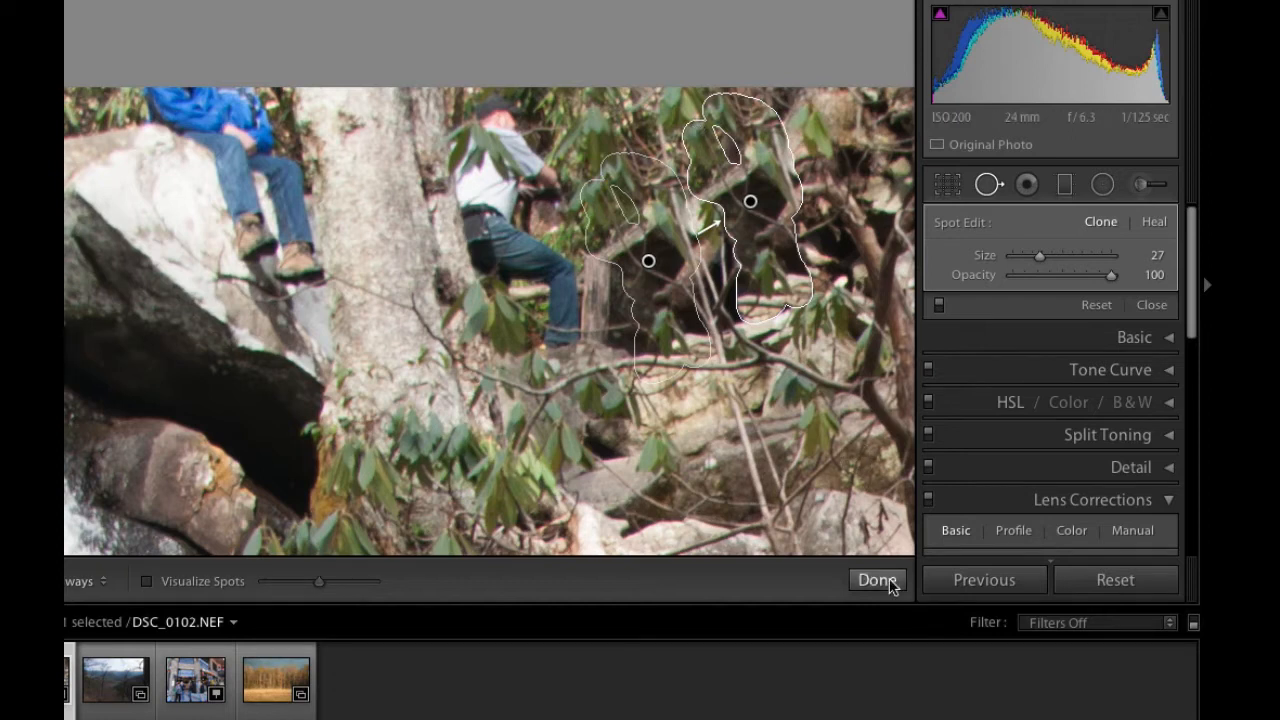
click(876, 580)
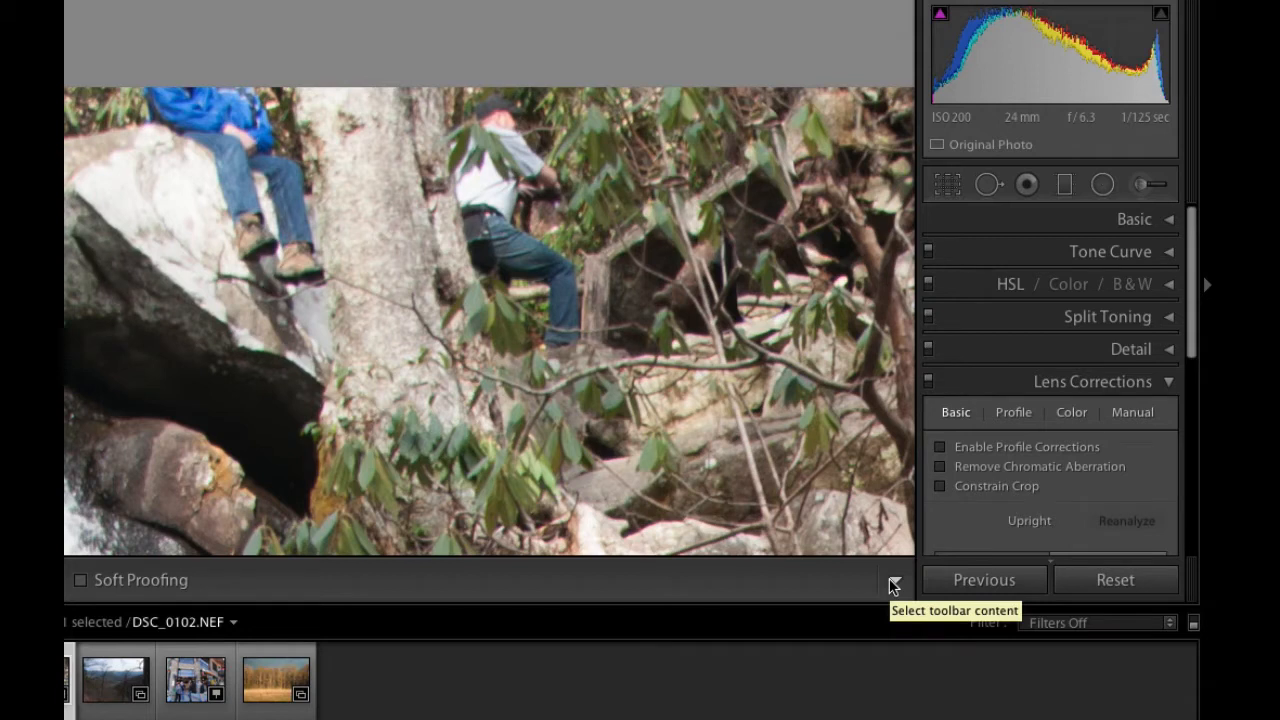
mouse_move(1070, 252)
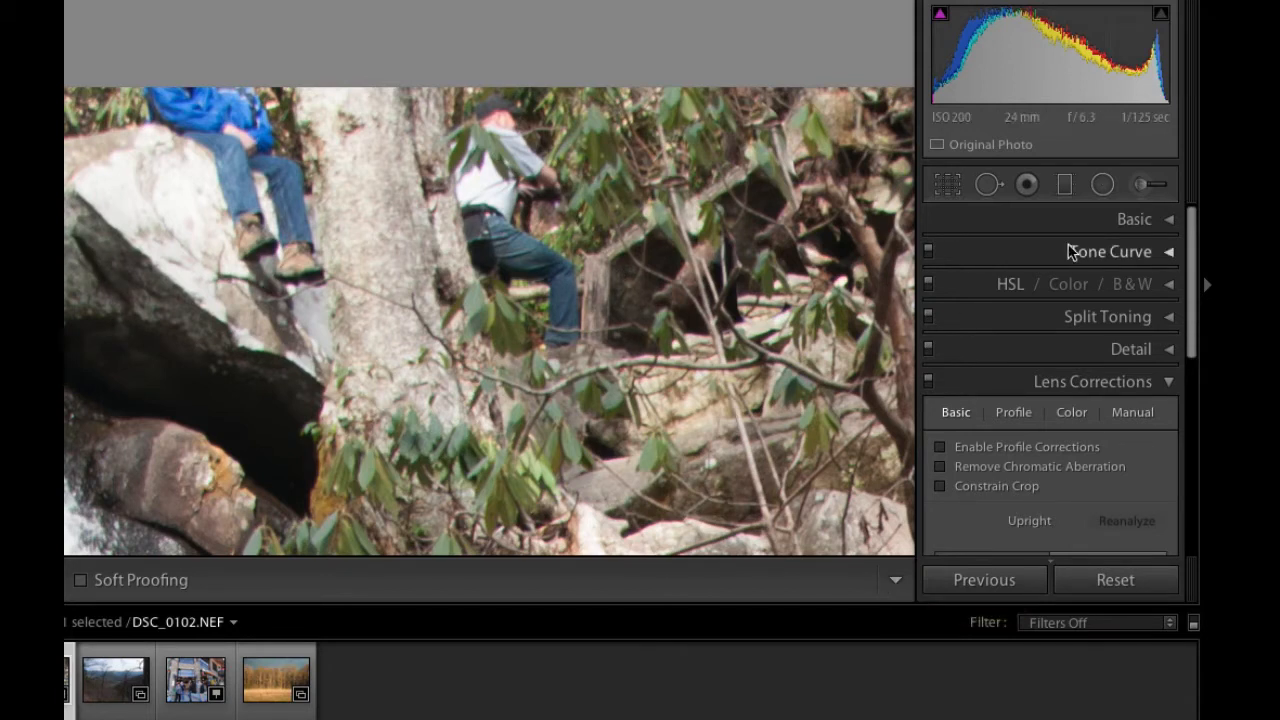
Paint out the climber in the white cap with the Spot Removal brush
click(988, 184)
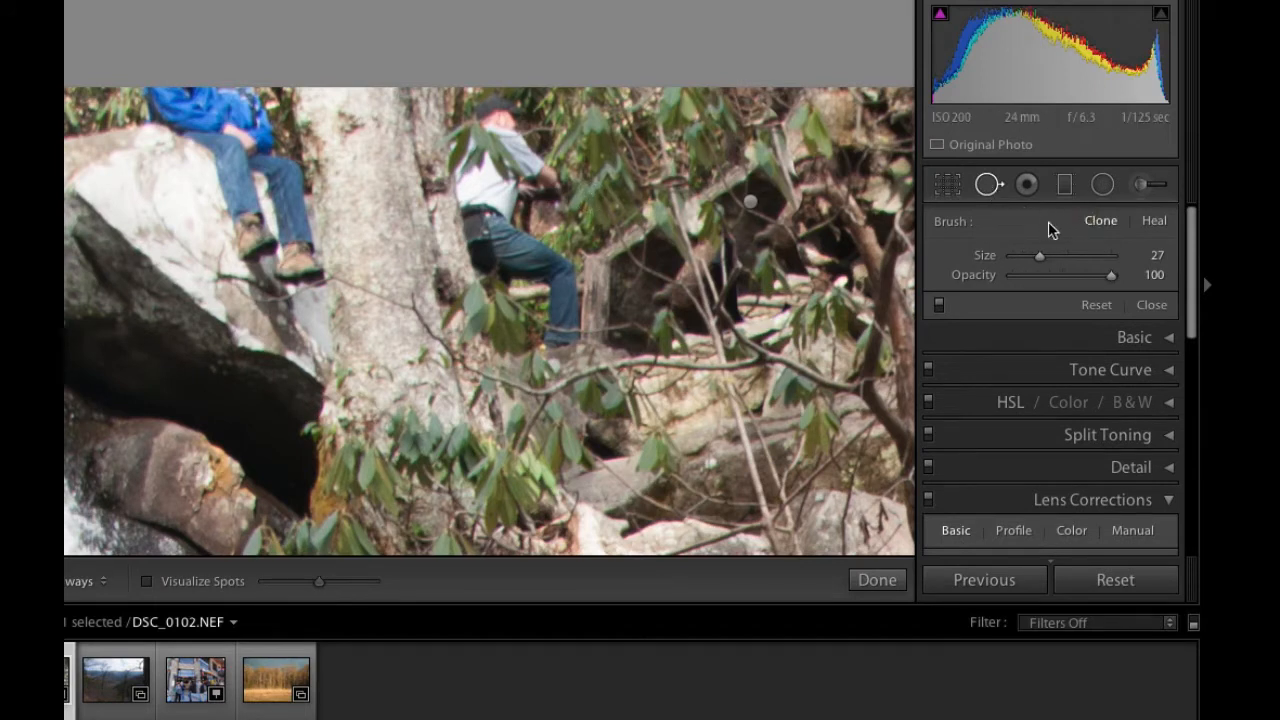
mouse_move(490, 116)
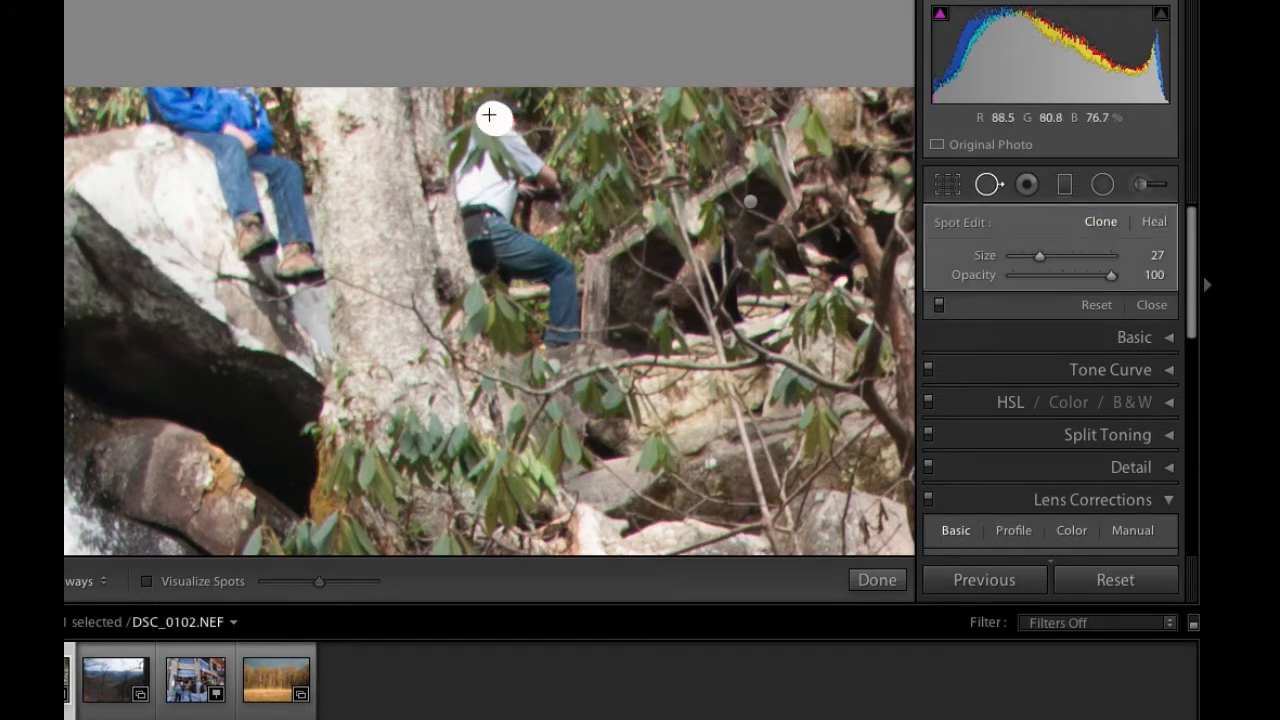
drag(490, 116, 544, 176)
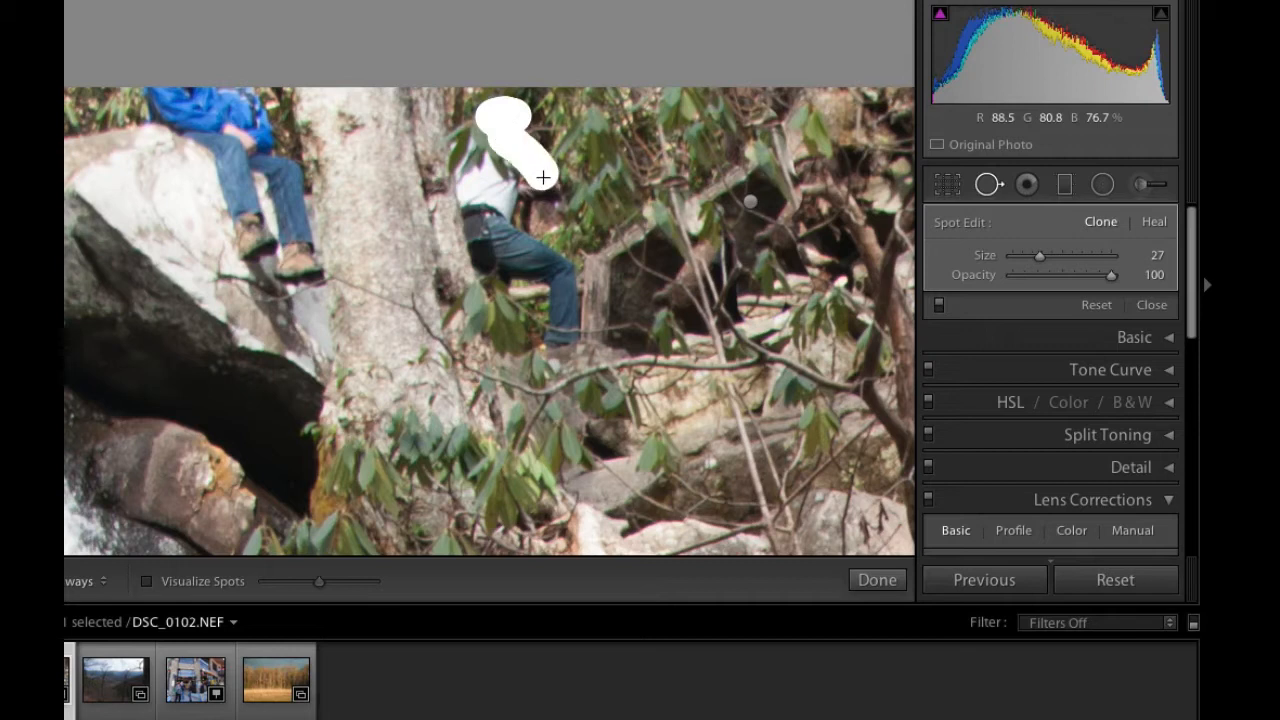
drag(544, 178, 504, 220)
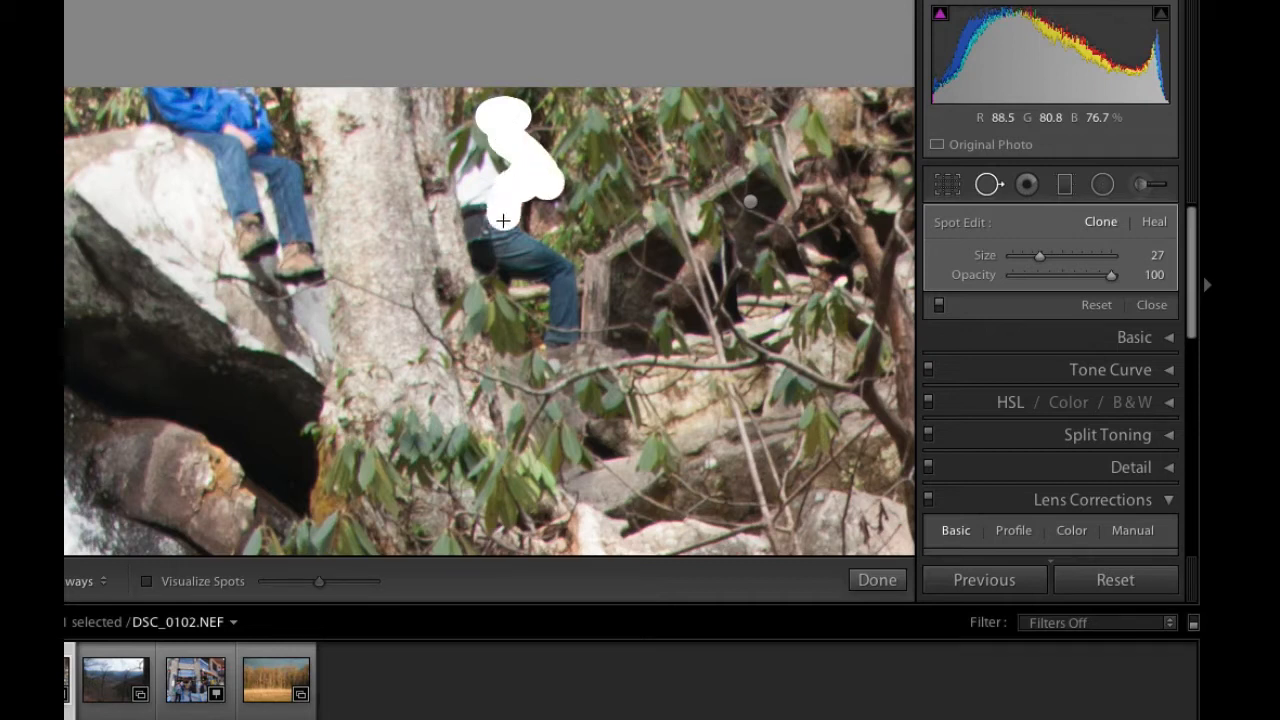
drag(504, 220, 572, 328)
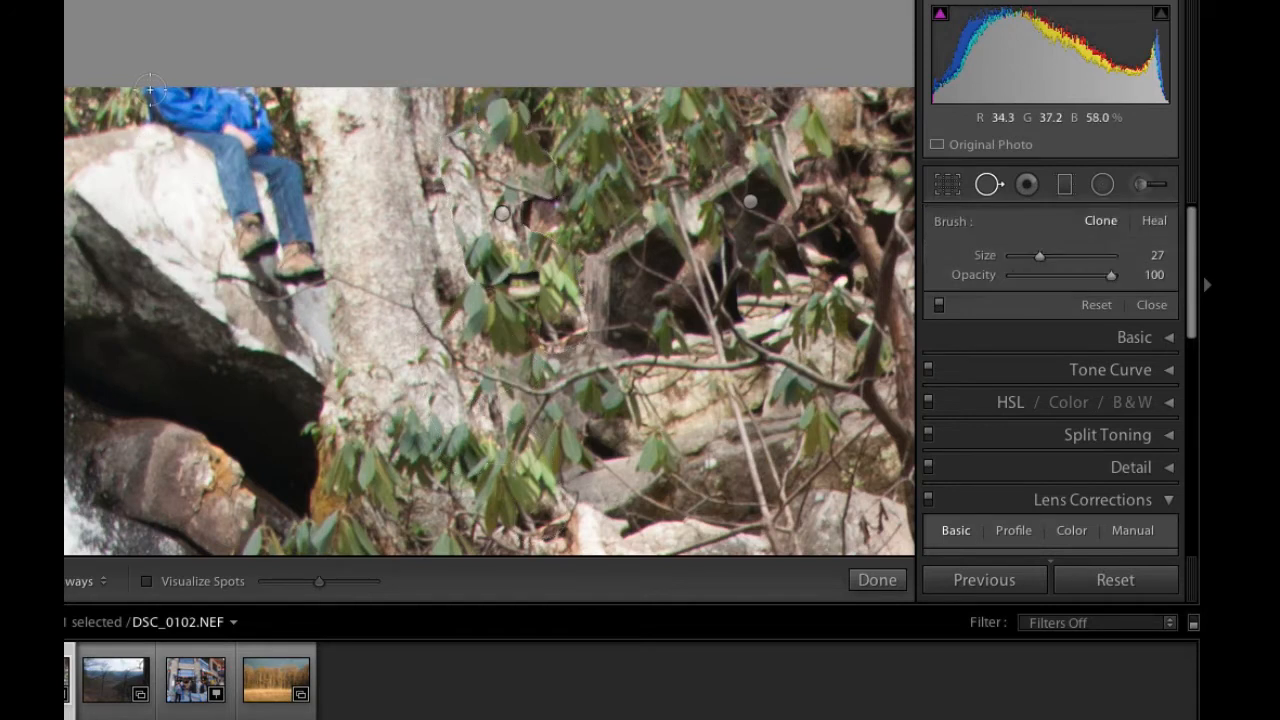
Paint out the blue-jacketed climber, redo the patch with a better source, and commit
drag(150, 90, 228, 172)
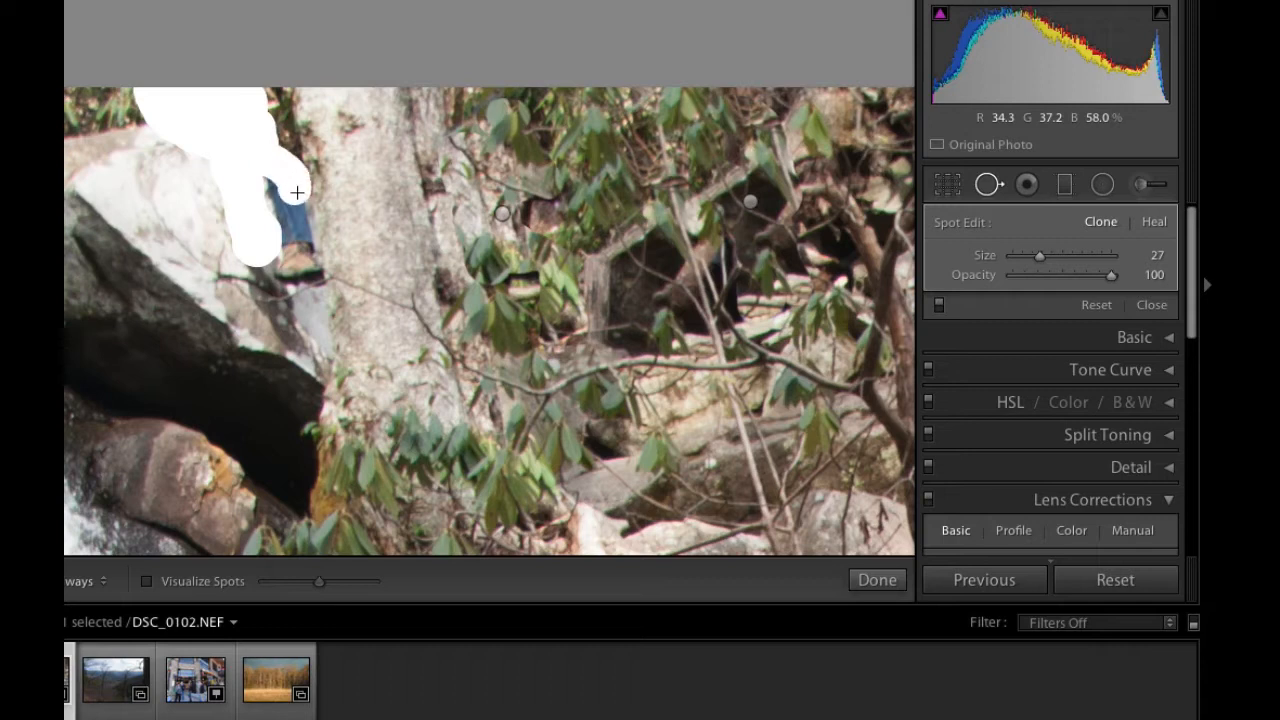
drag(296, 192, 288, 264)
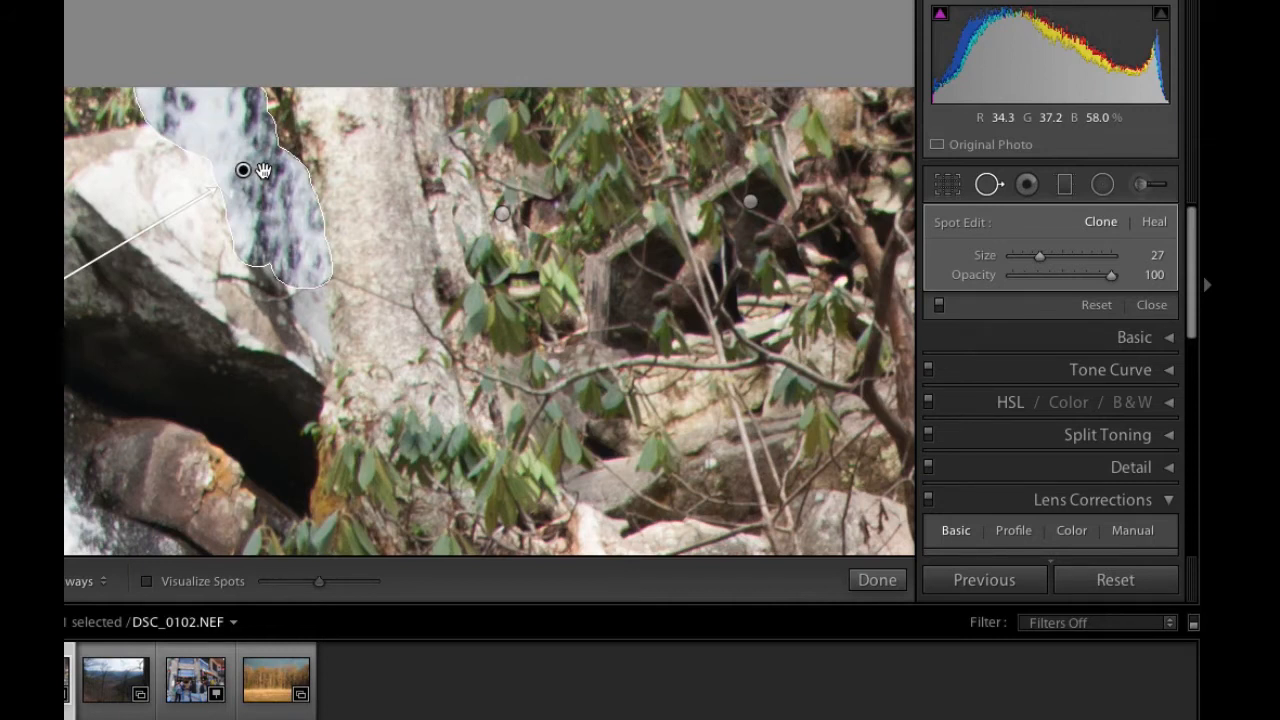
key(ctrl+z)
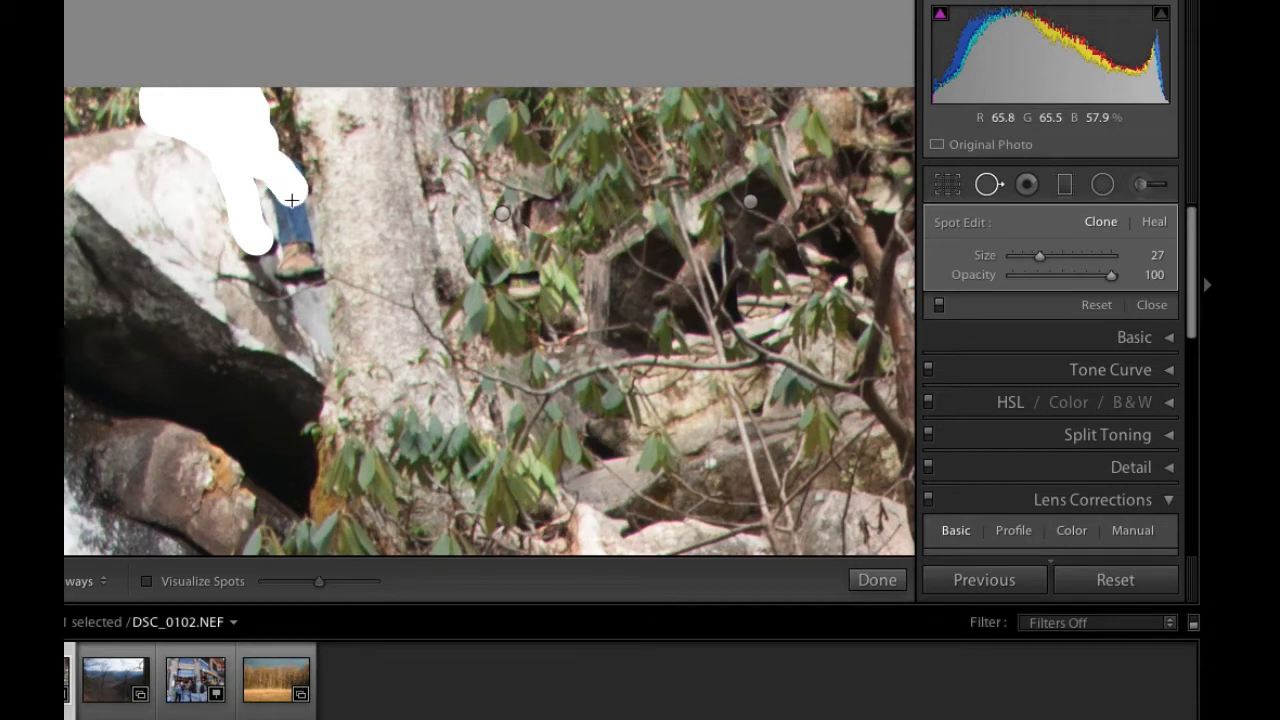
drag(292, 200, 288, 266)
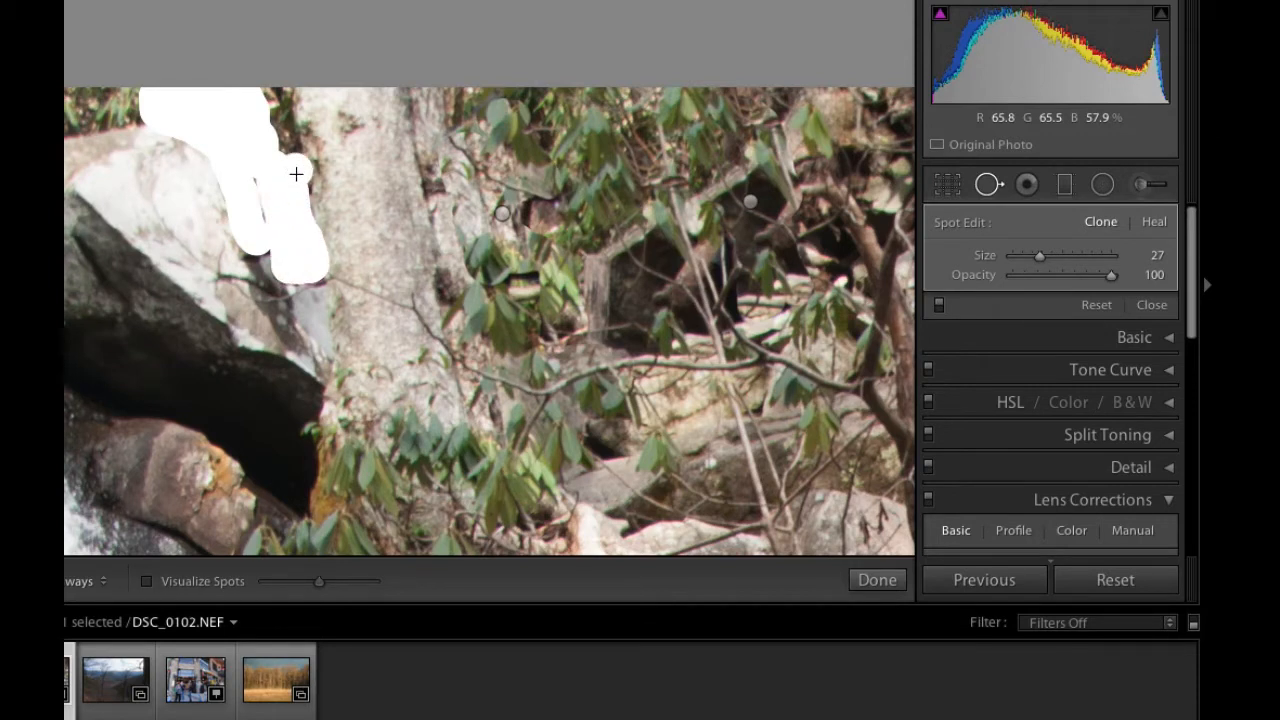
drag(296, 174, 316, 272)
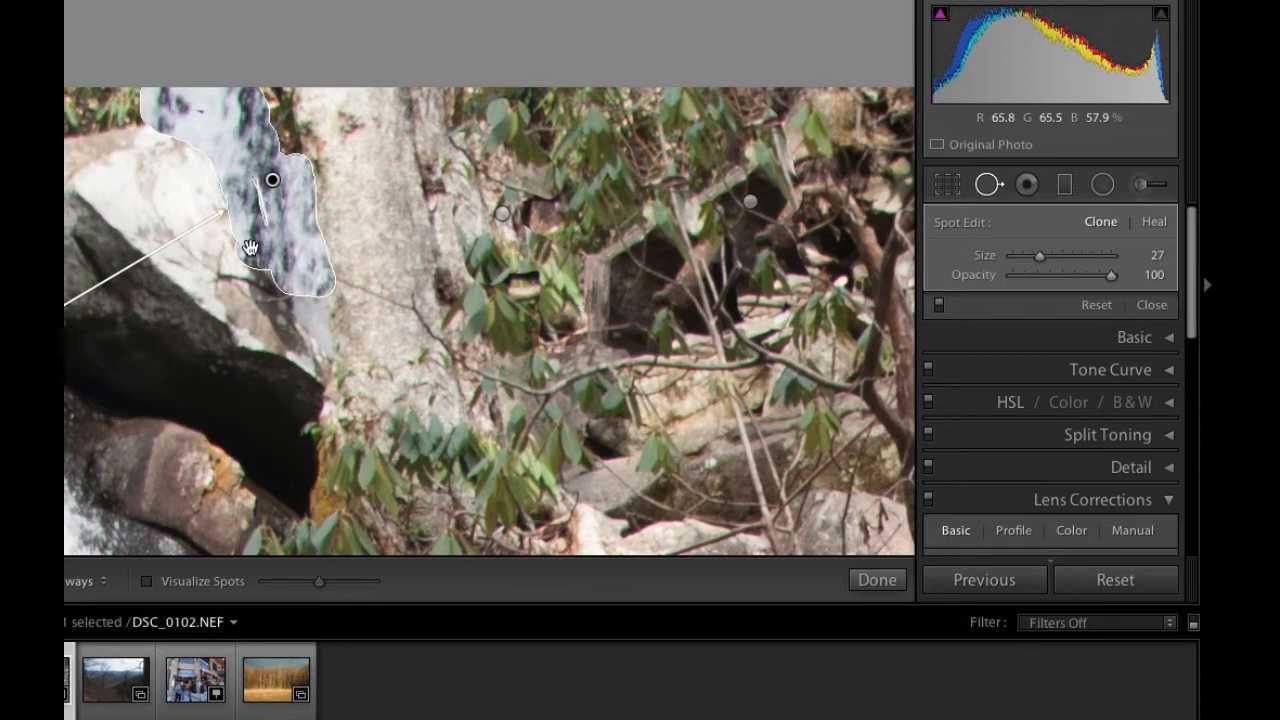
click(876, 580)
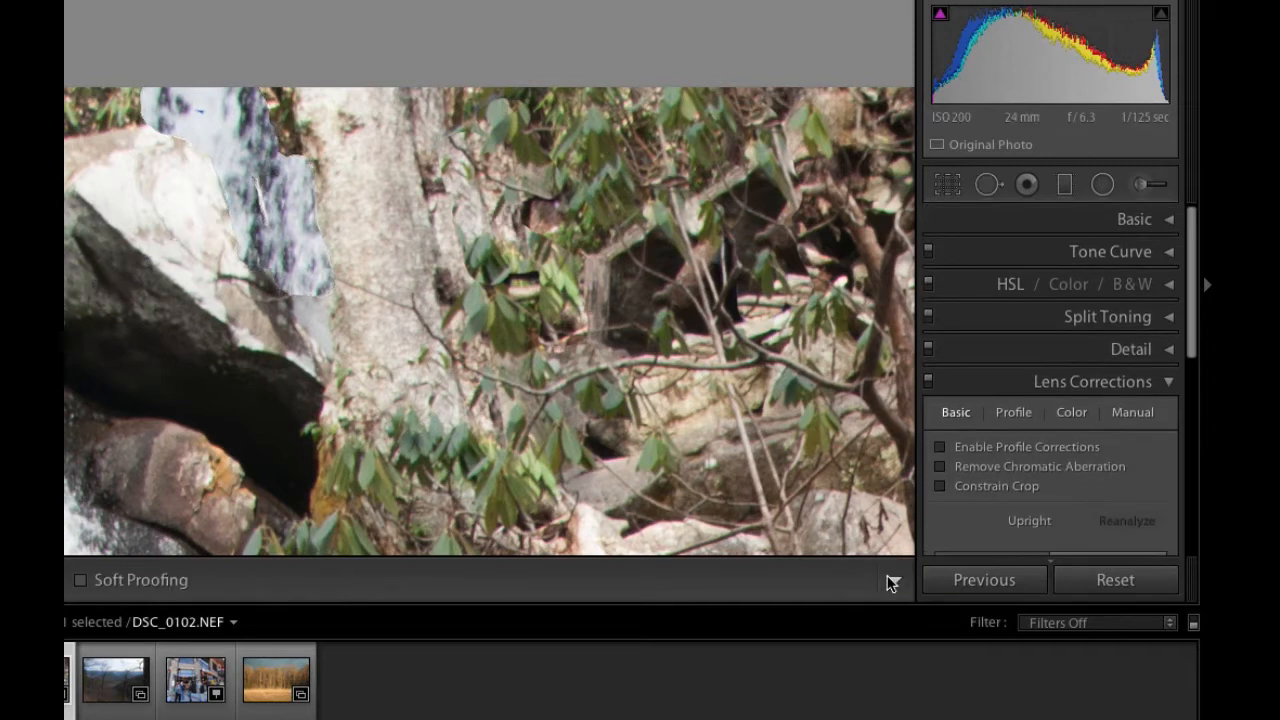
mouse_move(892, 584)
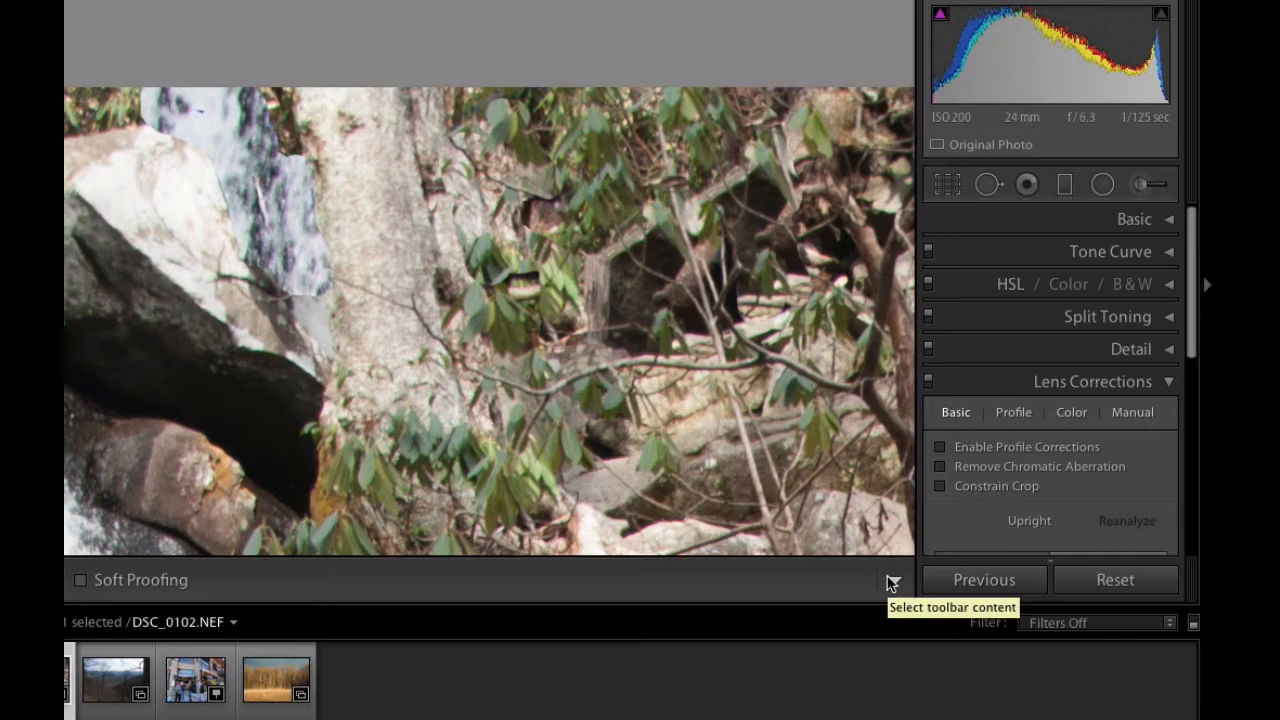
mouse_move(832, 146)
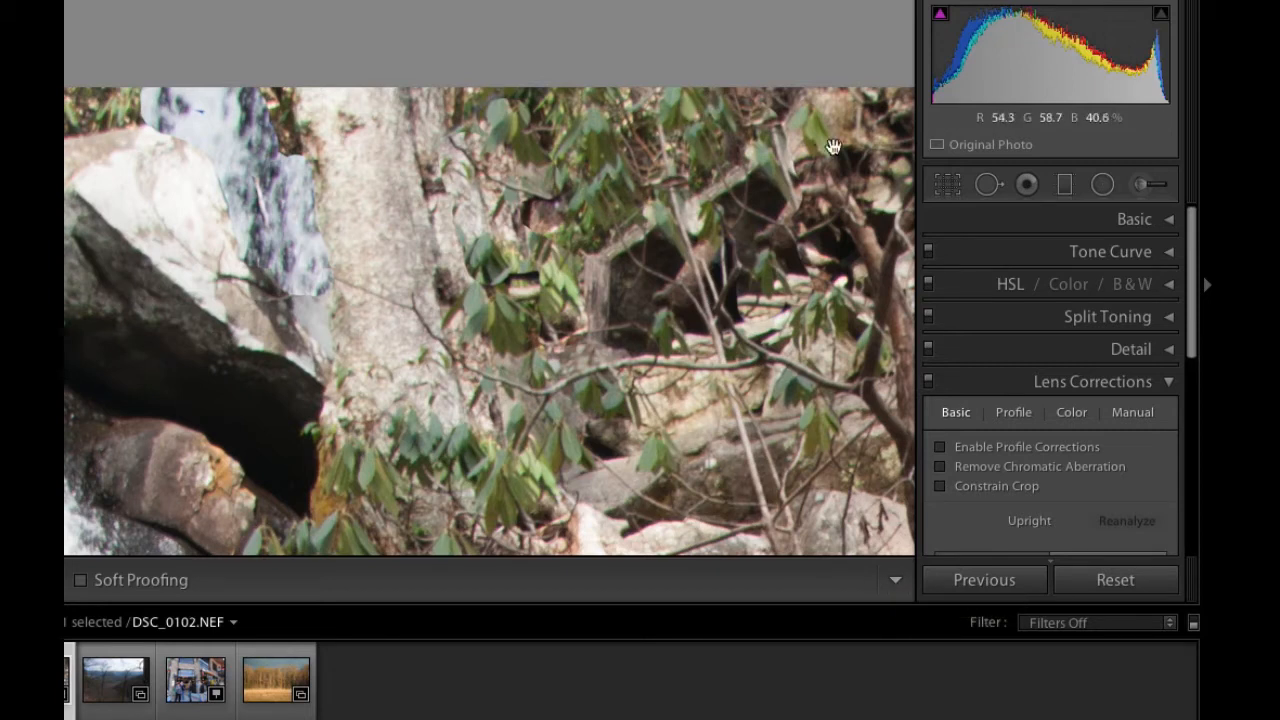
mouse_move(628, 328)
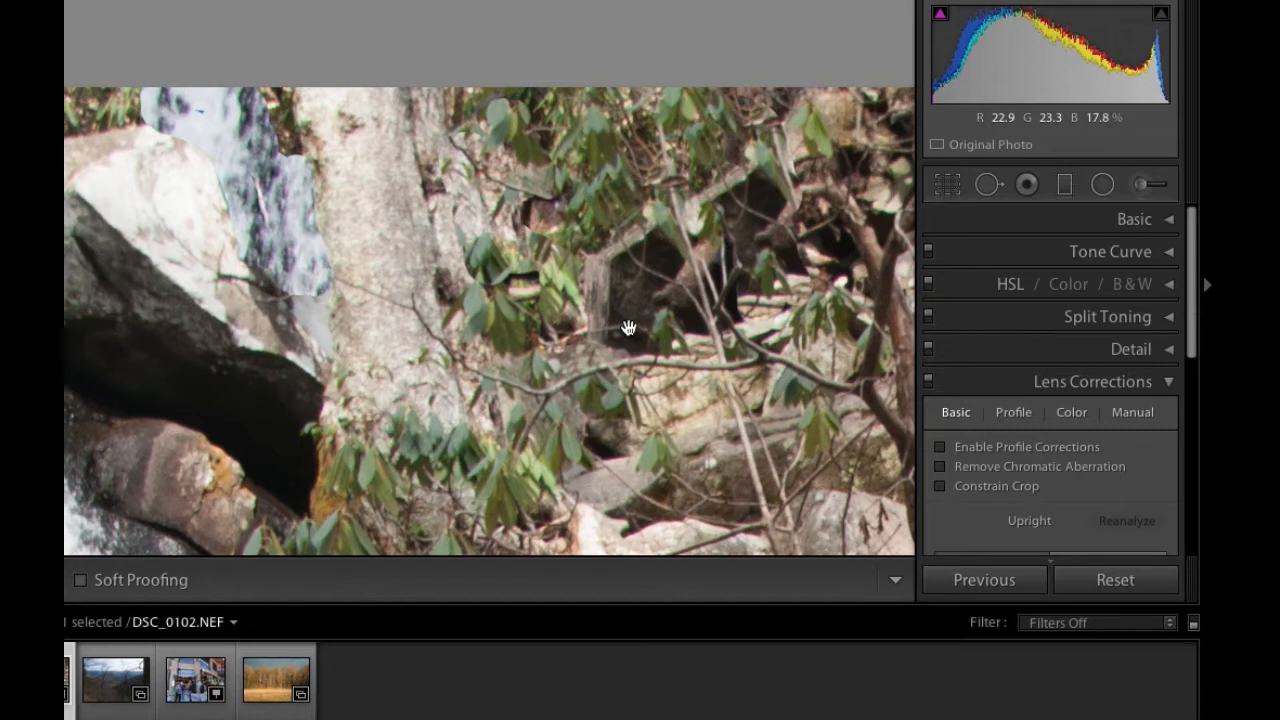
mouse_move(584, 204)
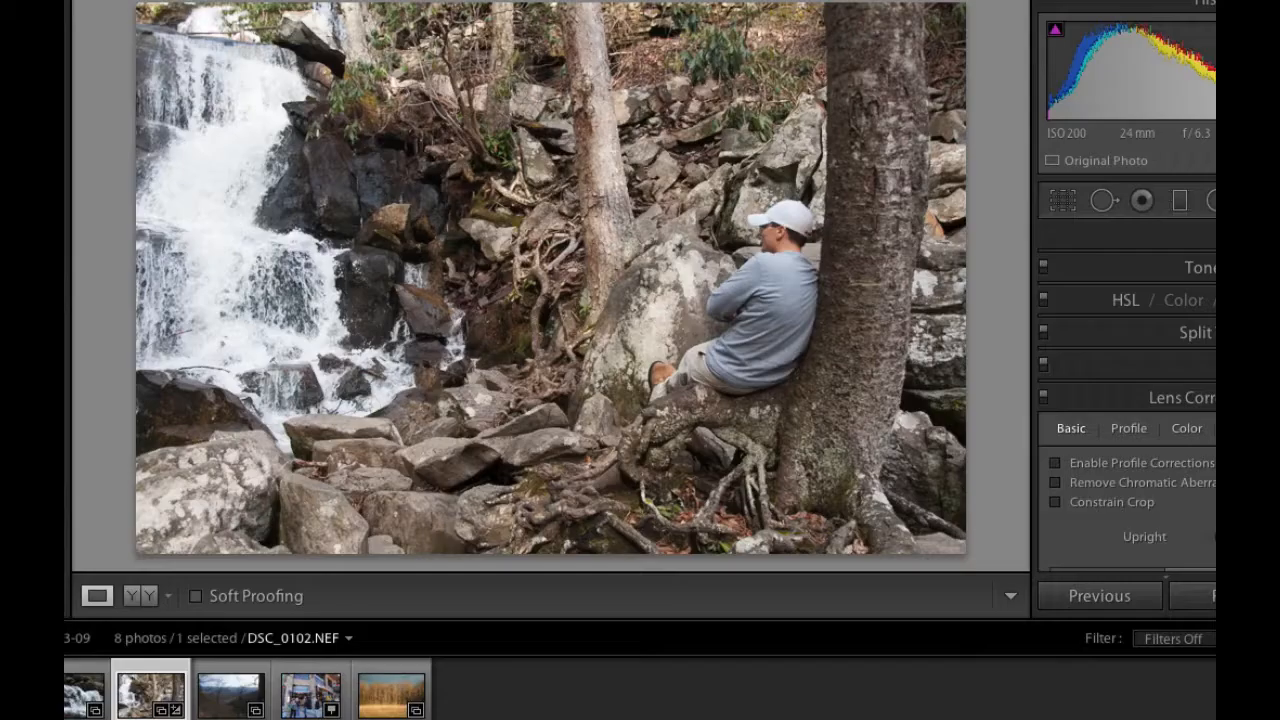
Load the storefront photo DSC00995 and apply Upright Auto perspective correction
click(310, 692)
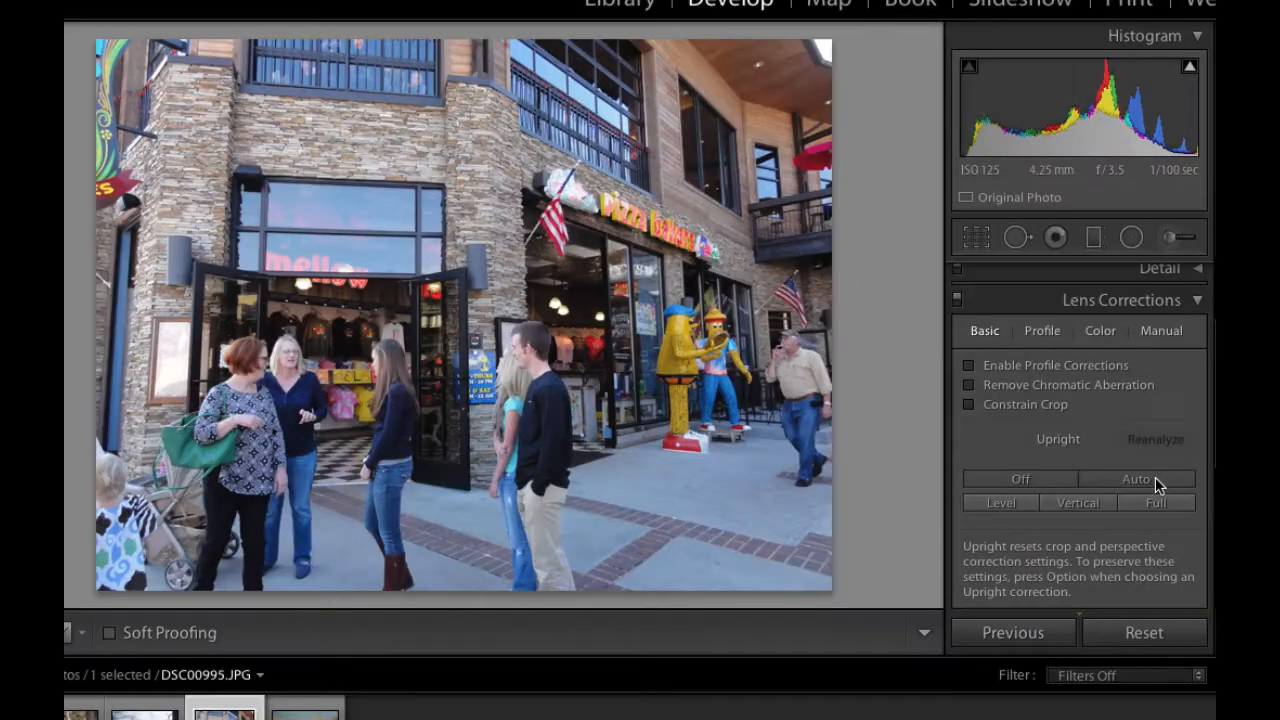
click(1136, 480)
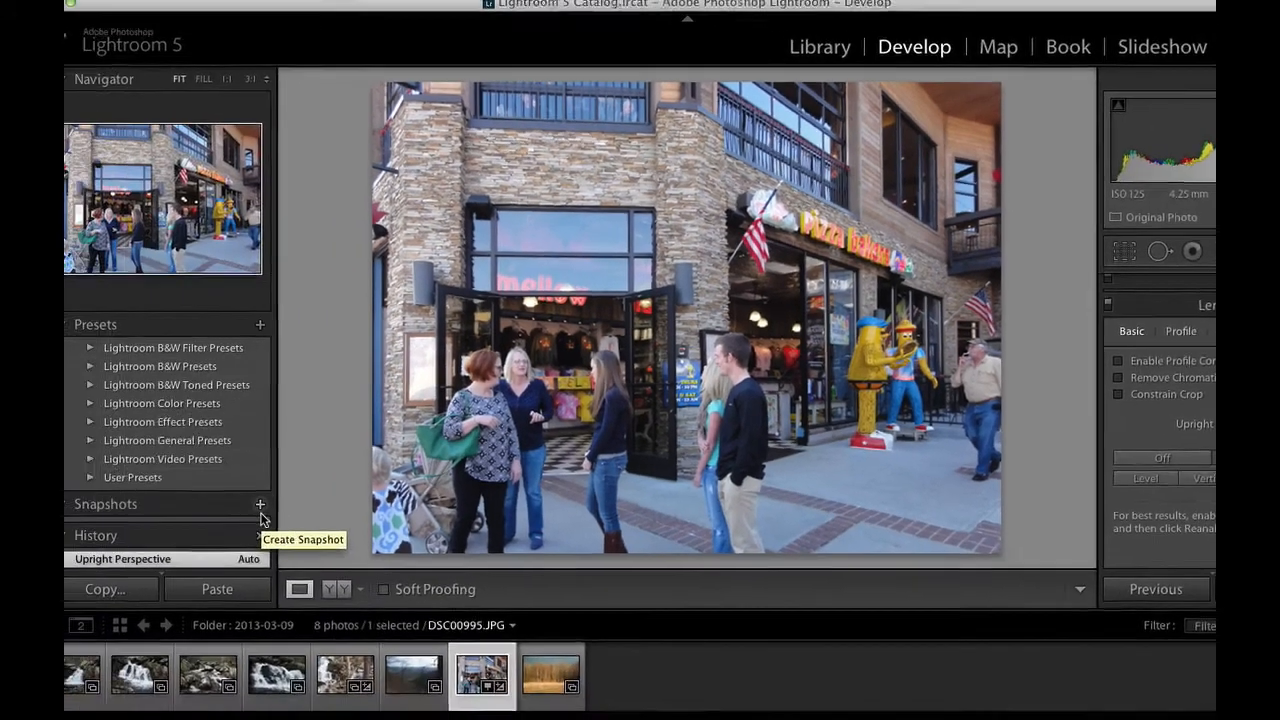
Load the Official Portraits military portrait DSC_6126.2-1 into Develop
click(820, 46)
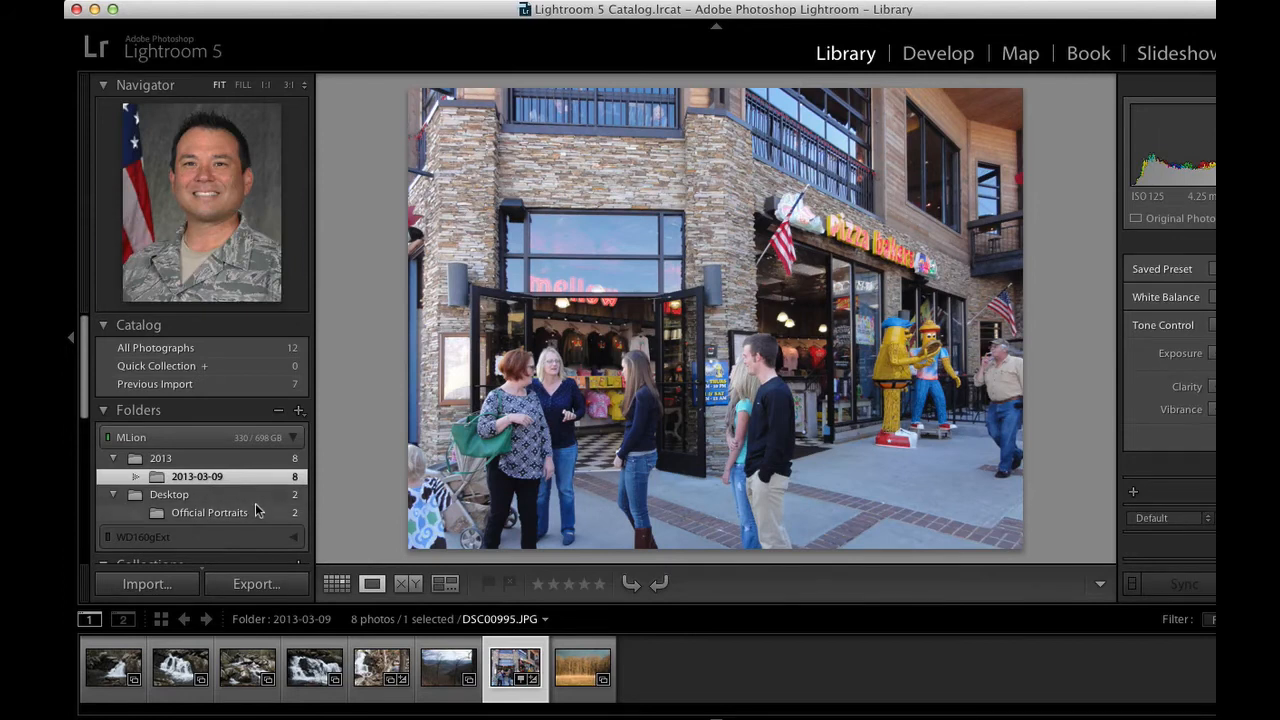
click(208, 512)
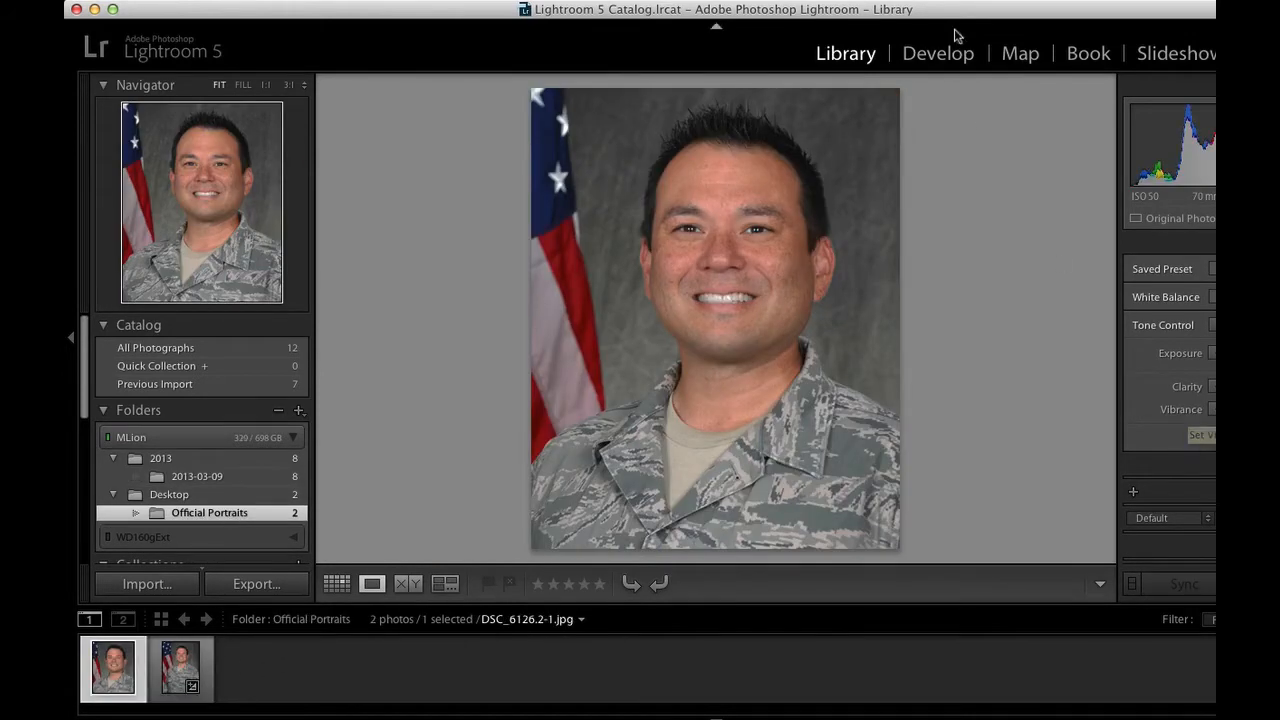
click(936, 52)
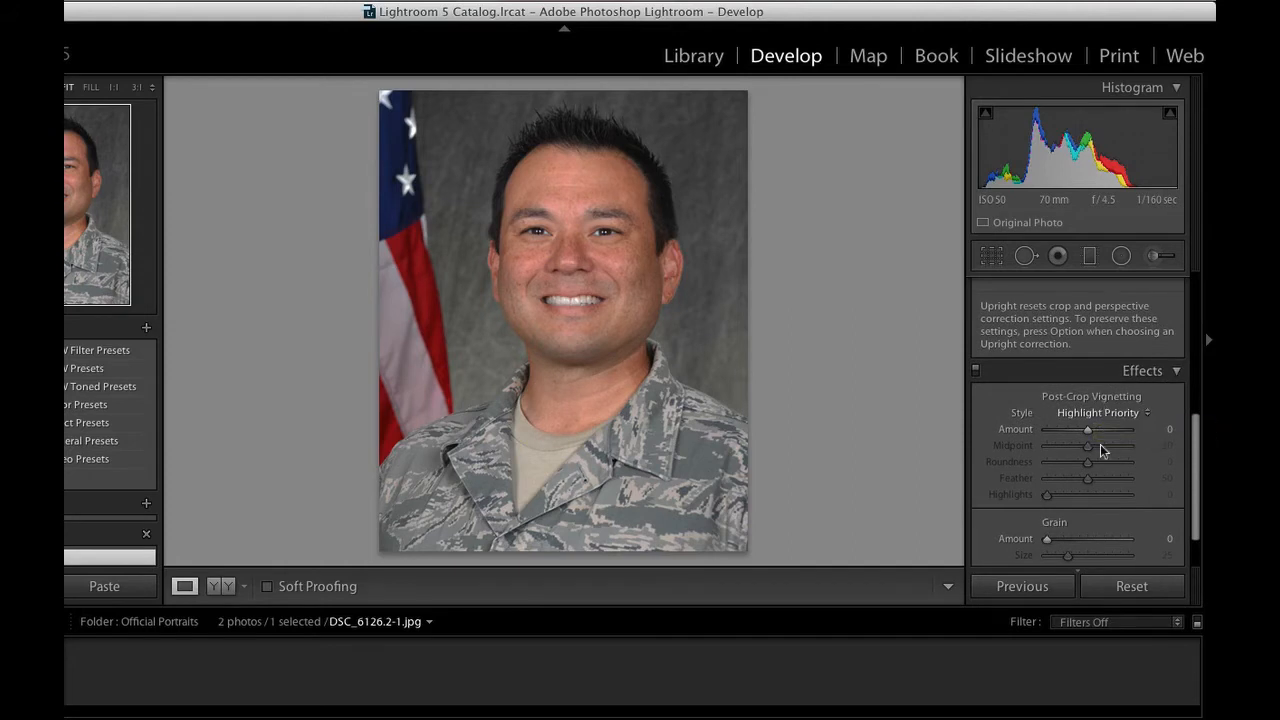
Try a dark post-crop vignette on the portrait, then reset all adjustments
scroll(down, 3)
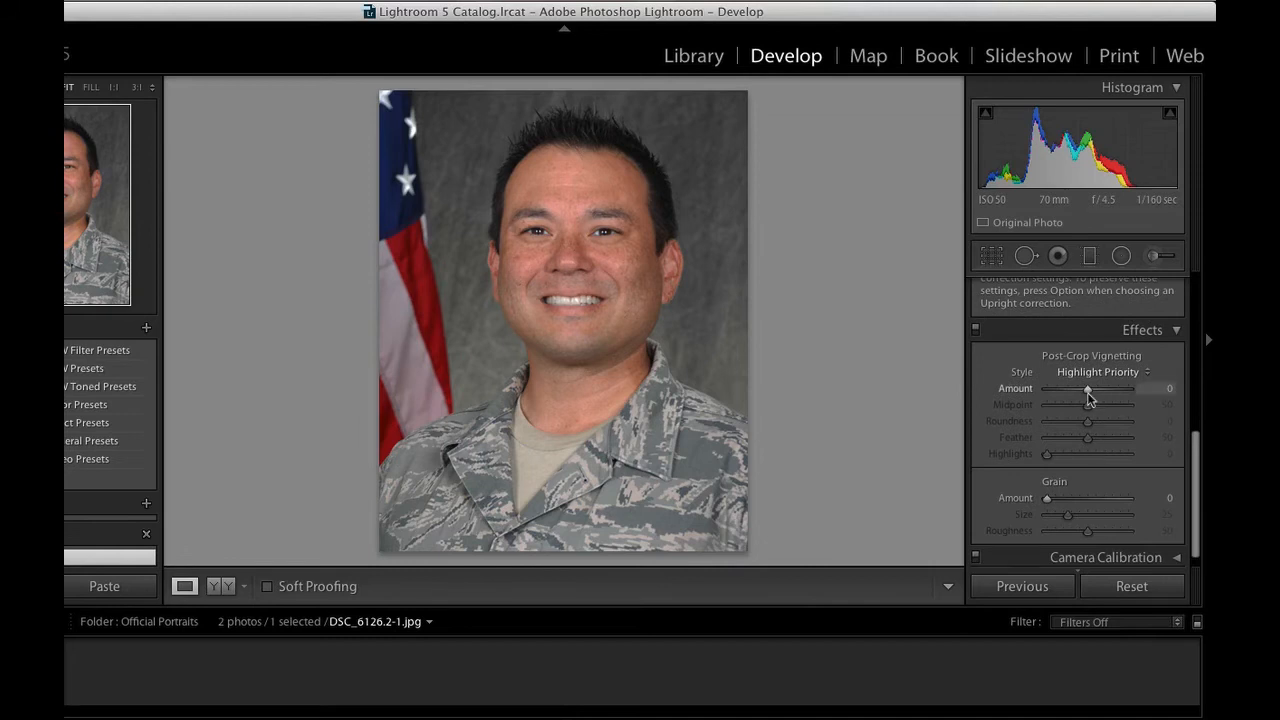
drag(1088, 388, 1080, 388)
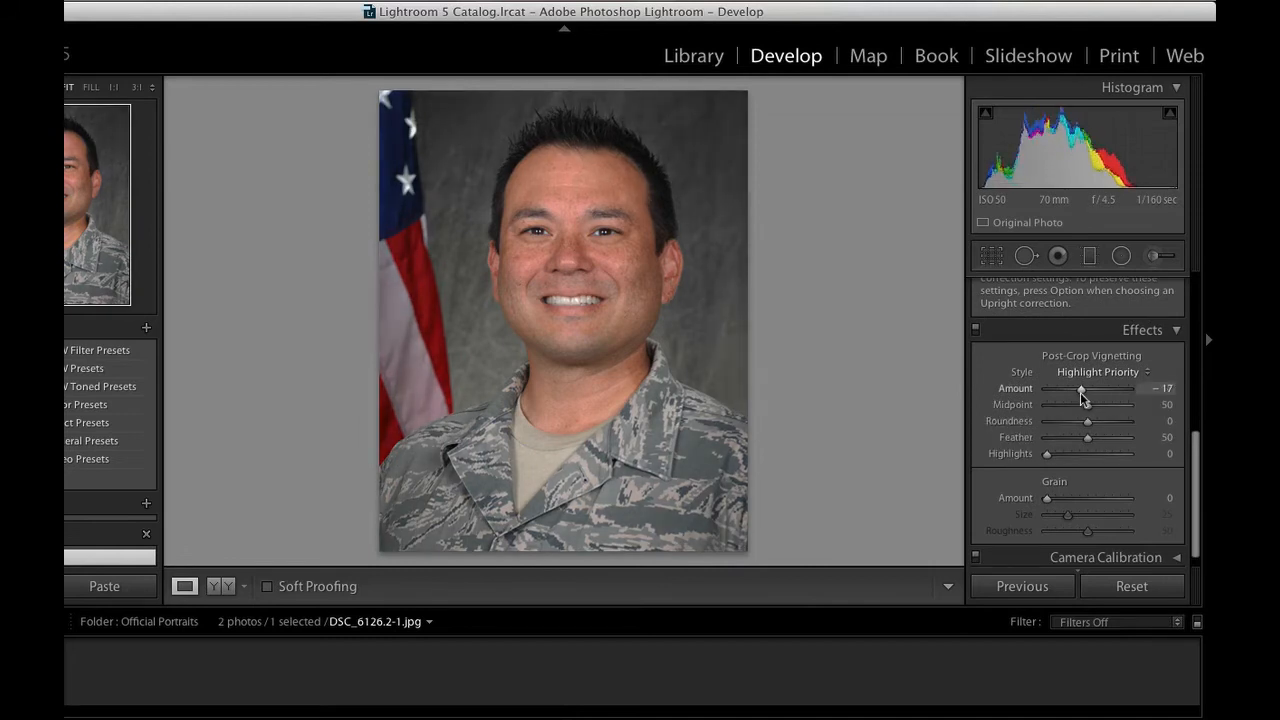
drag(1080, 388, 1072, 388)
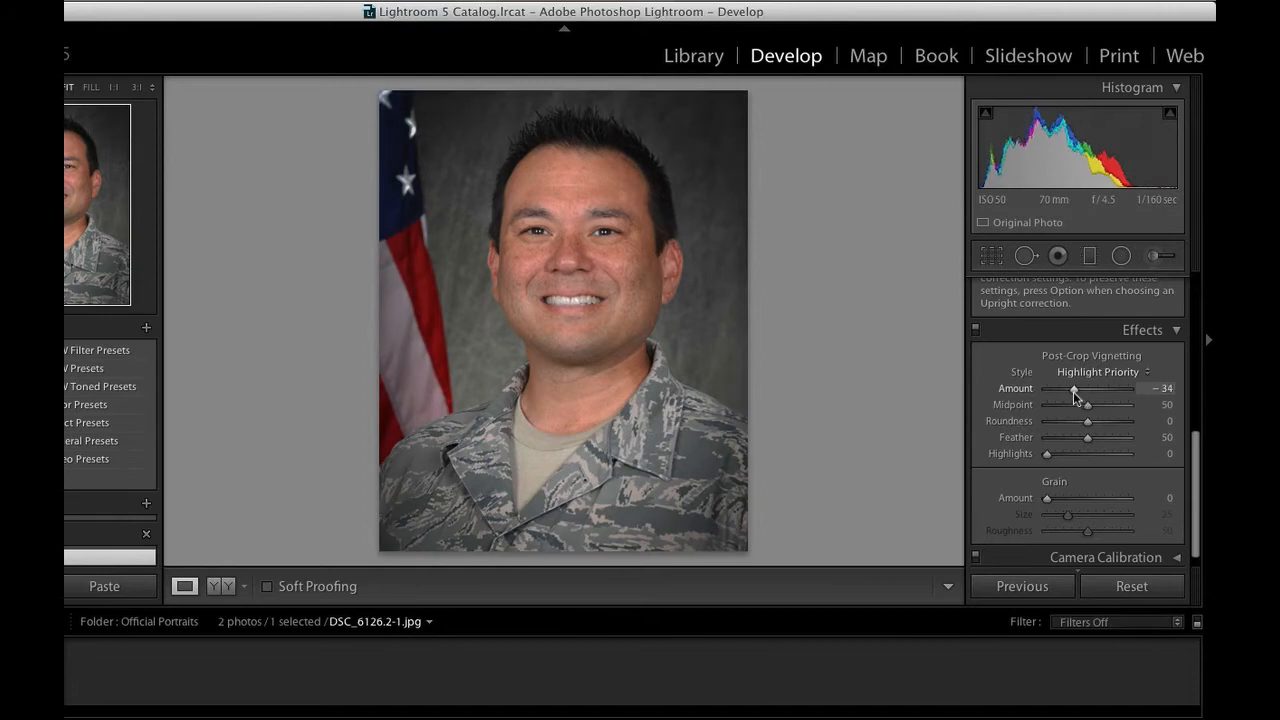
drag(1072, 388, 1078, 388)
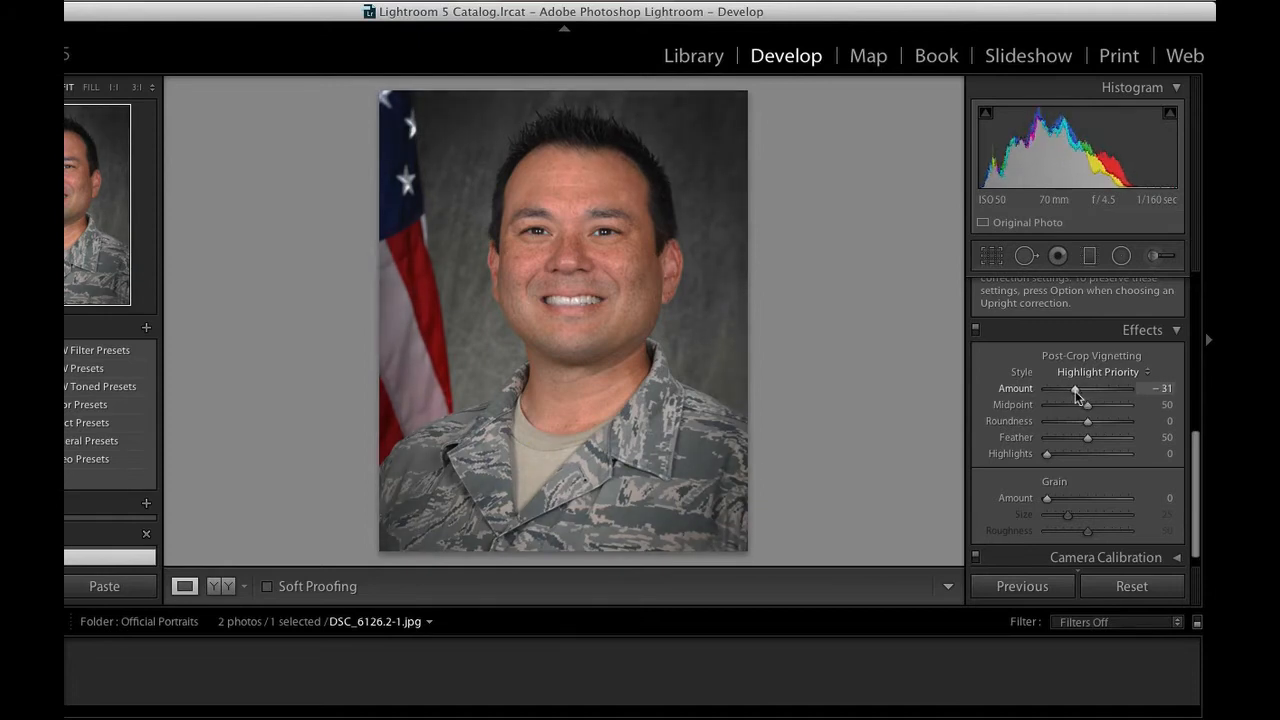
drag(1076, 388, 1070, 388)
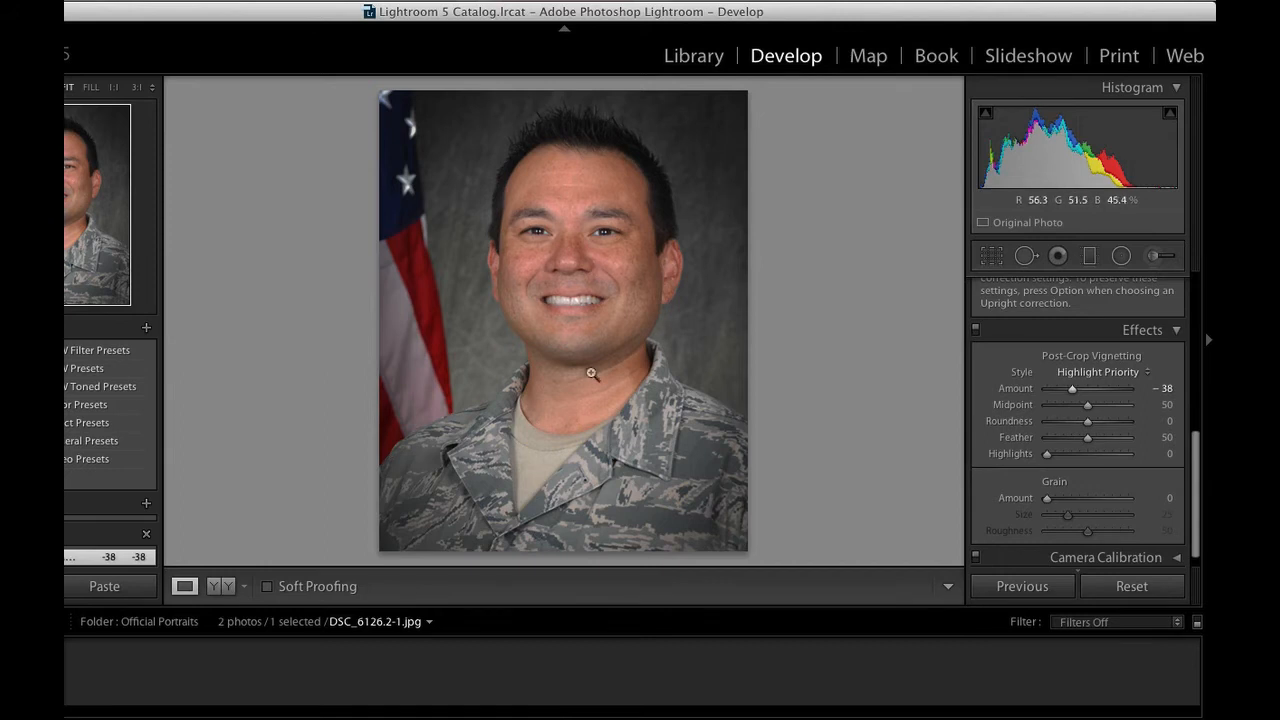
mouse_move(686, 528)
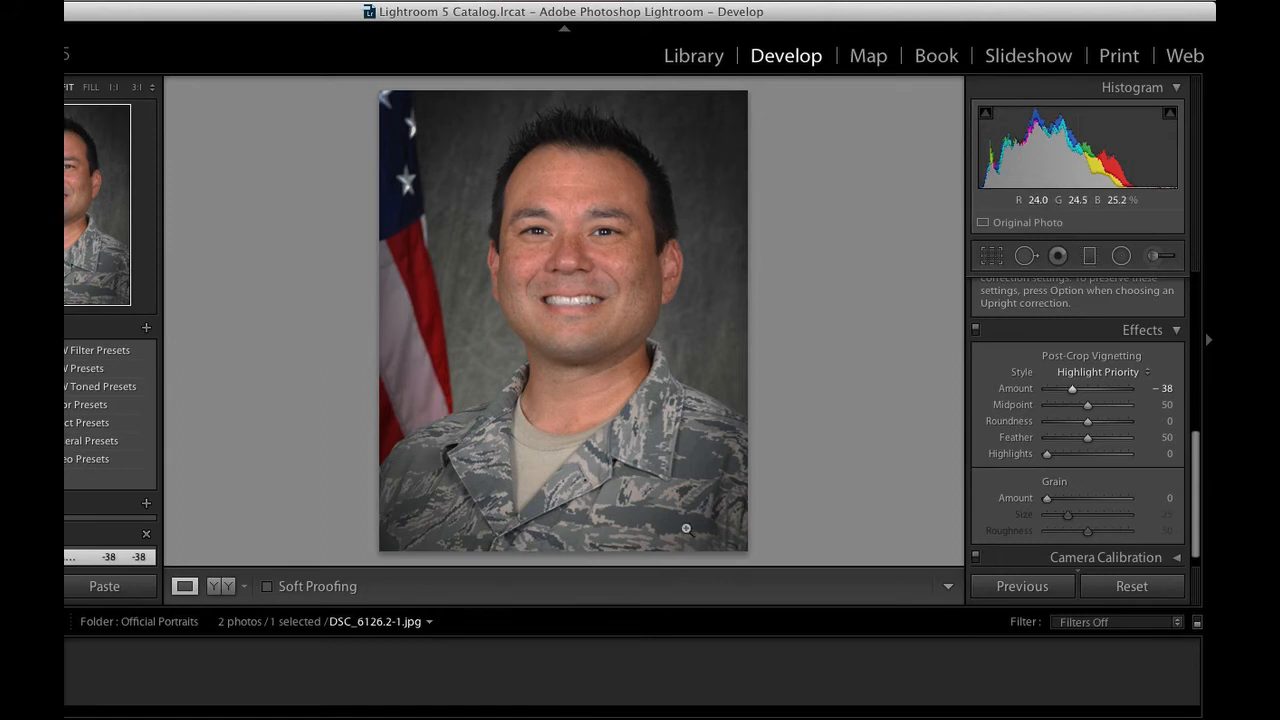
click(1132, 586)
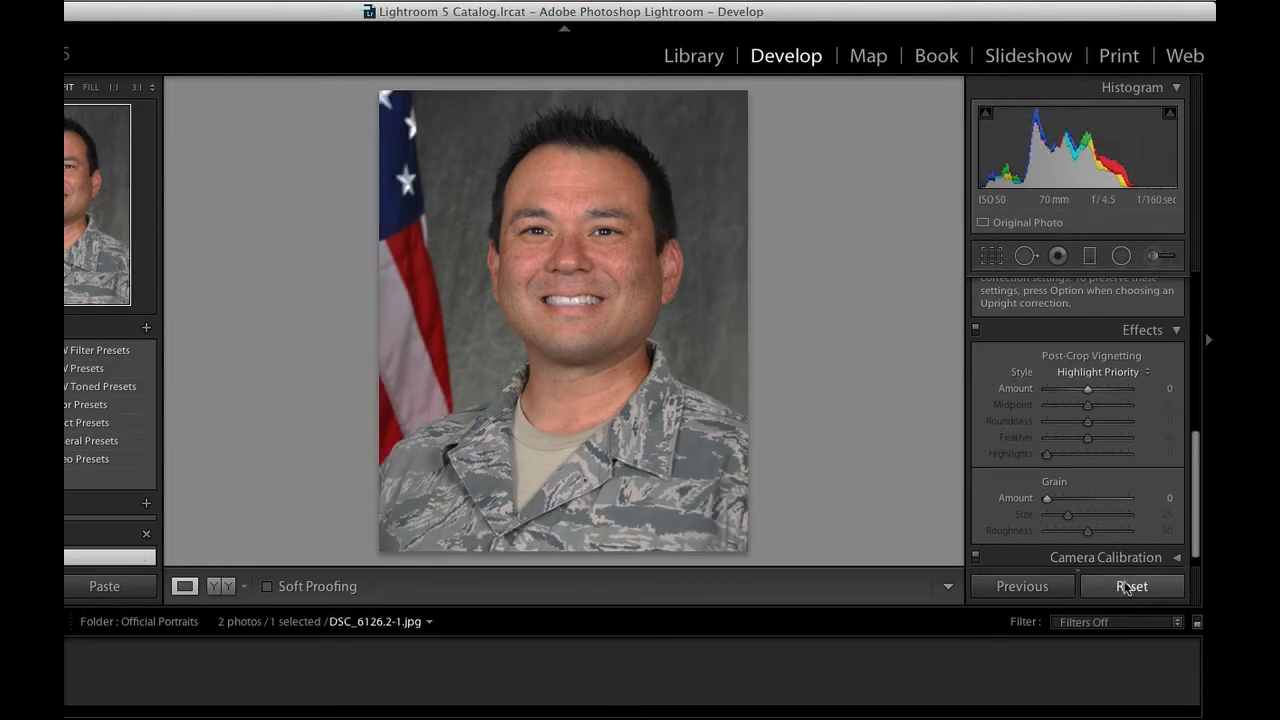
mouse_move(1024, 256)
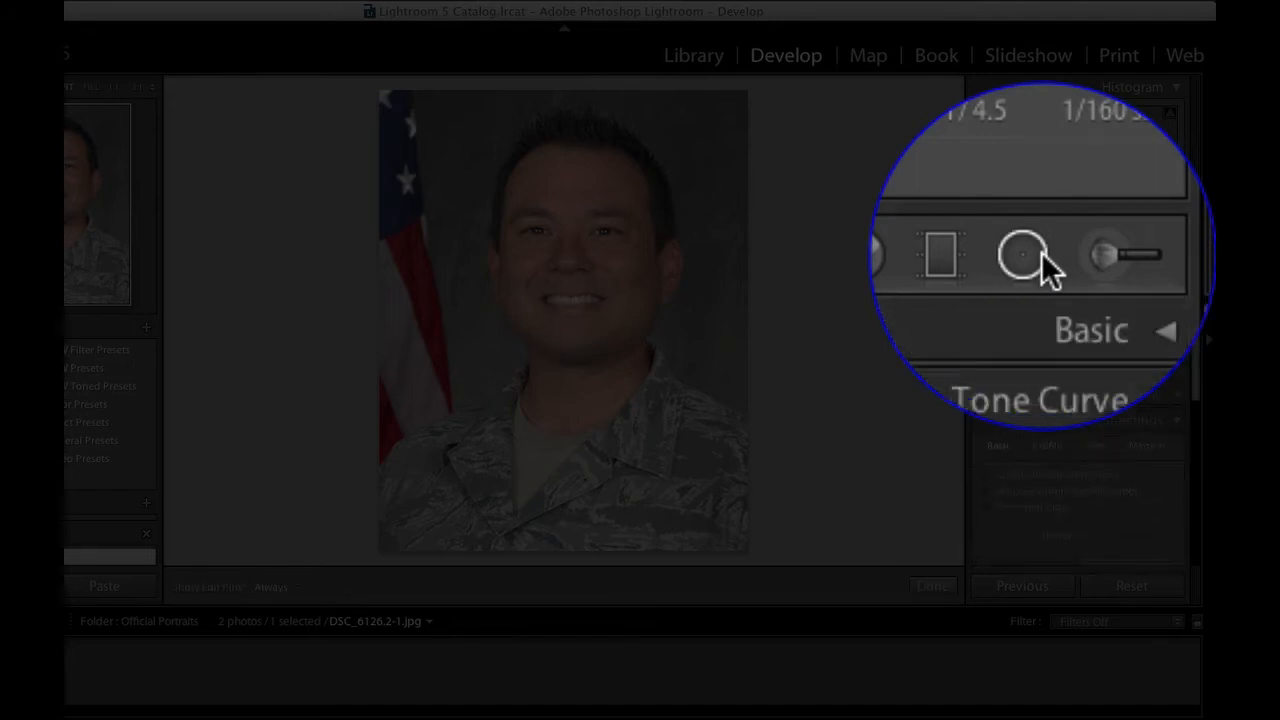
Draw an enlarged oval Radial Filter around the face with exposure about −0.71
click(1022, 250)
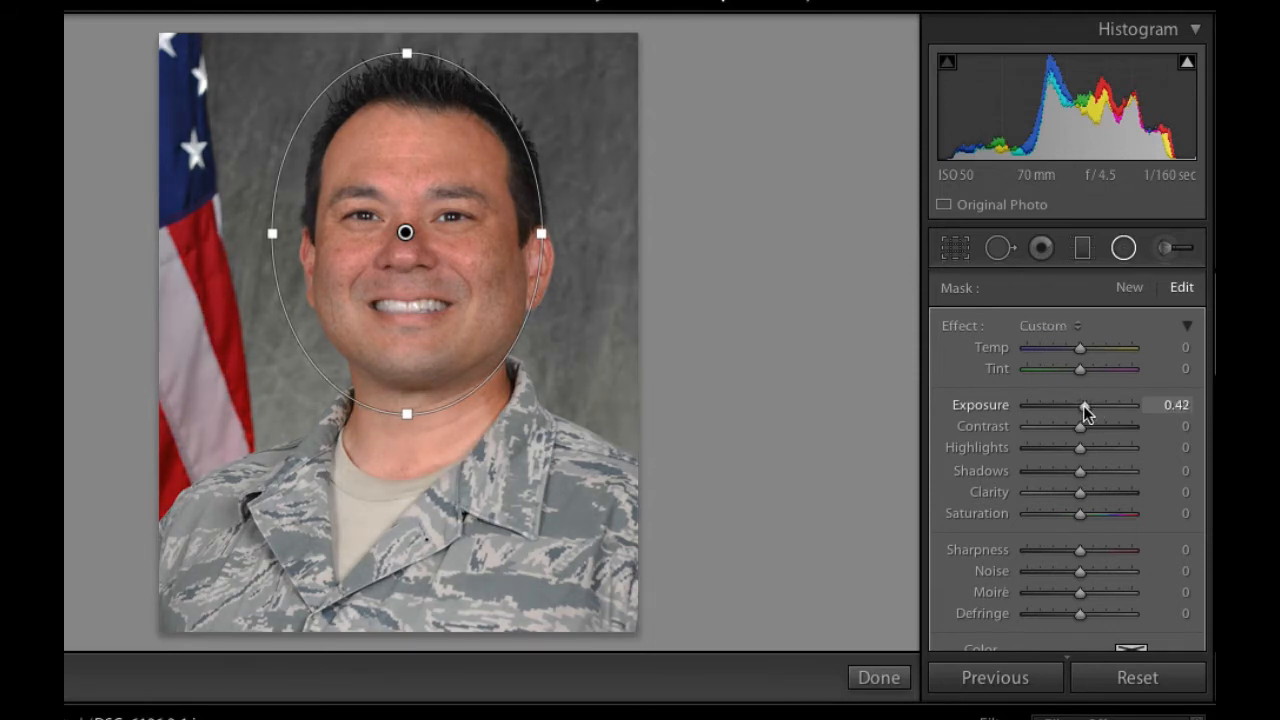
drag(1084, 404, 1076, 404)
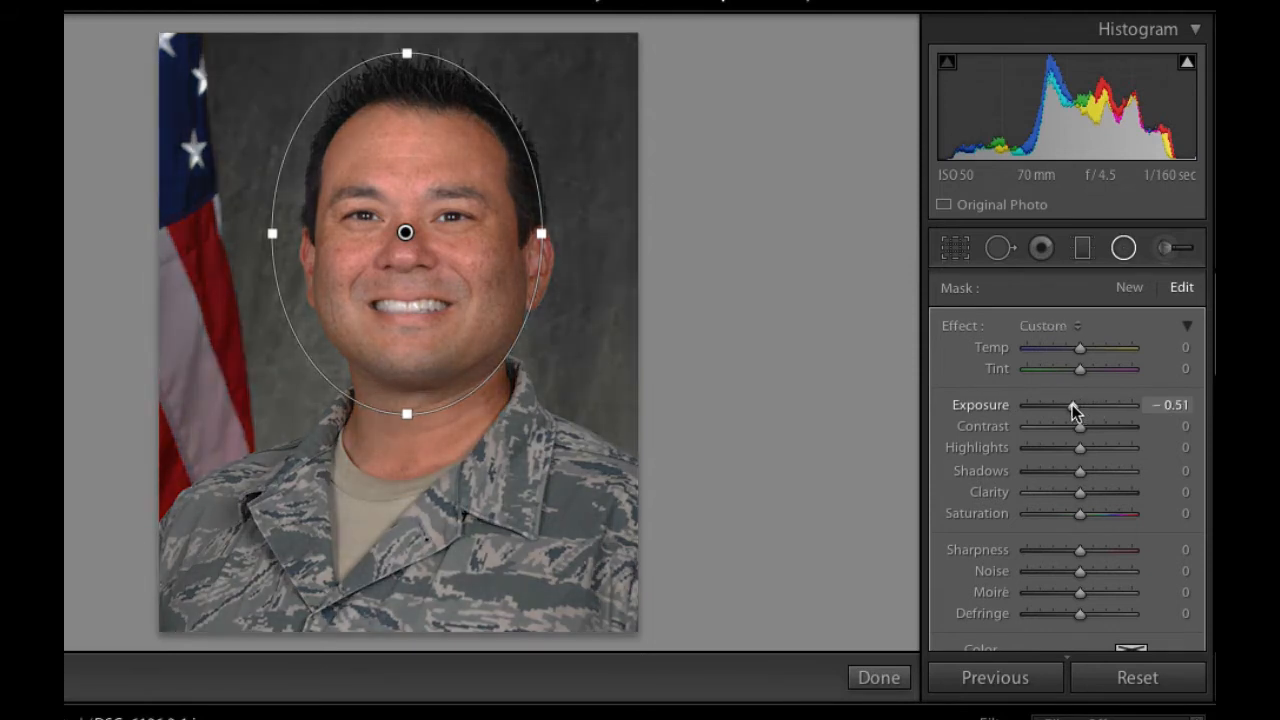
drag(1076, 404, 1062, 404)
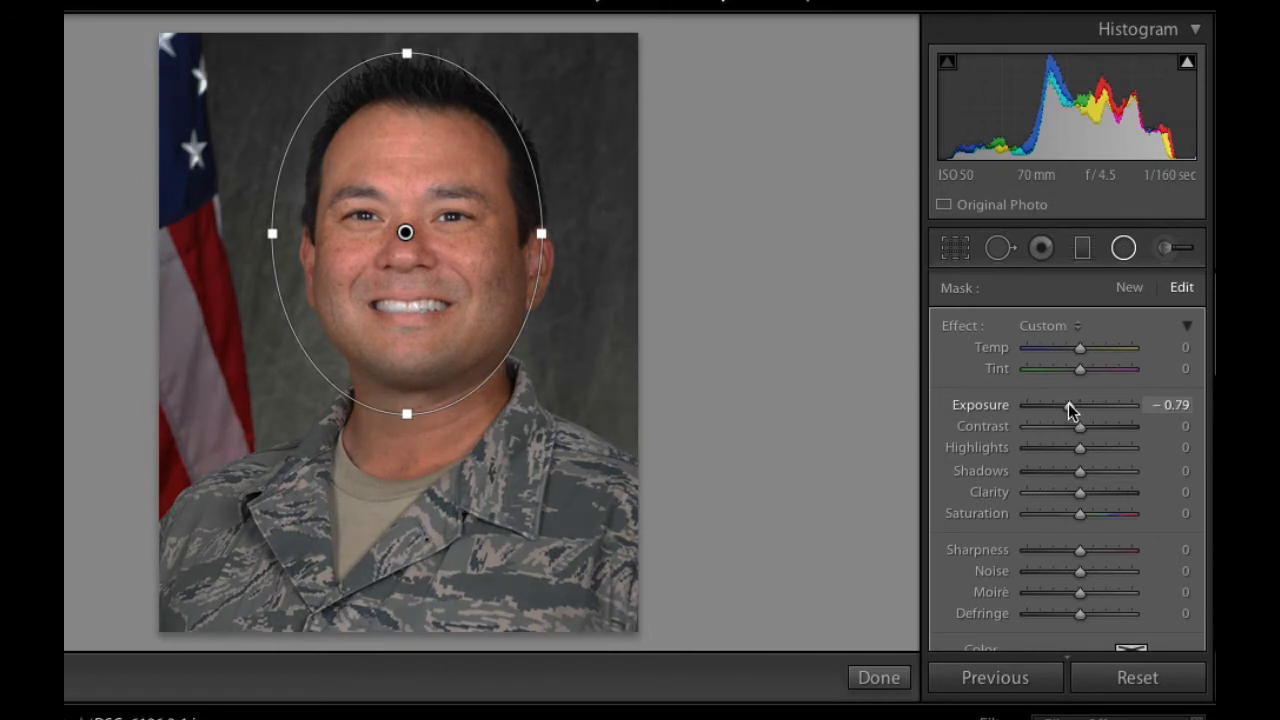
drag(1064, 404, 1076, 404)
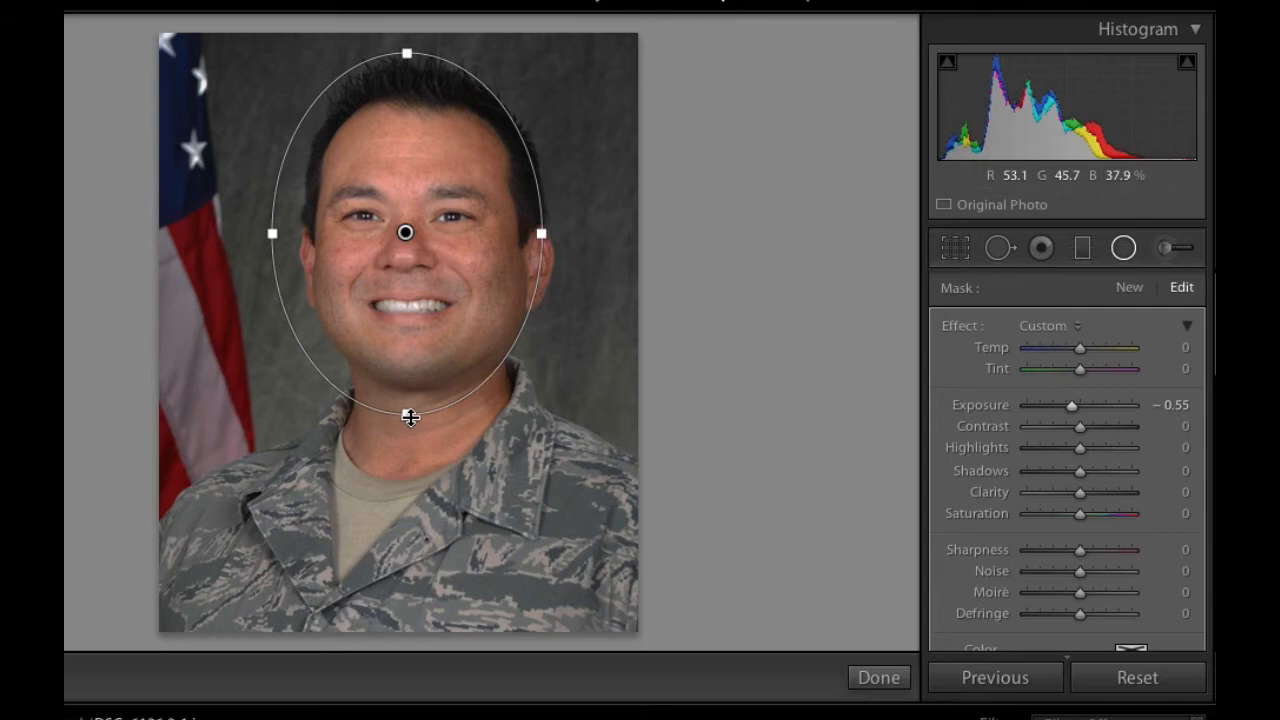
drag(406, 414, 406, 476)
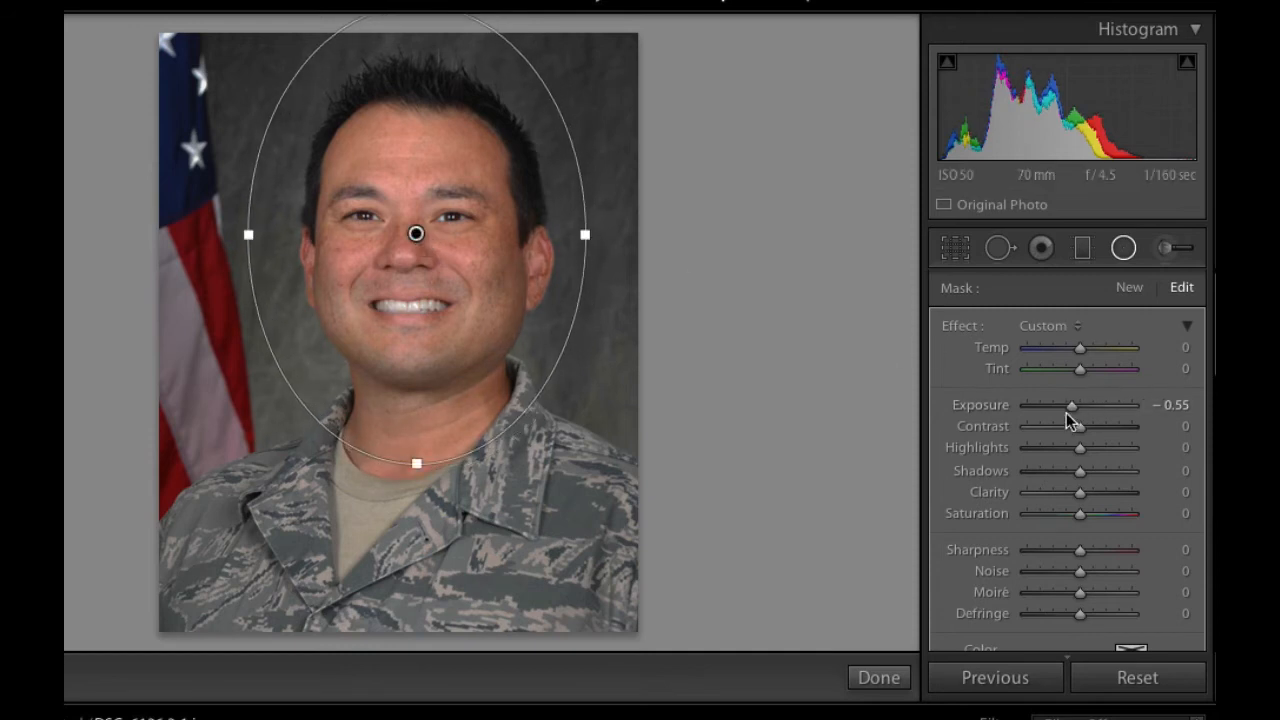
drag(1082, 404, 1072, 404)
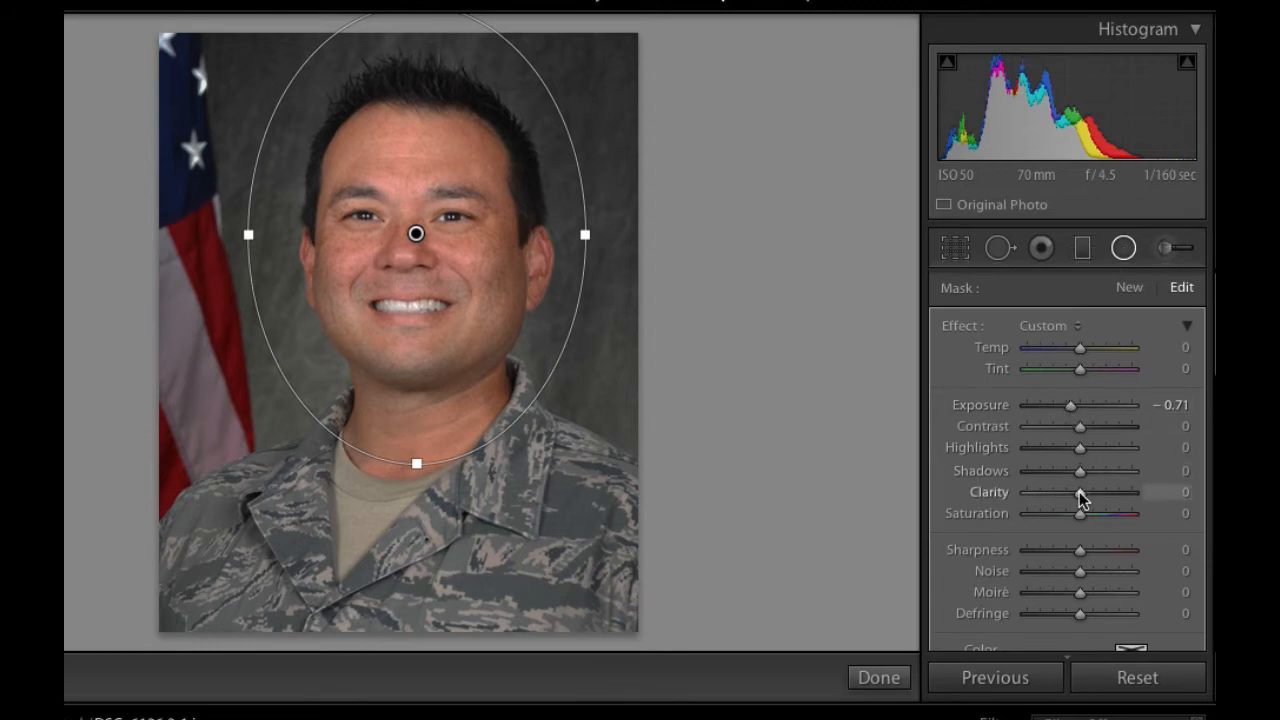
Try negative clarity and return it to 0, then set the filter's sharpness to −69
drag(1080, 492, 1076, 492)
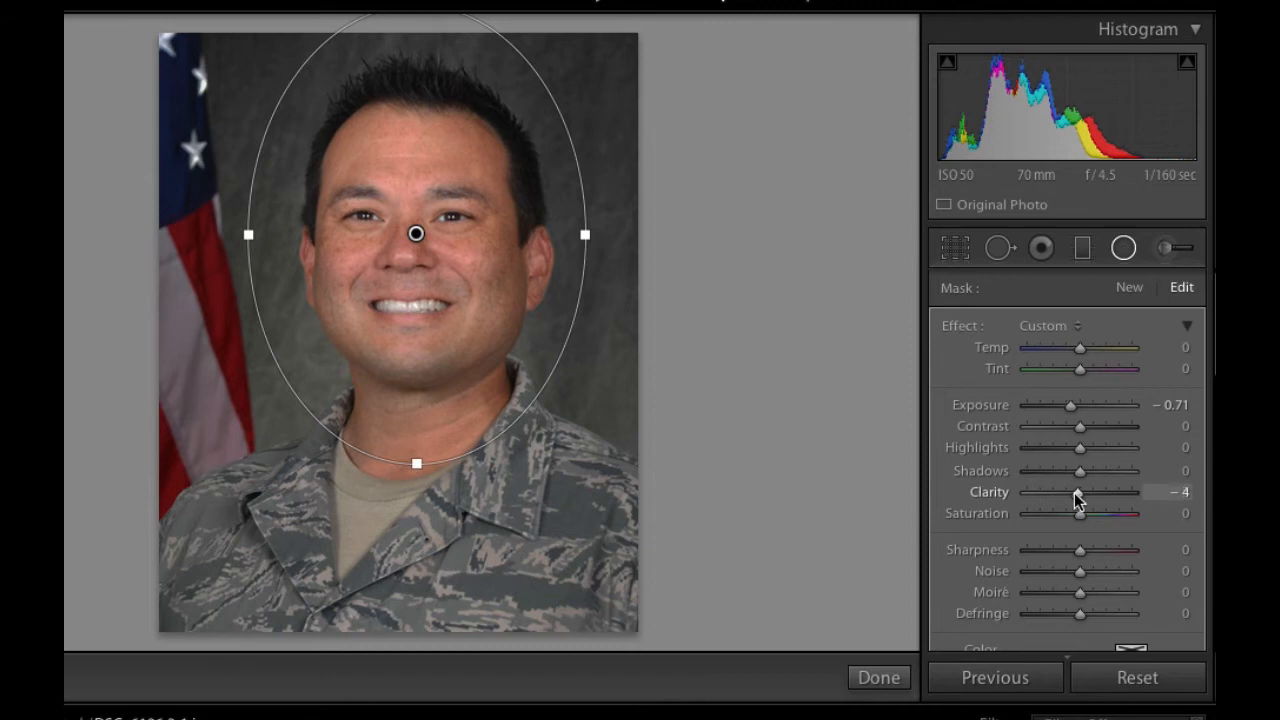
drag(1080, 492, 1024, 492)
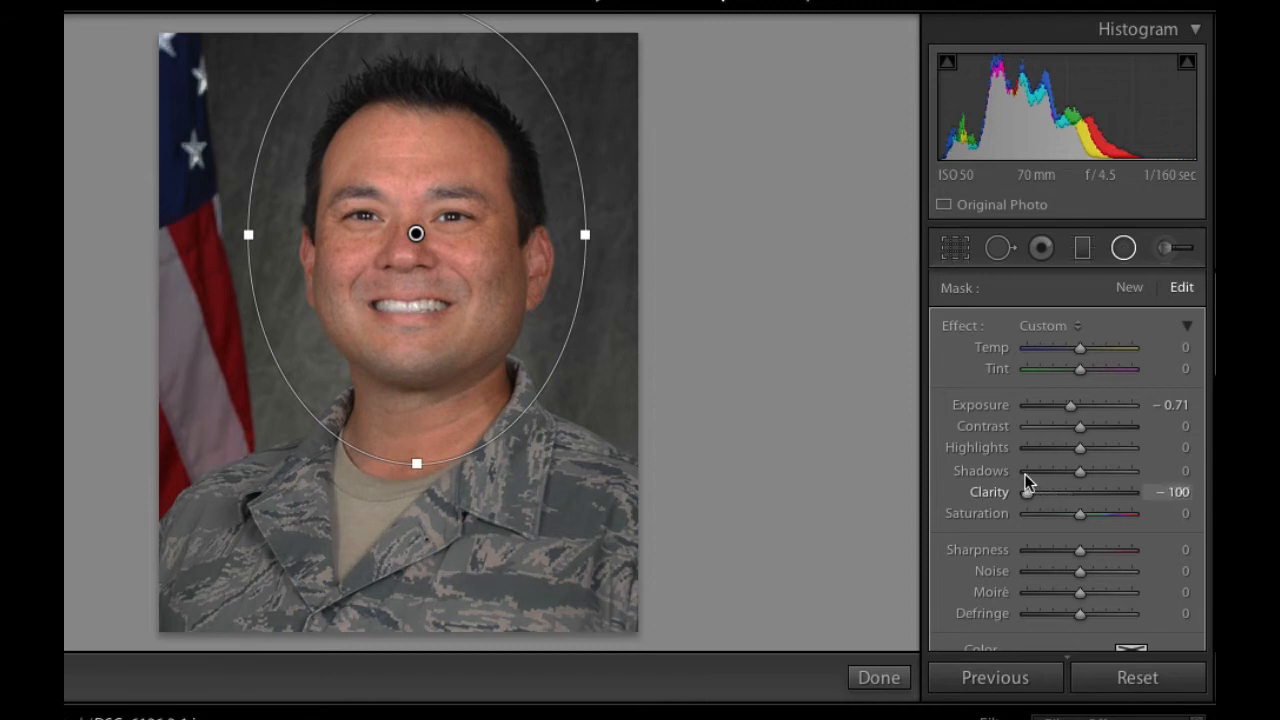
drag(1024, 492, 1056, 492)
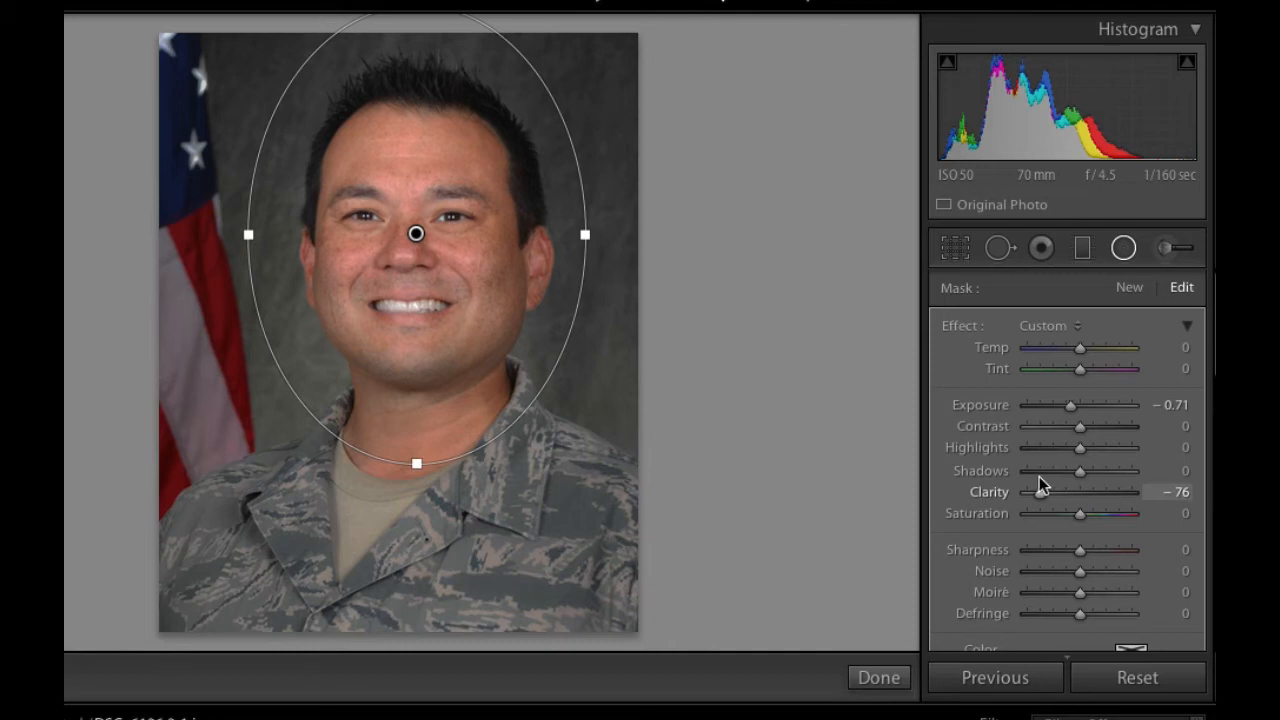
drag(1050, 492, 1080, 492)
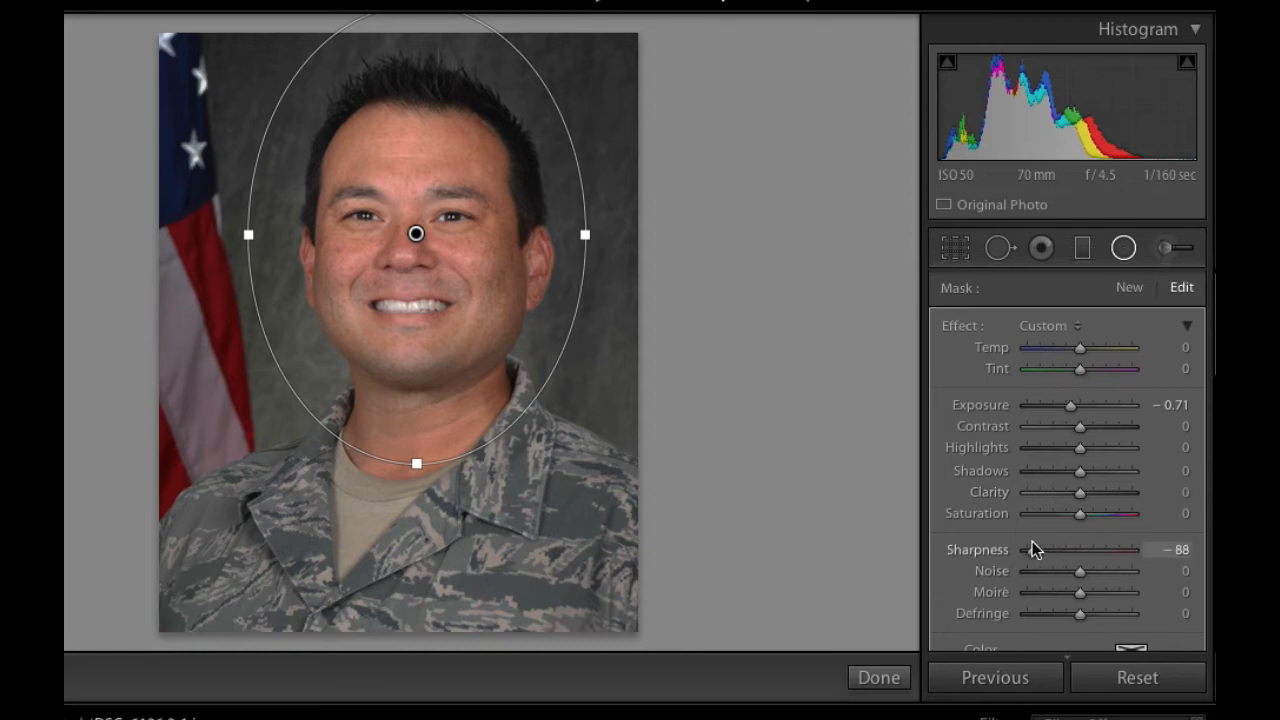
drag(1020, 548, 1030, 548)
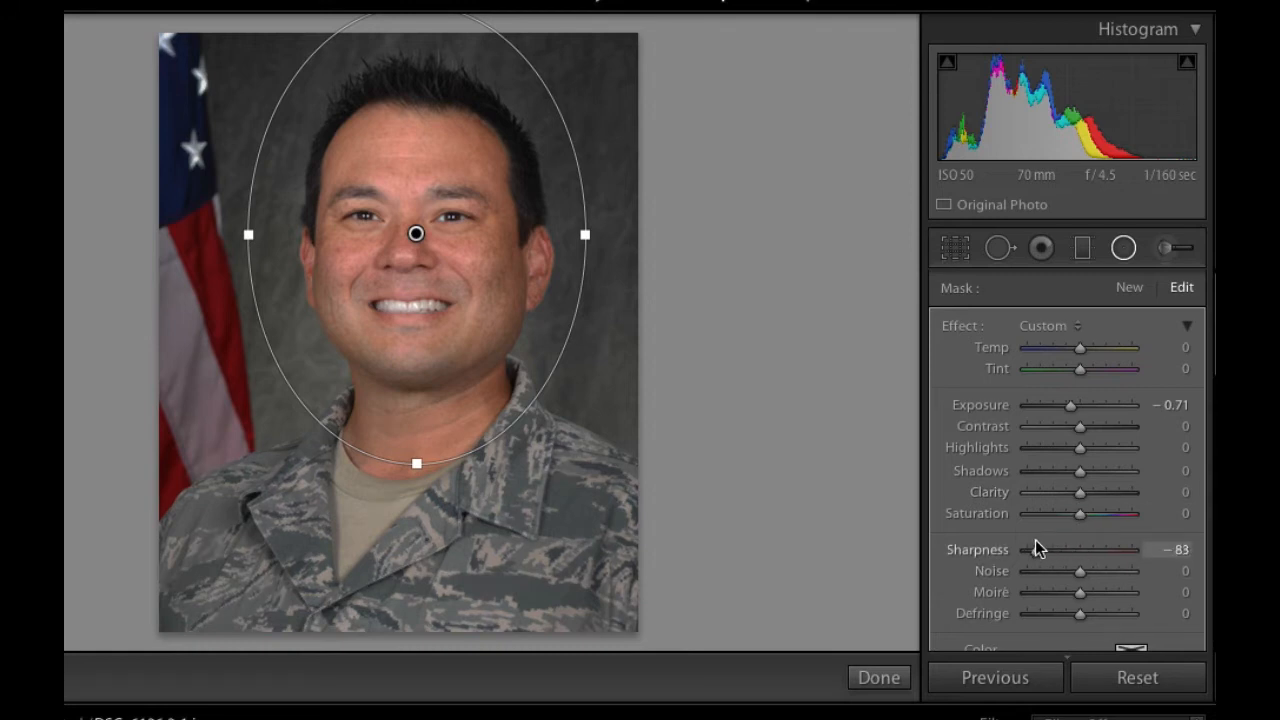
drag(1036, 548, 1044, 548)
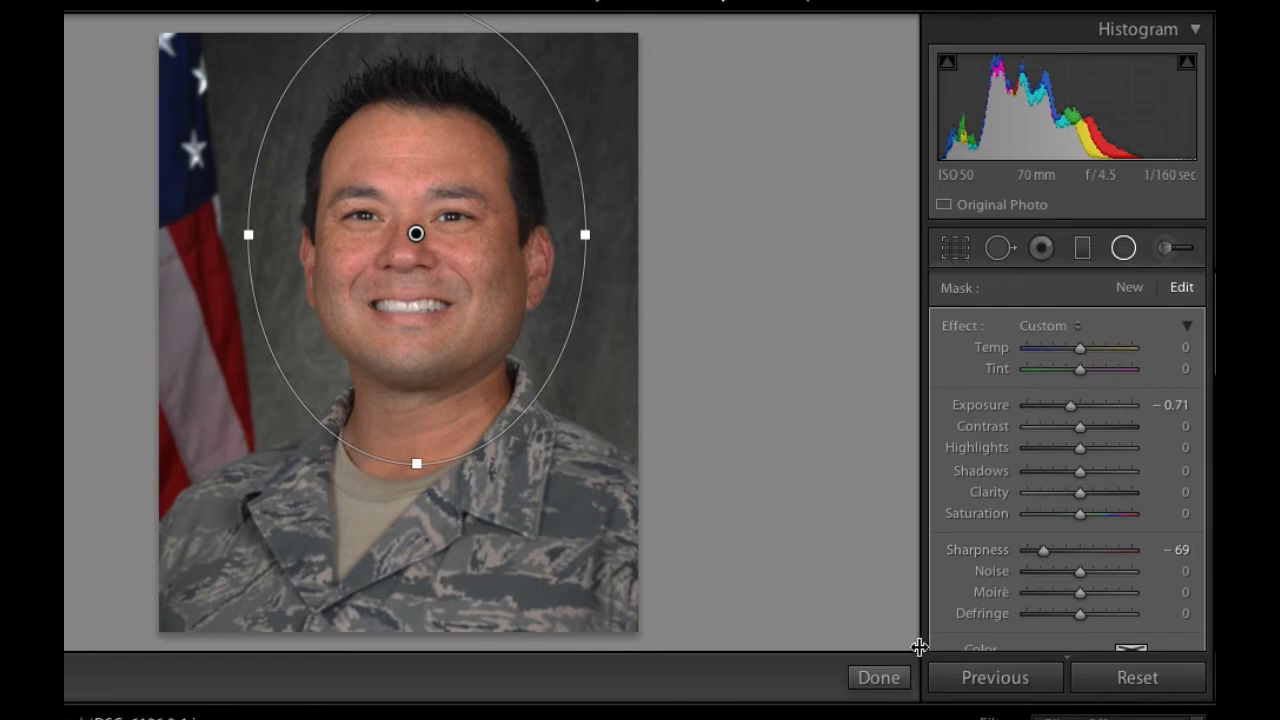
Commit the radial filter adjustments on the portrait with Done
click(878, 676)
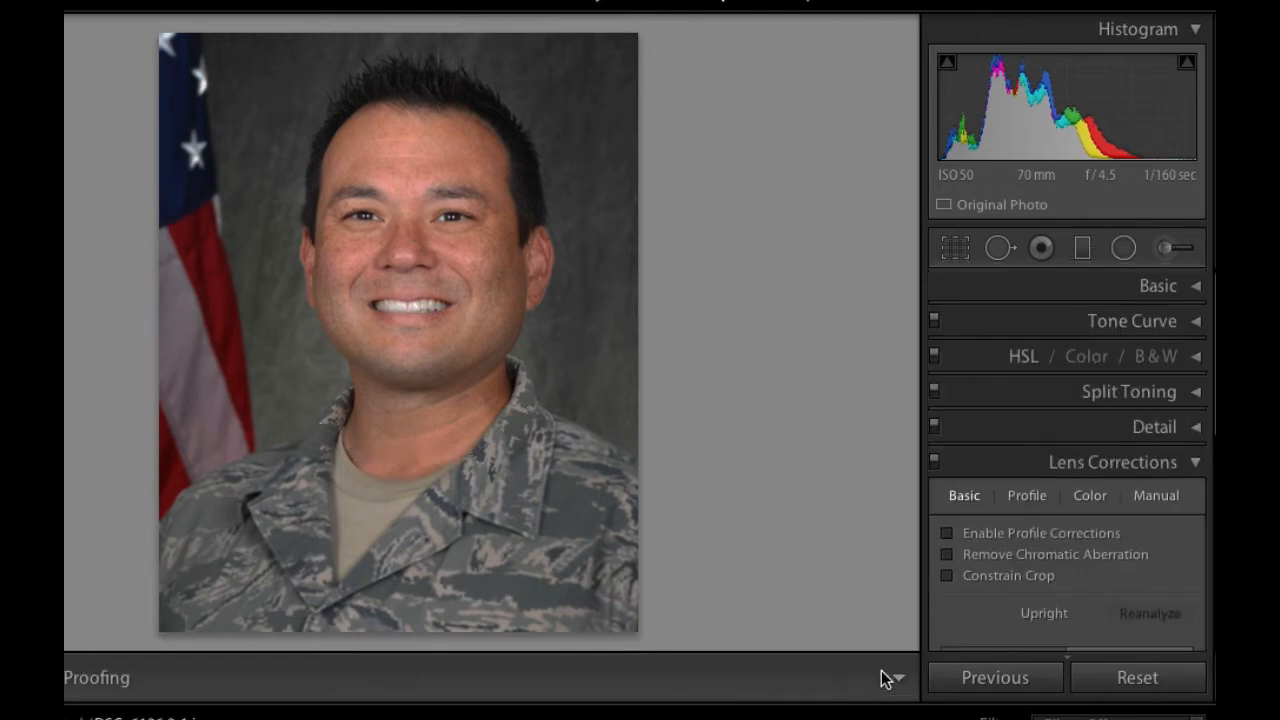
mouse_move(476, 128)
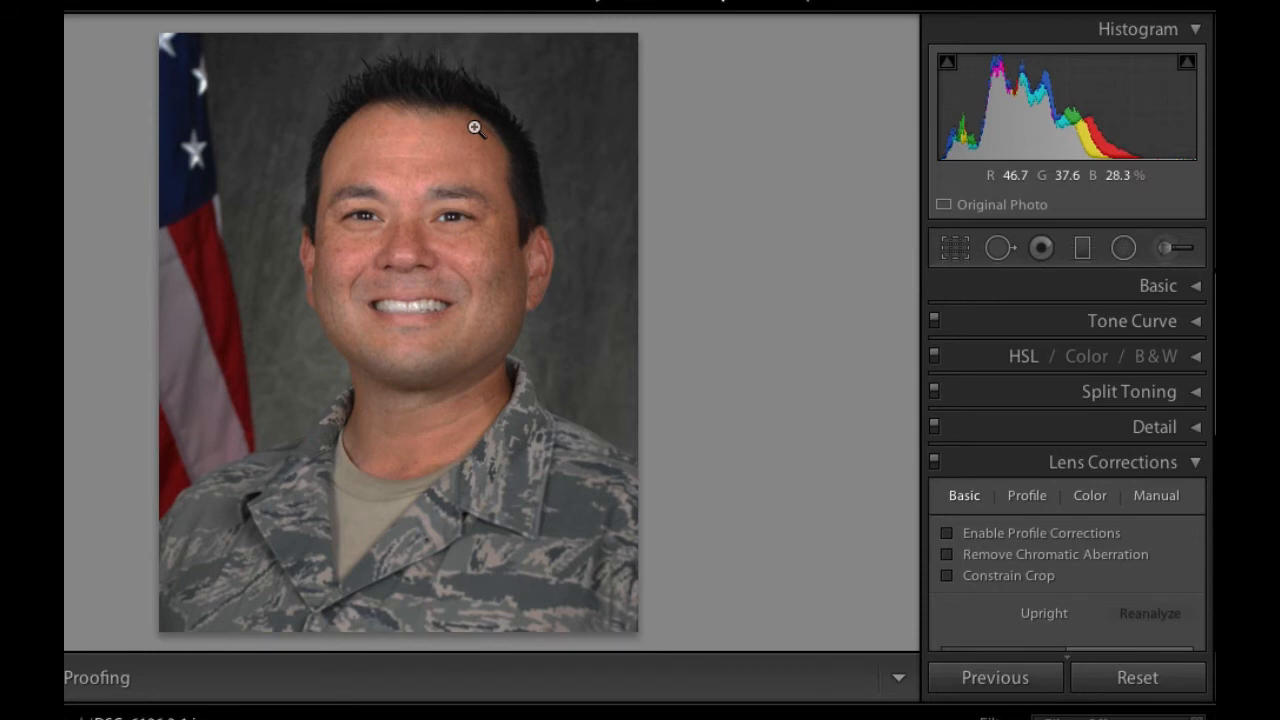
mouse_move(660, 134)
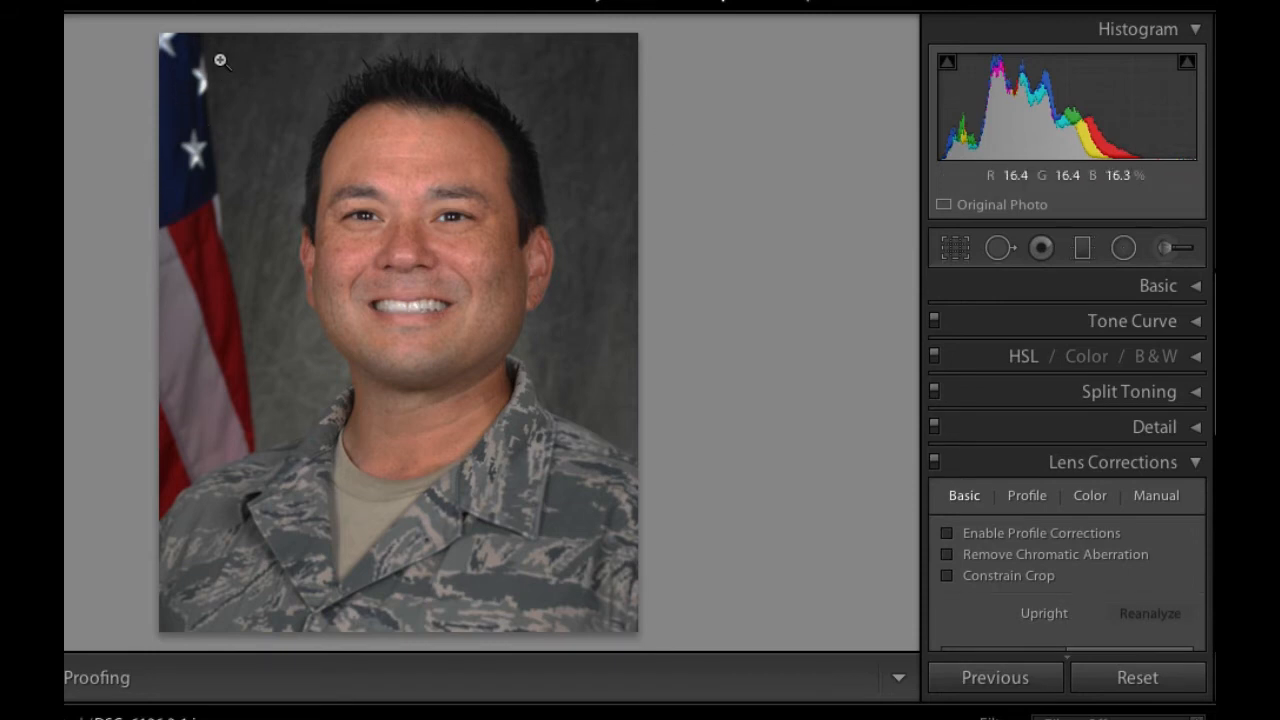
mouse_move(408, 254)
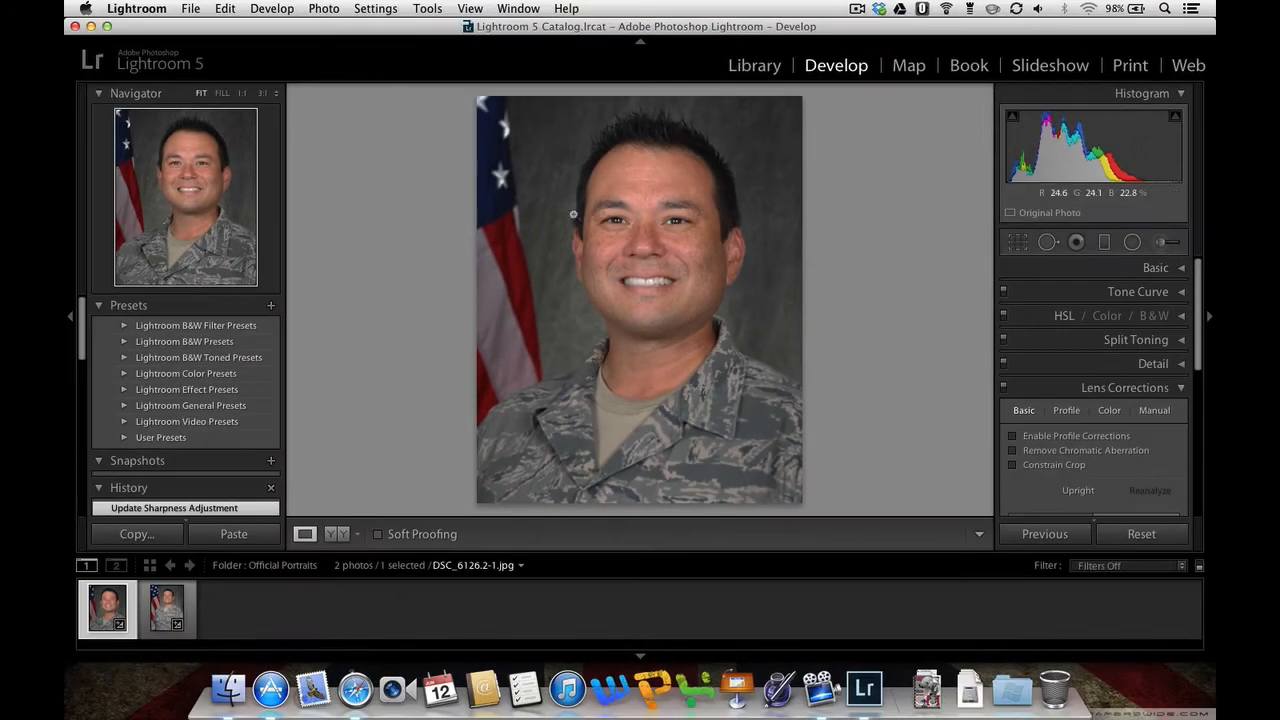
Browse the 2013-03-09 folder in Library and pull down the Library menu for smart previews
click(754, 64)
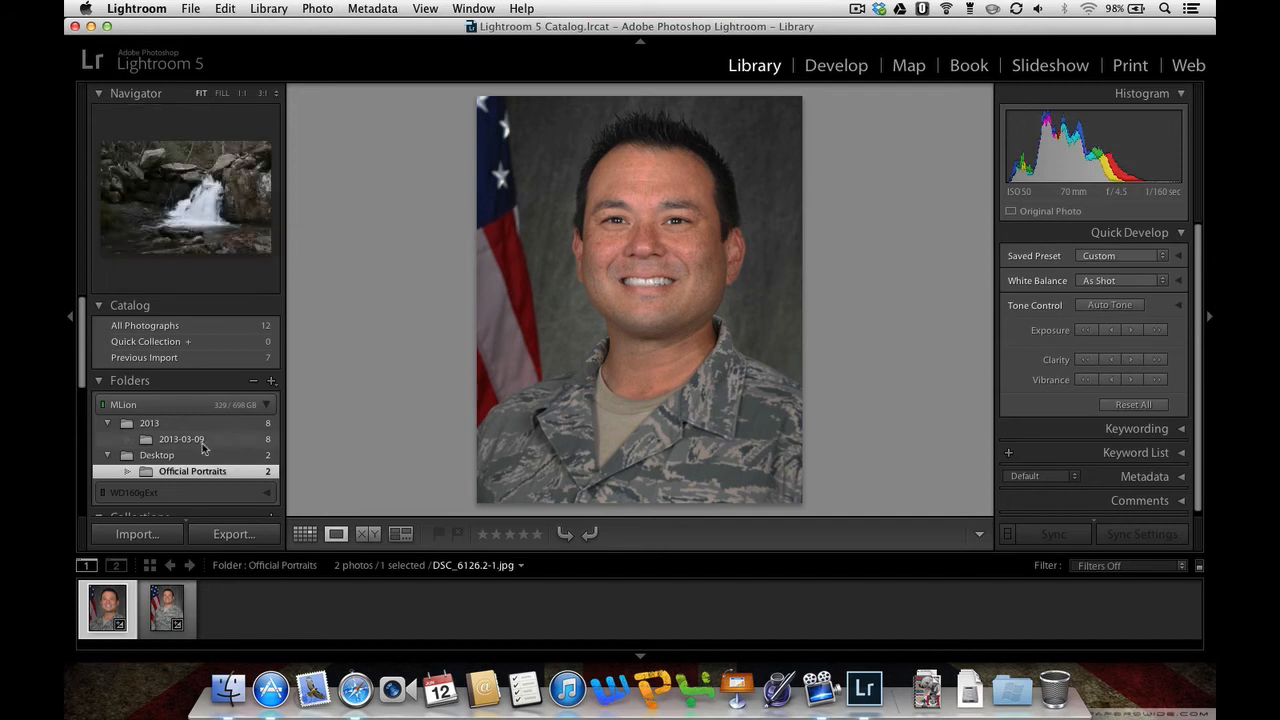
click(180, 440)
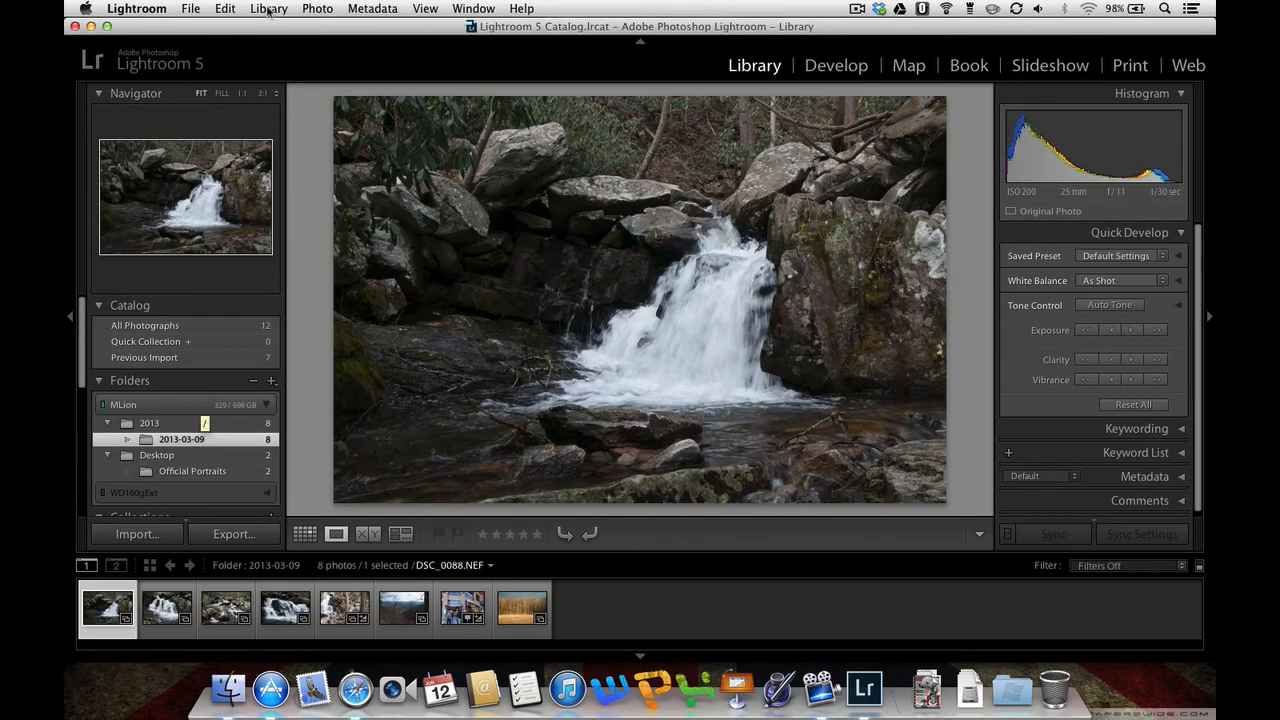
click(268, 8)
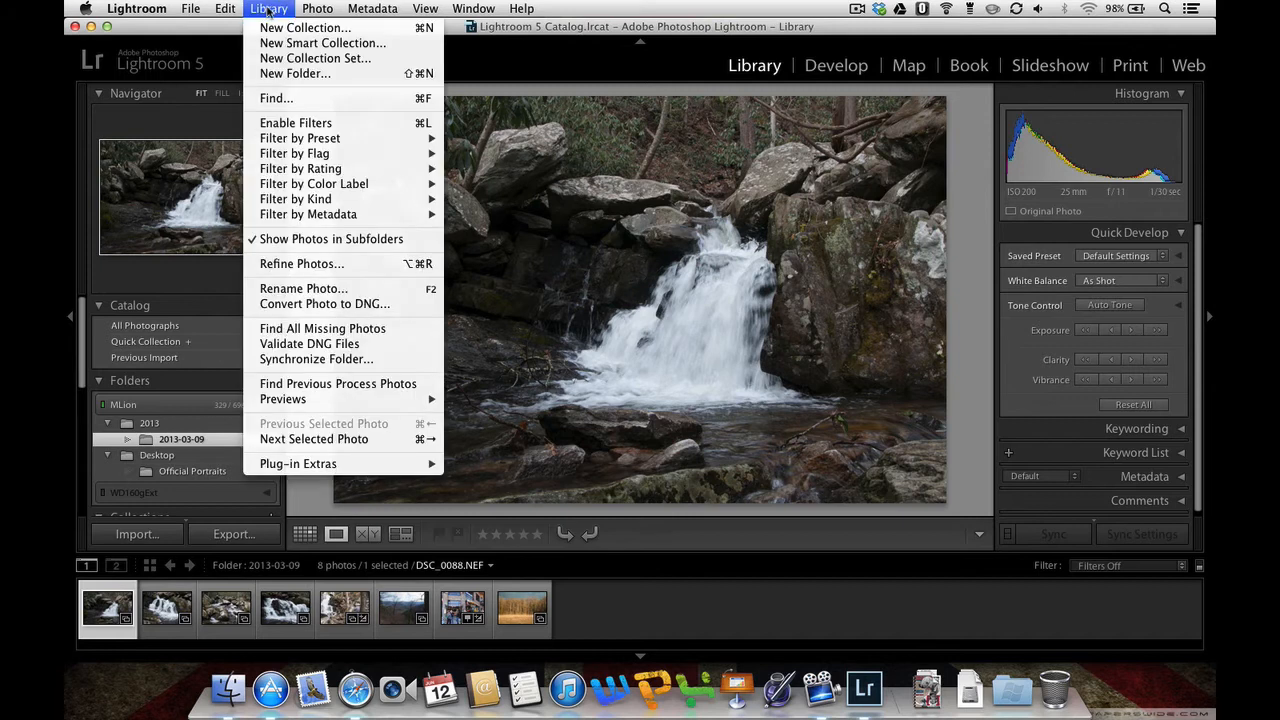
mouse_move(284, 400)
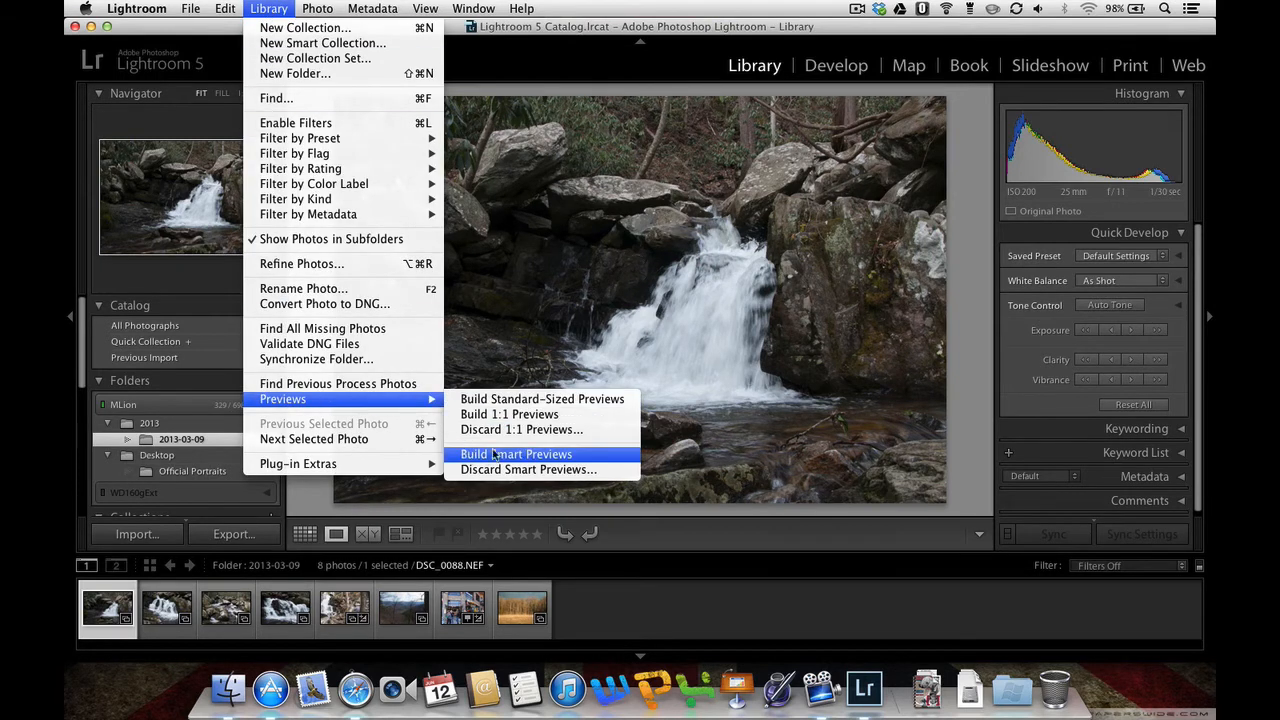
mouse_move(612, 458)
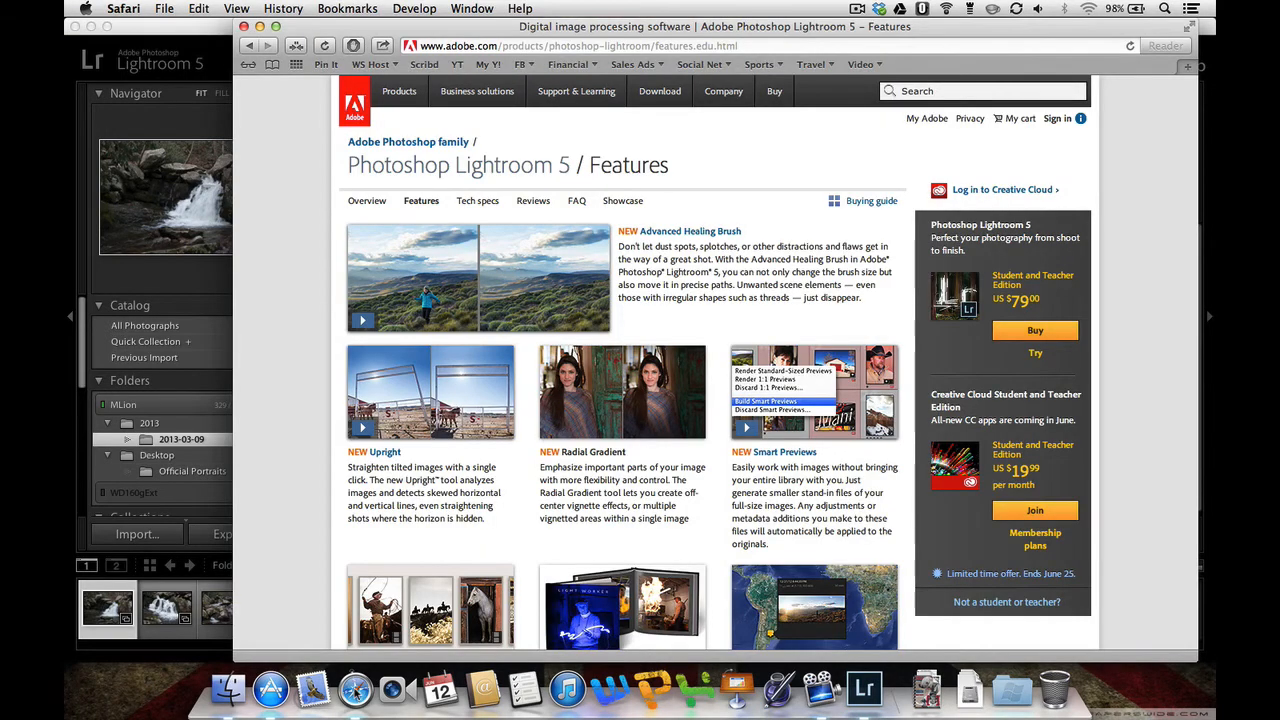
Scroll the features page, then bring Lightroom's Library with DSC_0088 back to the front
scroll(down, 3)
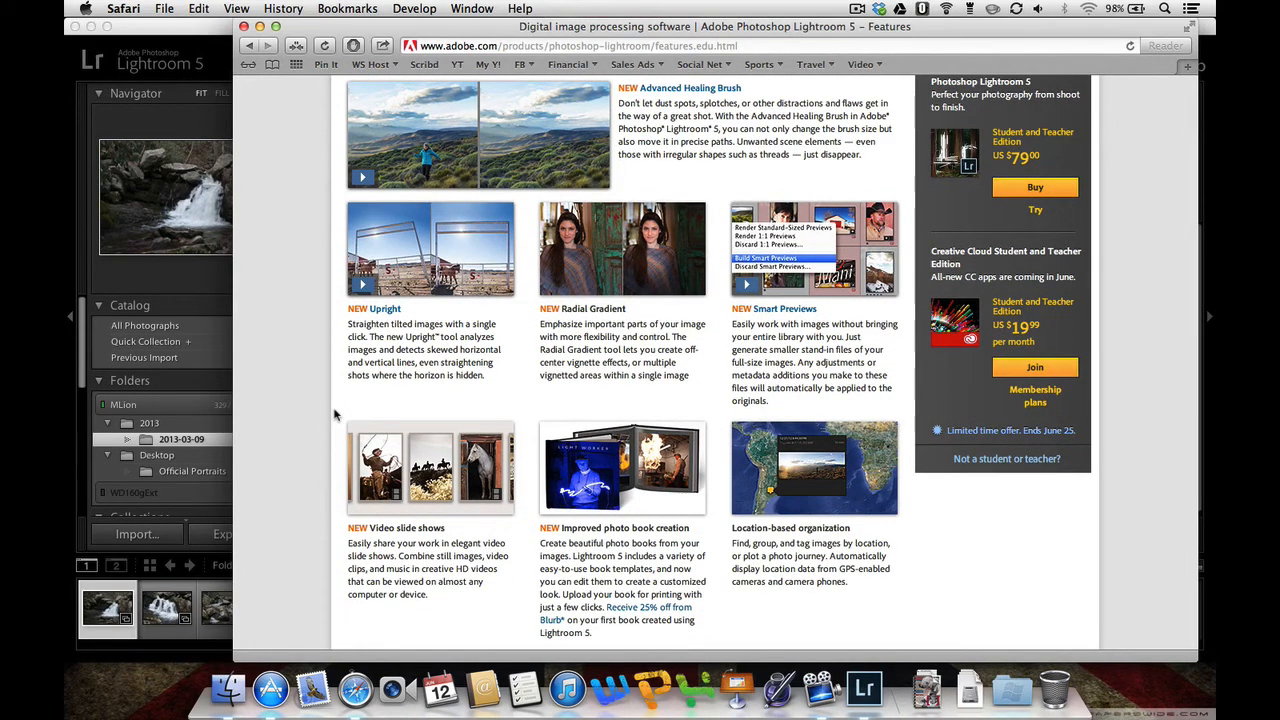
mouse_move(402, 532)
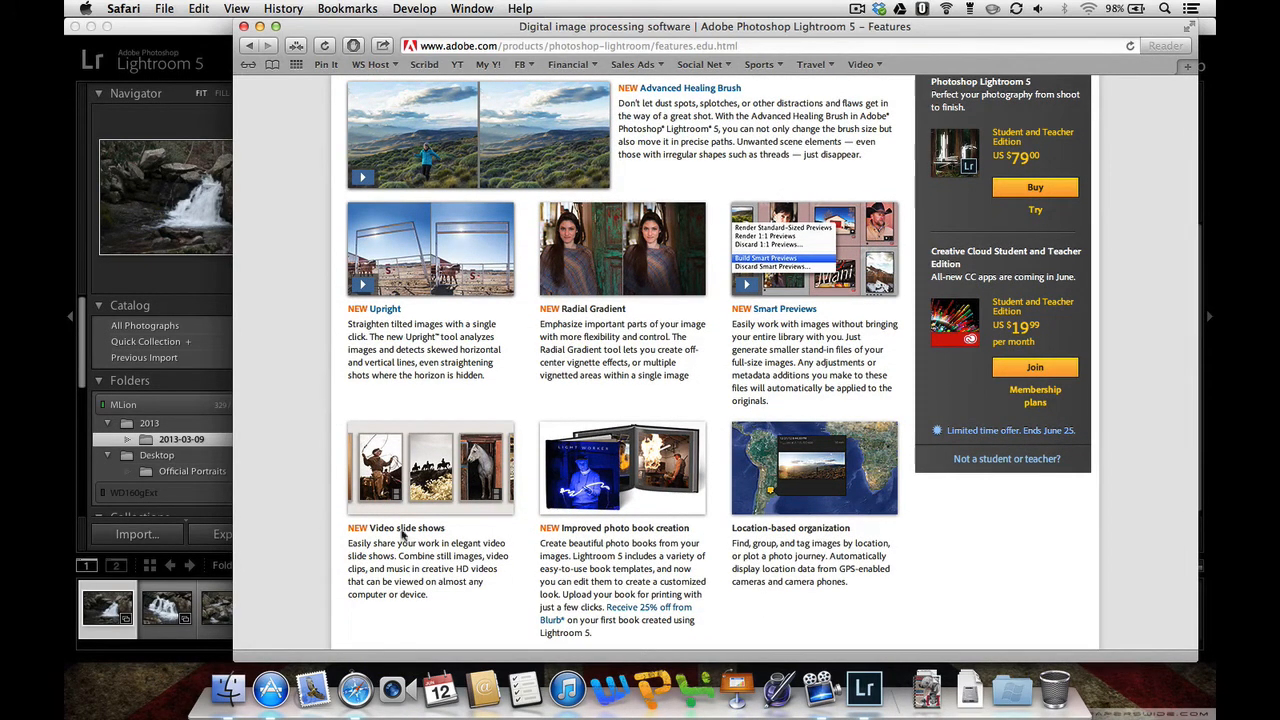
click(864, 688)
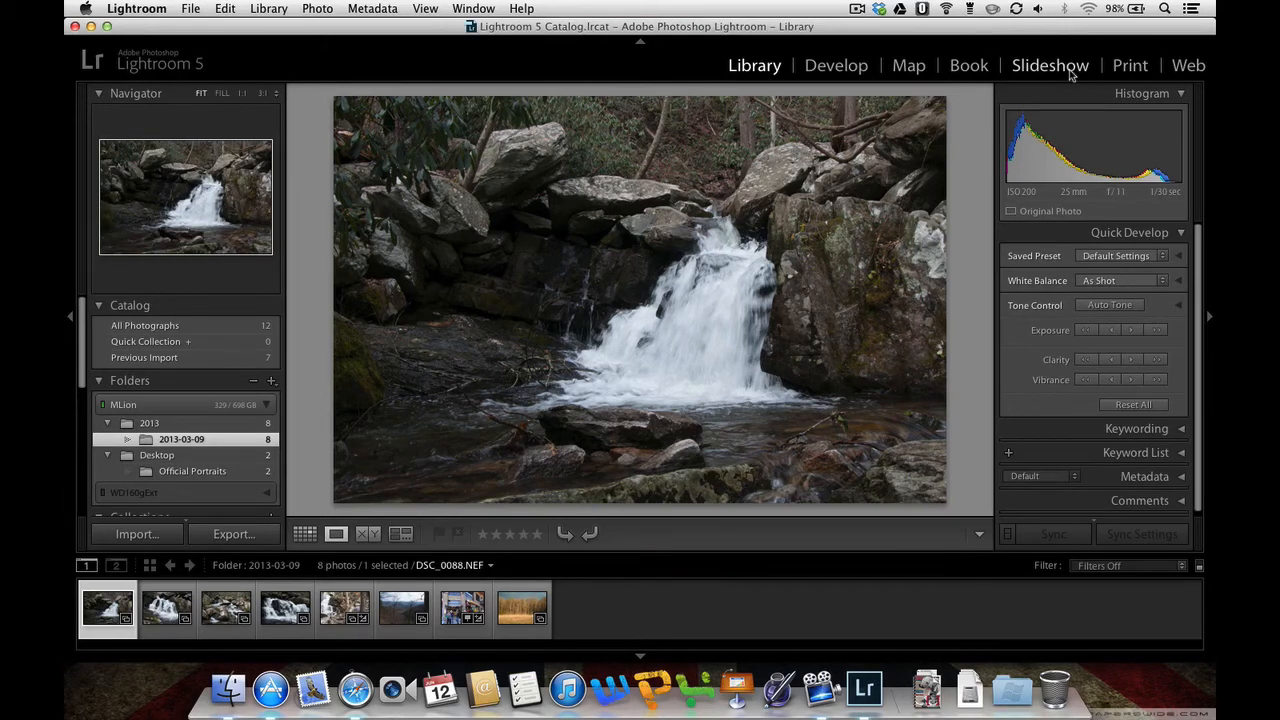
Switch to the Slideshow module and toggle Zoom to Fill Frame on the waterfall slide
click(1050, 64)
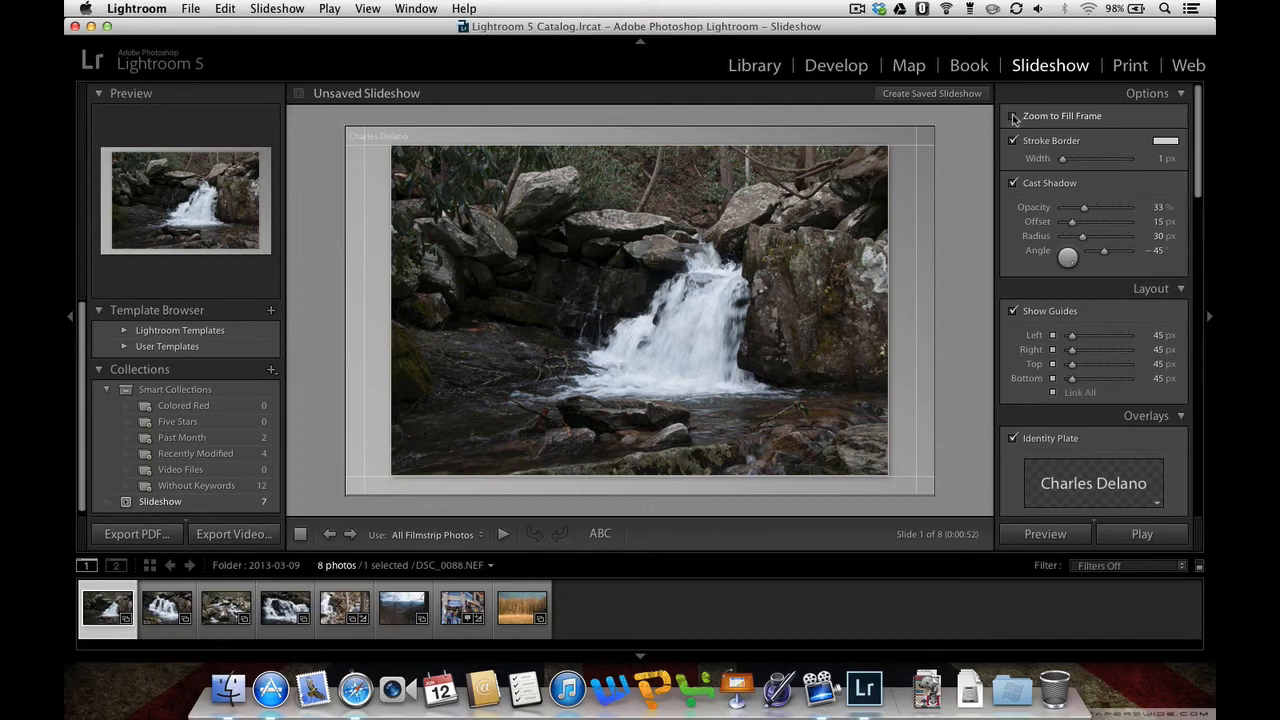
click(1014, 116)
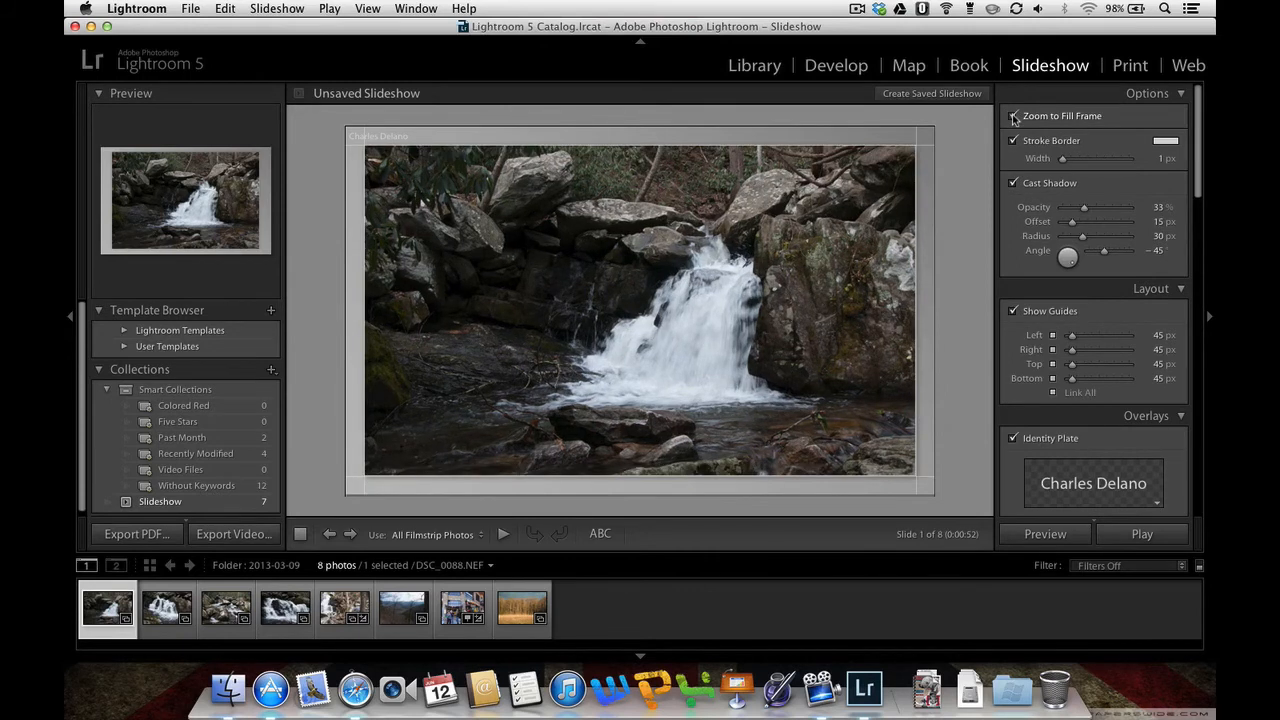
click(1014, 116)
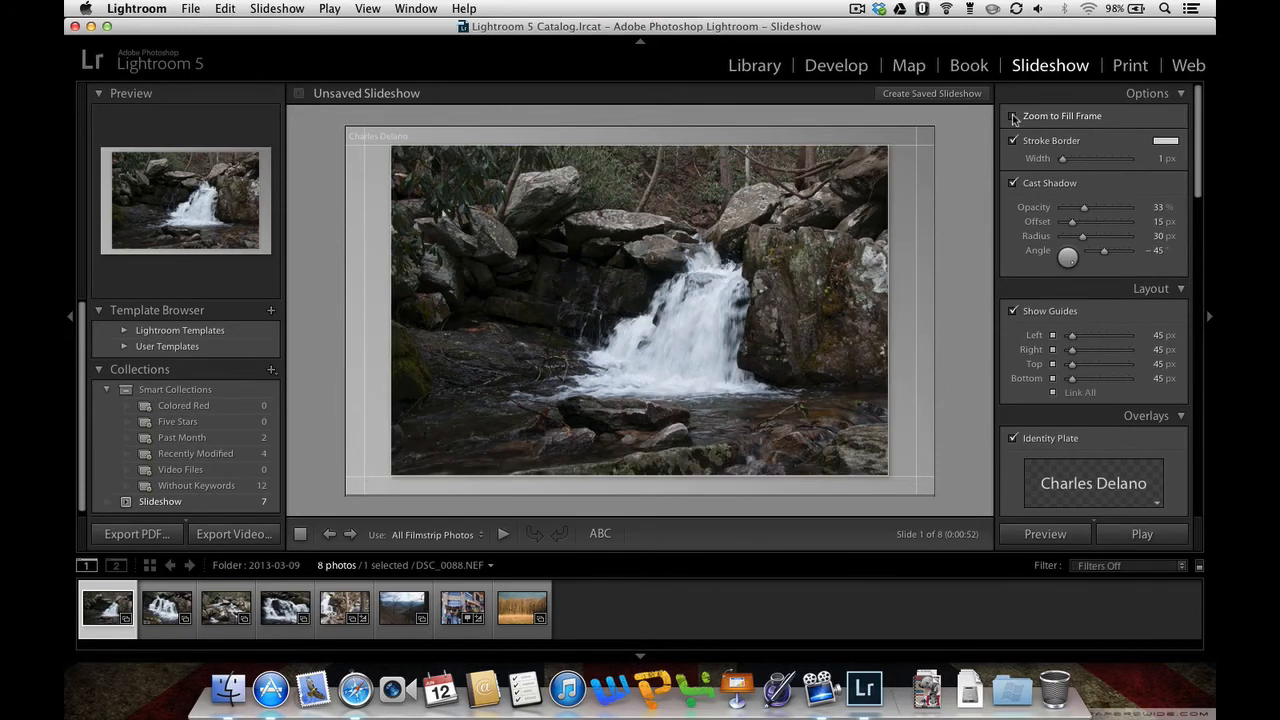
click(1012, 116)
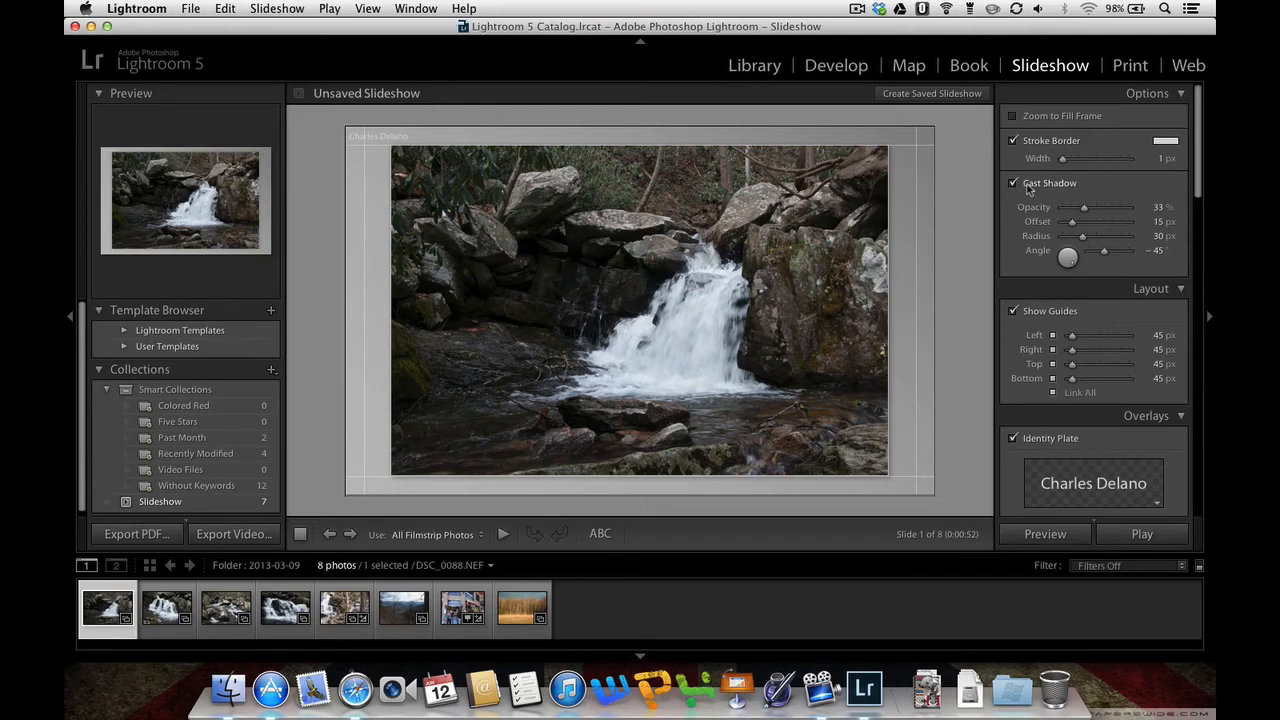
Widen all linked slide layout margins to 182 px
scroll(down, 3)
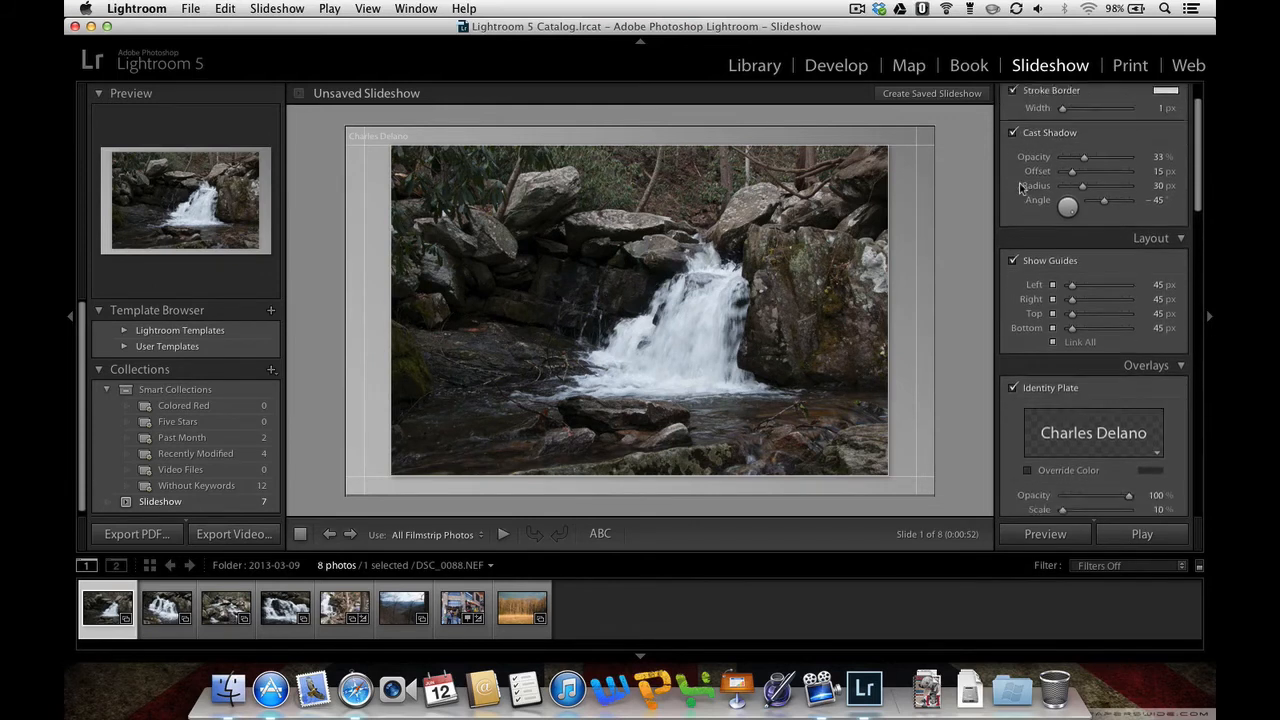
scroll(down, 3)
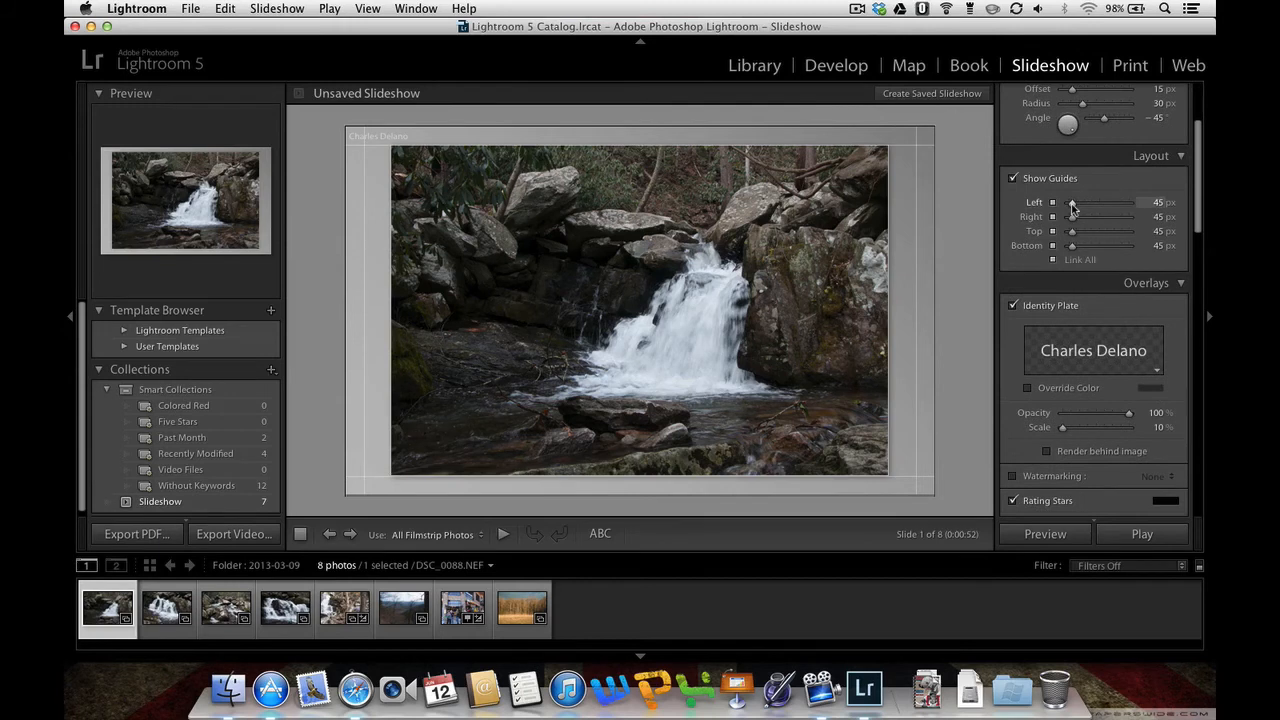
drag(1072, 202, 1084, 202)
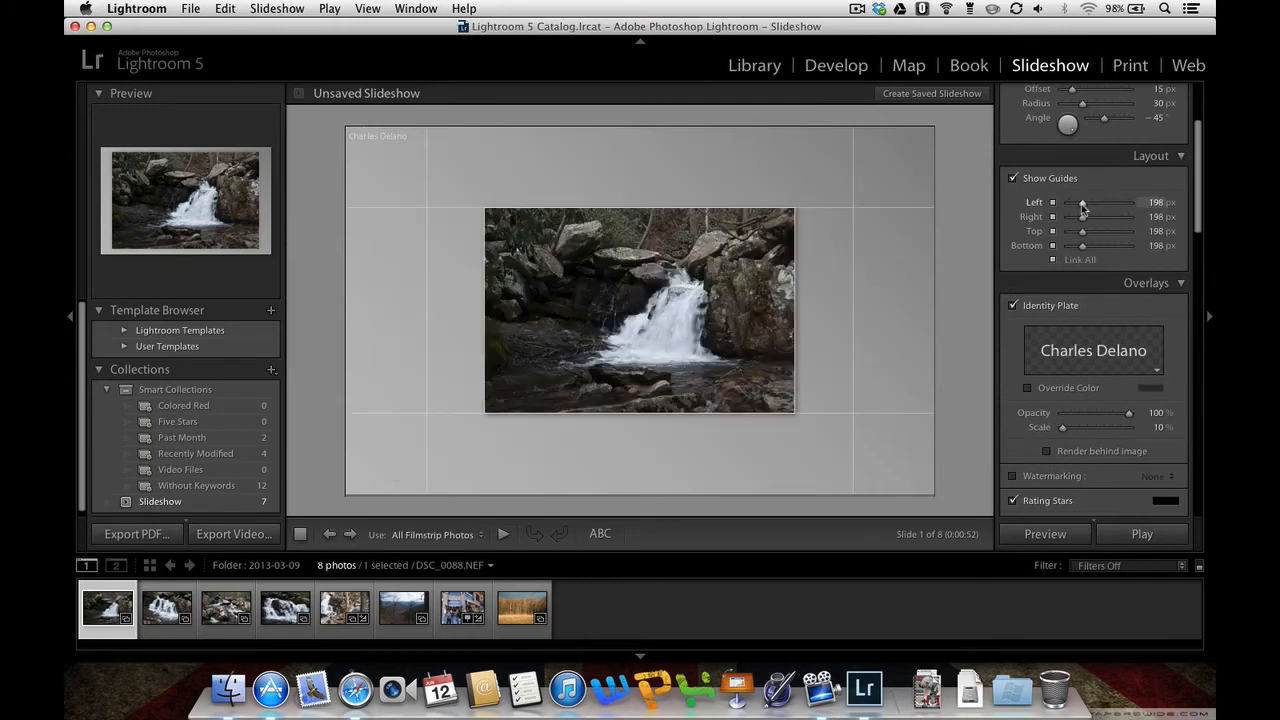
drag(1082, 202, 1076, 202)
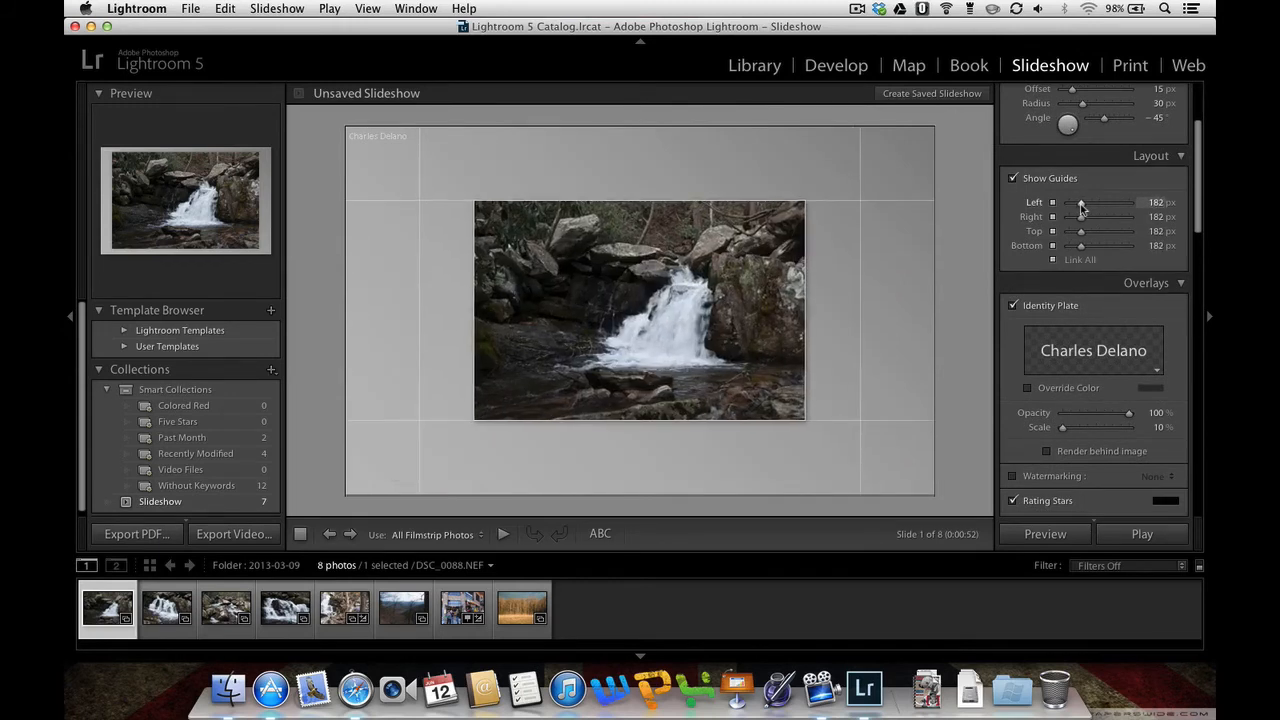
scroll(down, 3)
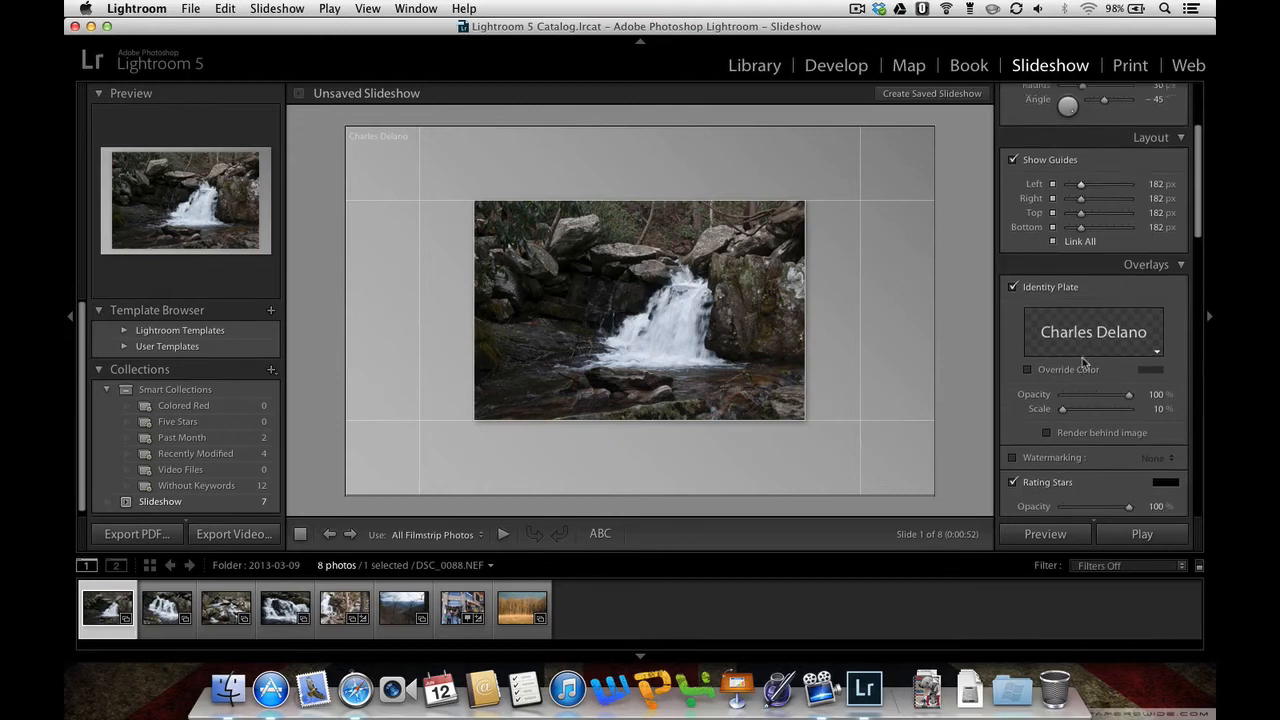
scroll(down, 3)
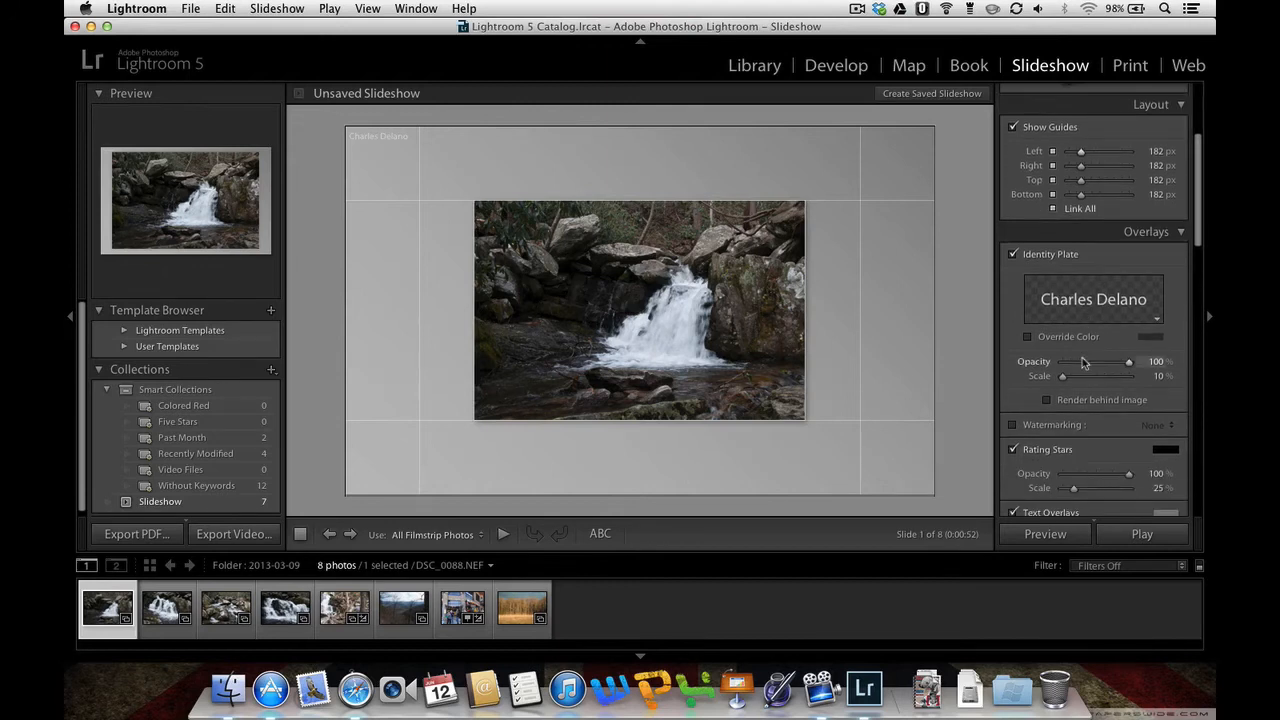
scroll(down, 3)
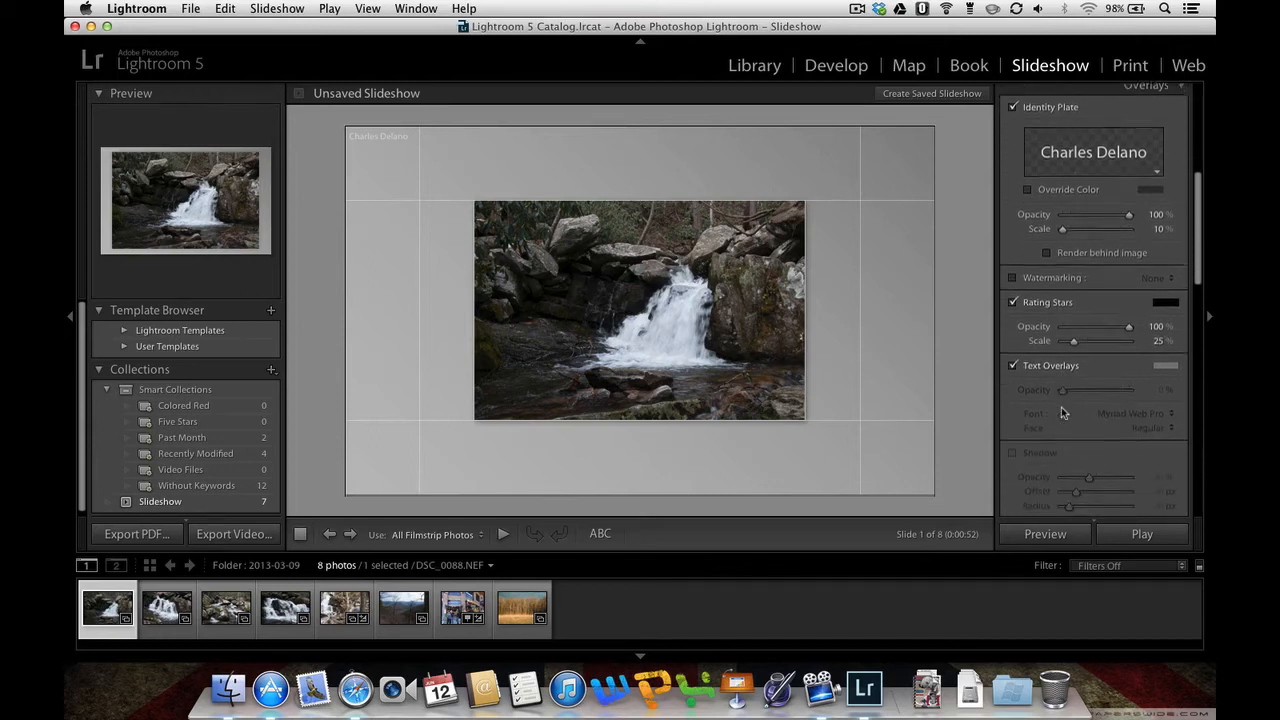
Enable Background Image in the Backdrop panel using the golden grassland photo, then review Playback settings
scroll(down, 3)
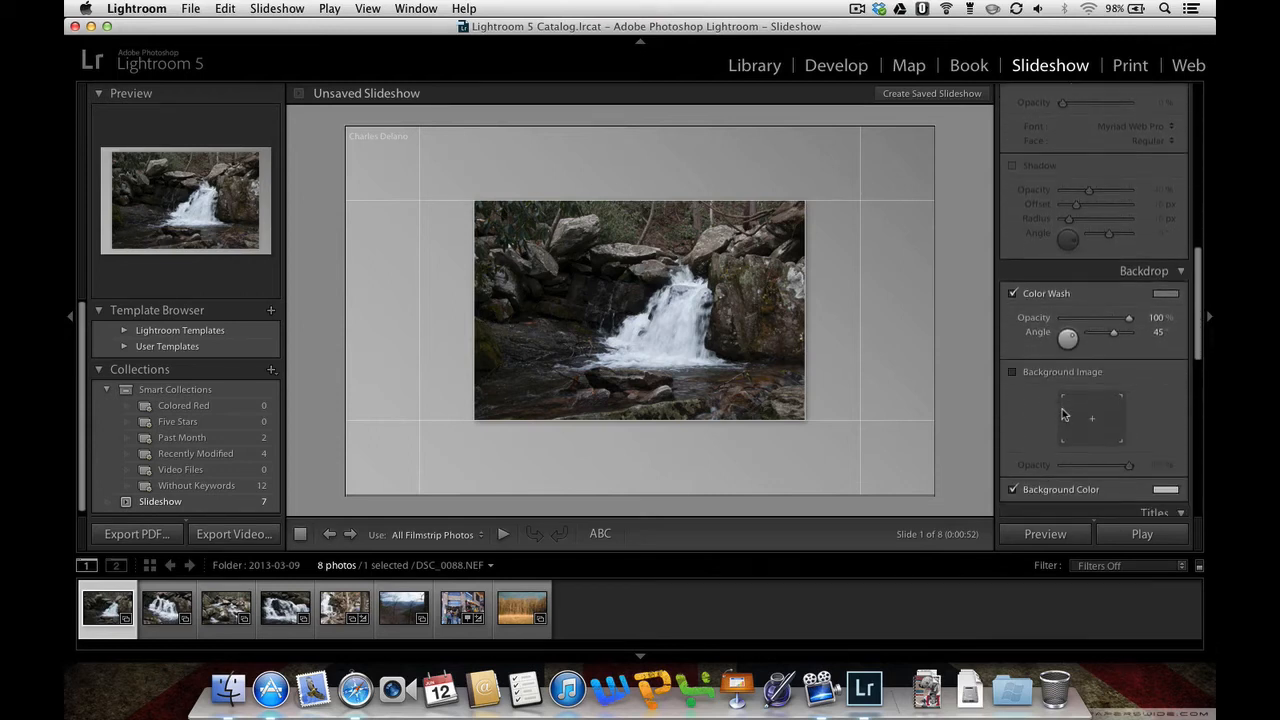
click(1012, 370)
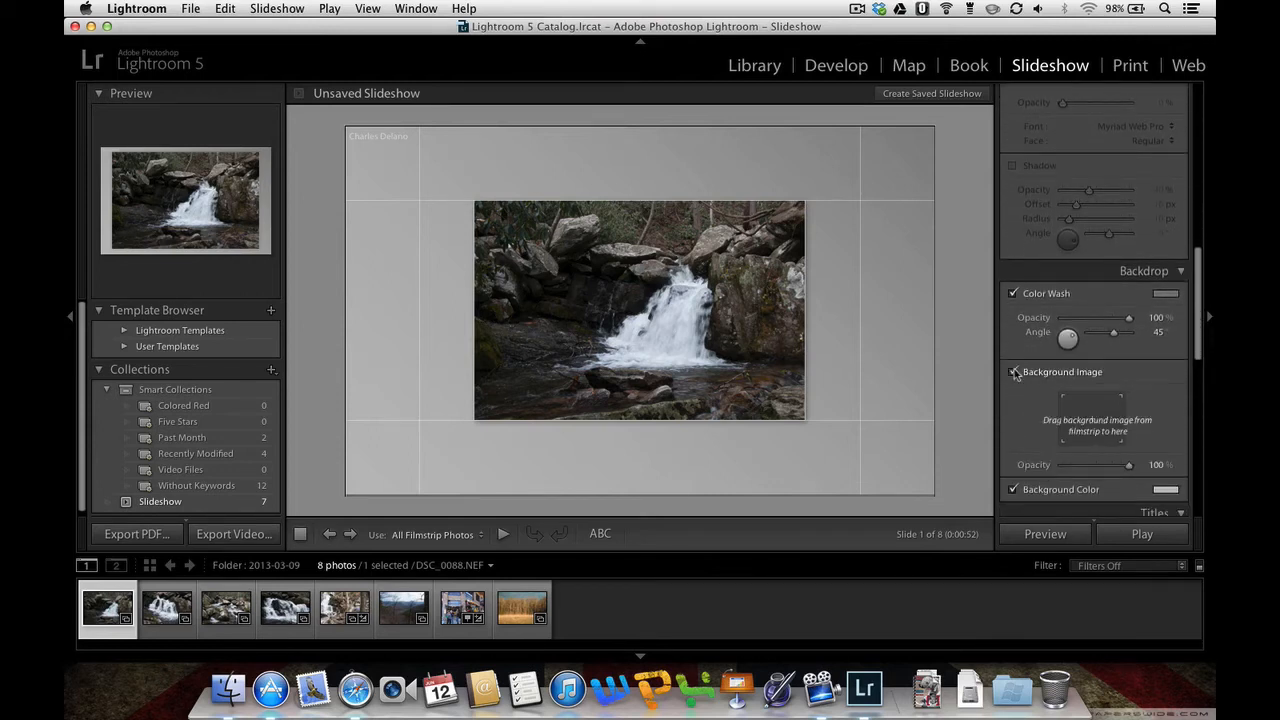
click(1012, 370)
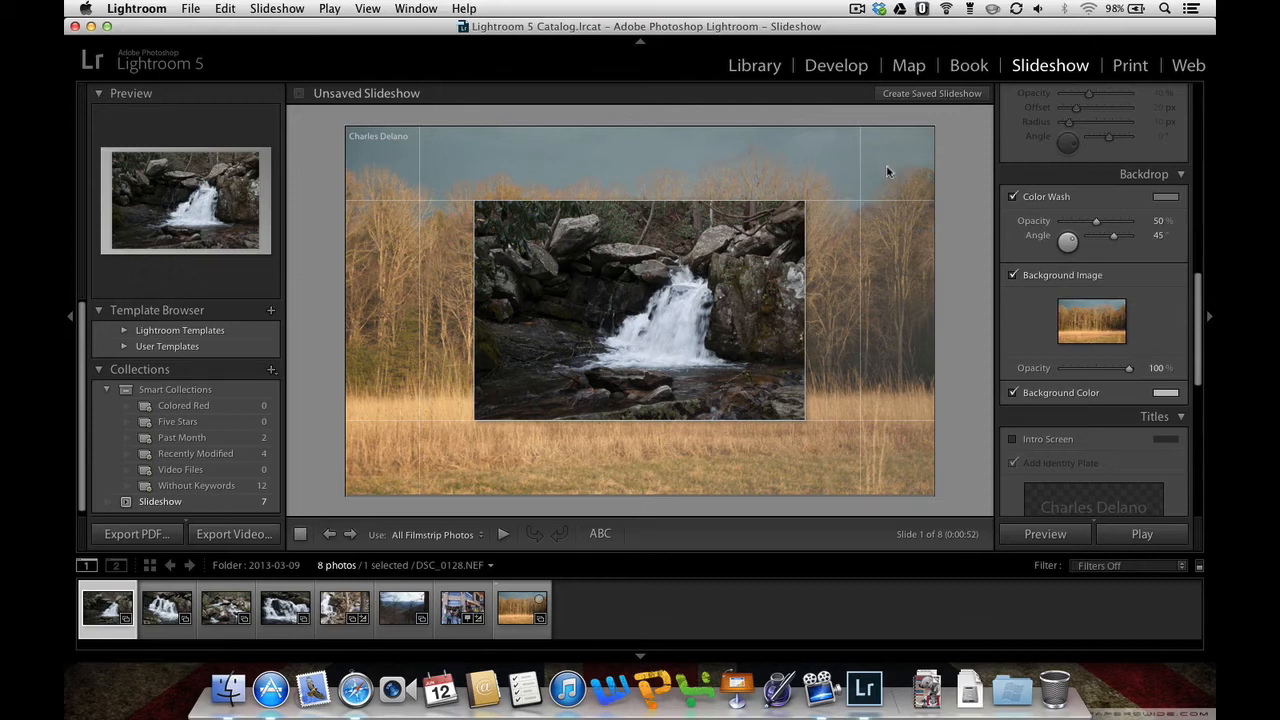
mouse_move(1056, 210)
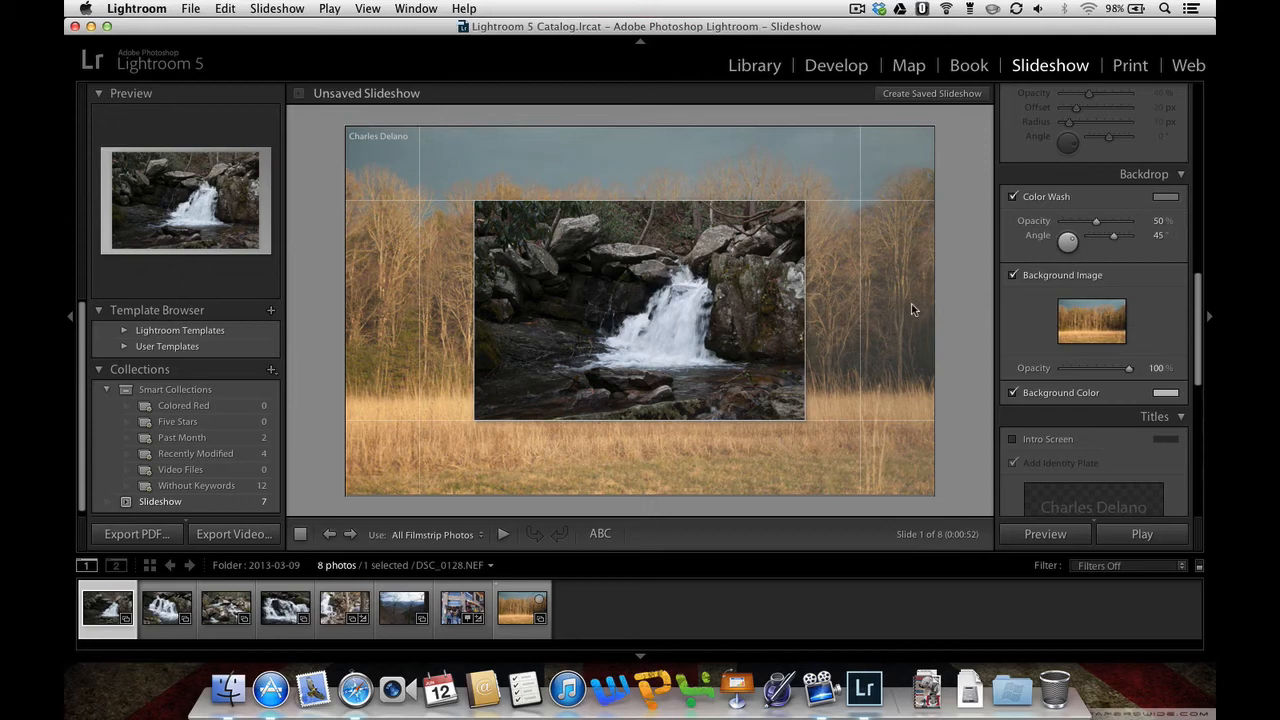
mouse_move(712, 268)
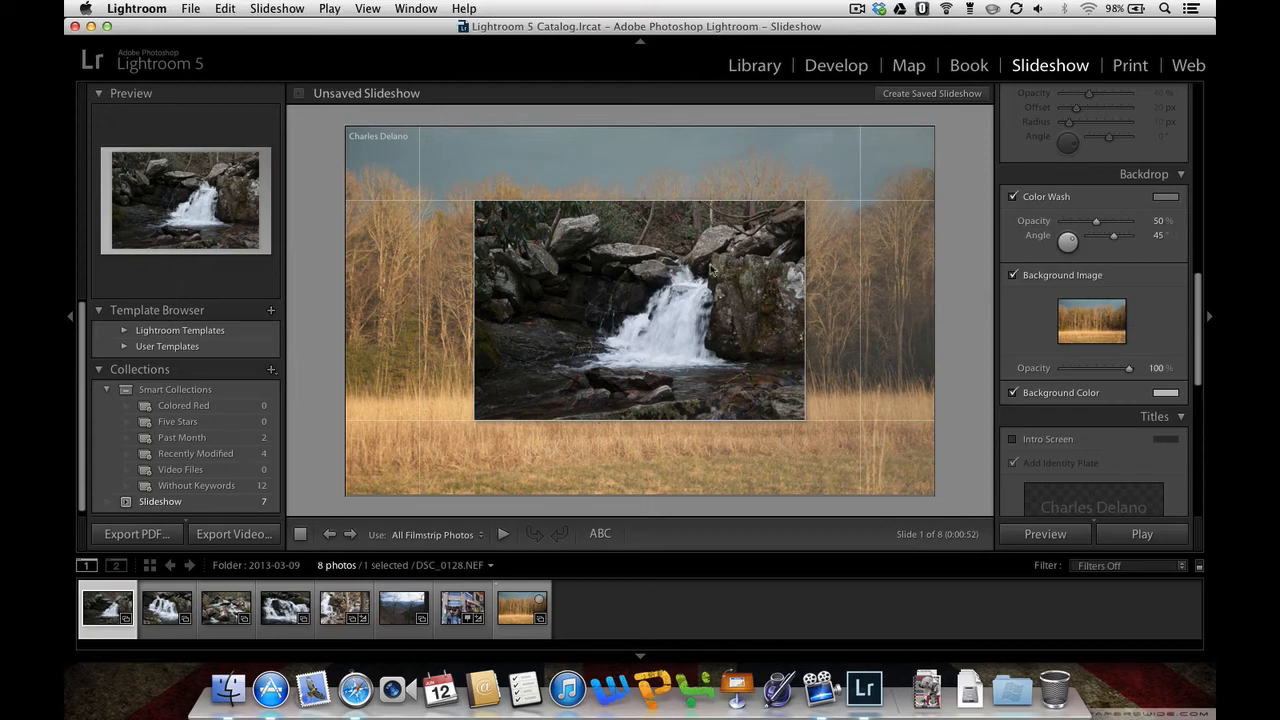
mouse_move(602, 304)
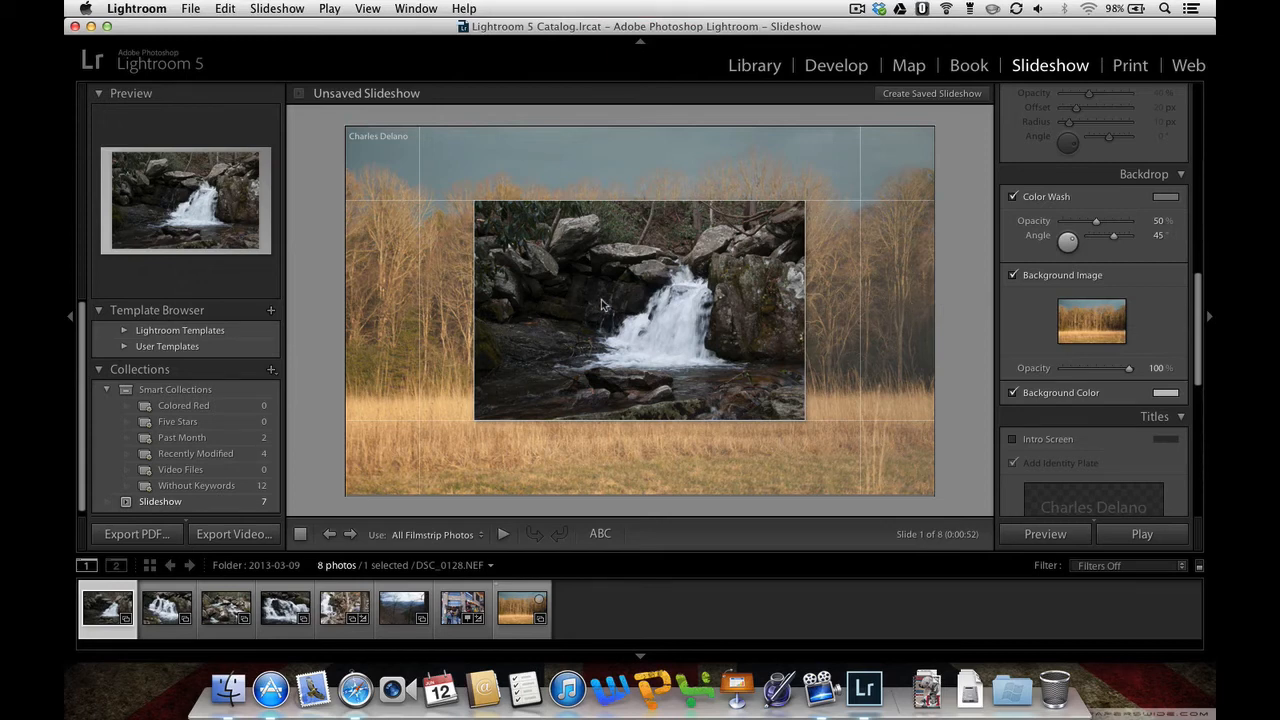
scroll(down, 3)
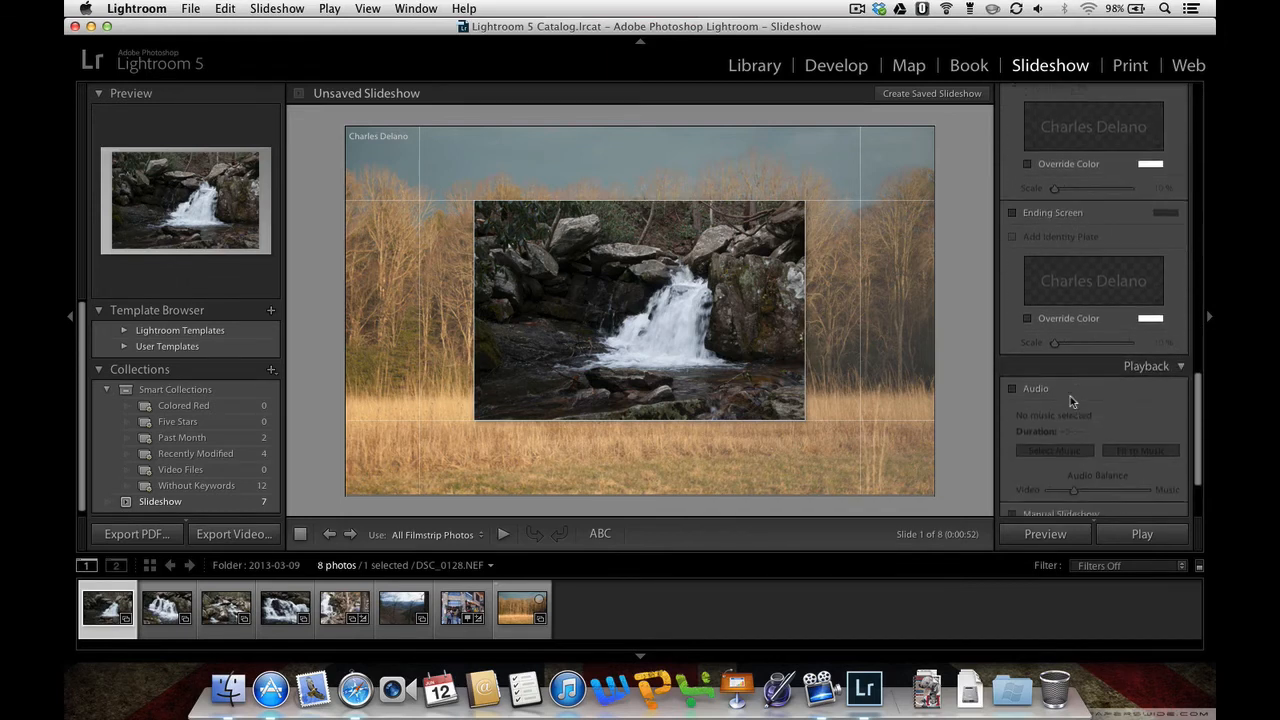
scroll(down, 3)
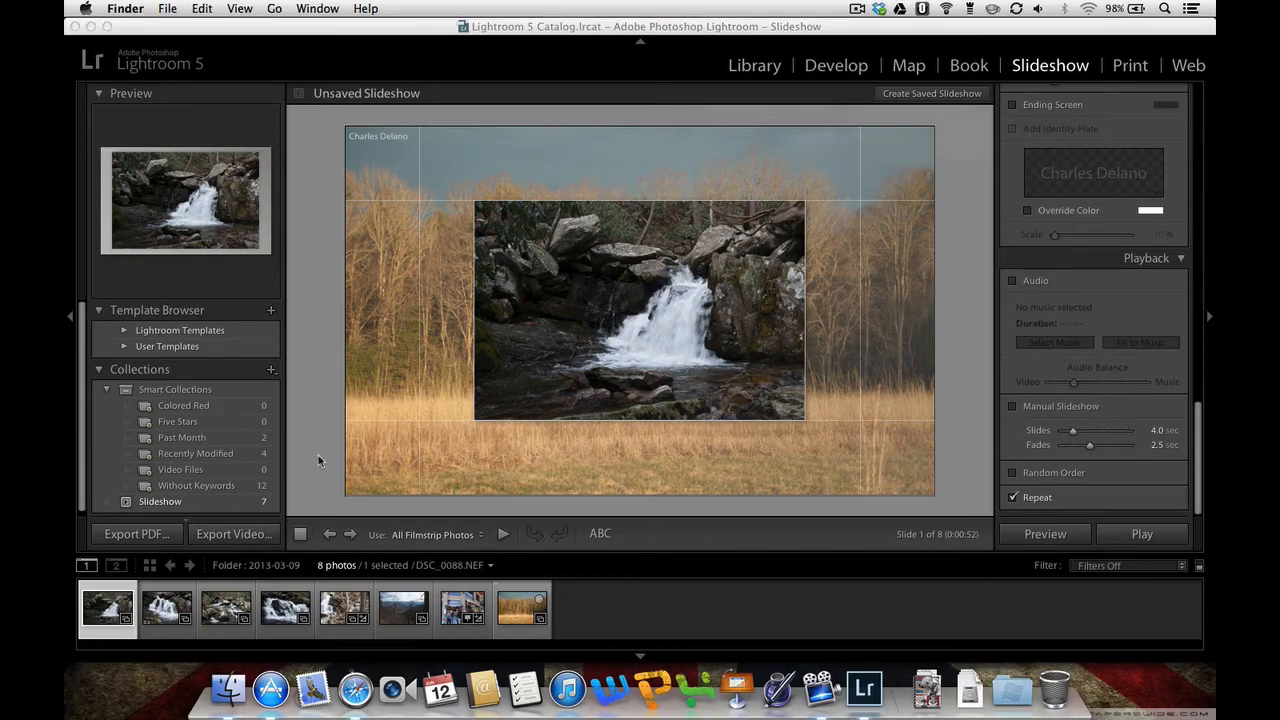
mouse_move(228, 688)
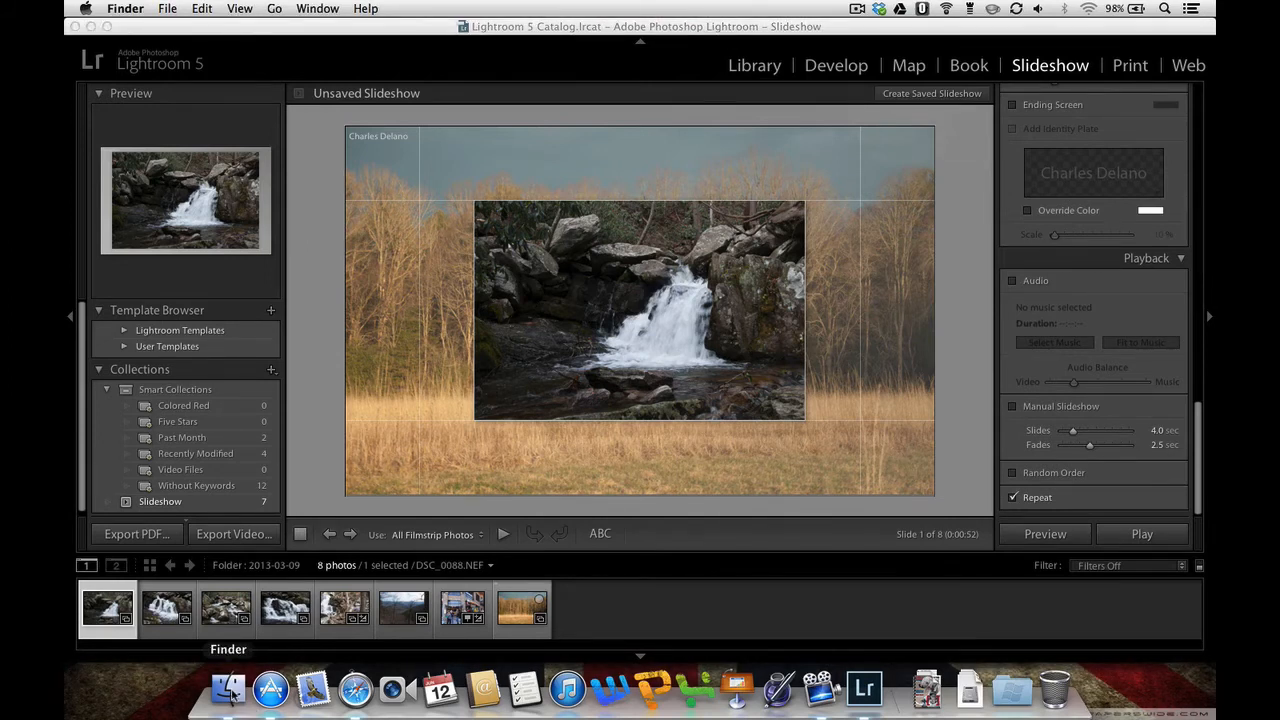
Play the exported test.mp4 slideshow video from the Desktop in QuickTime, then pause and close it
click(228, 688)
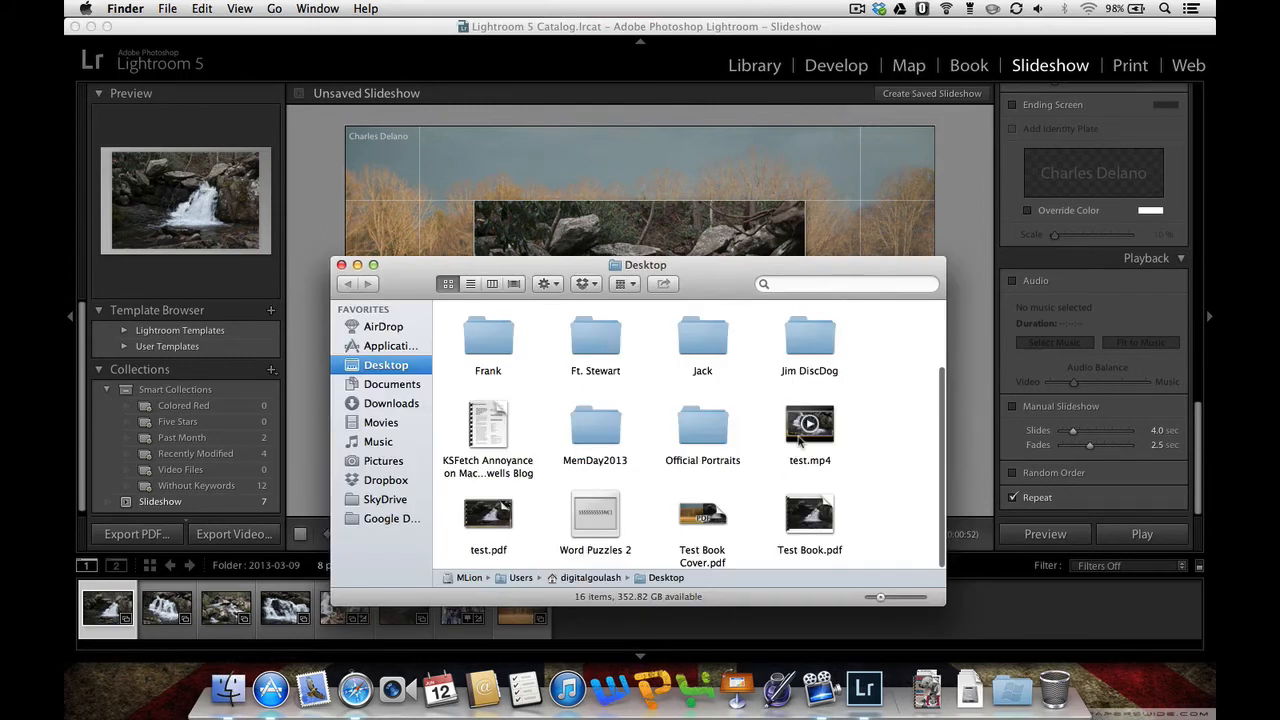
double_click(808, 424)
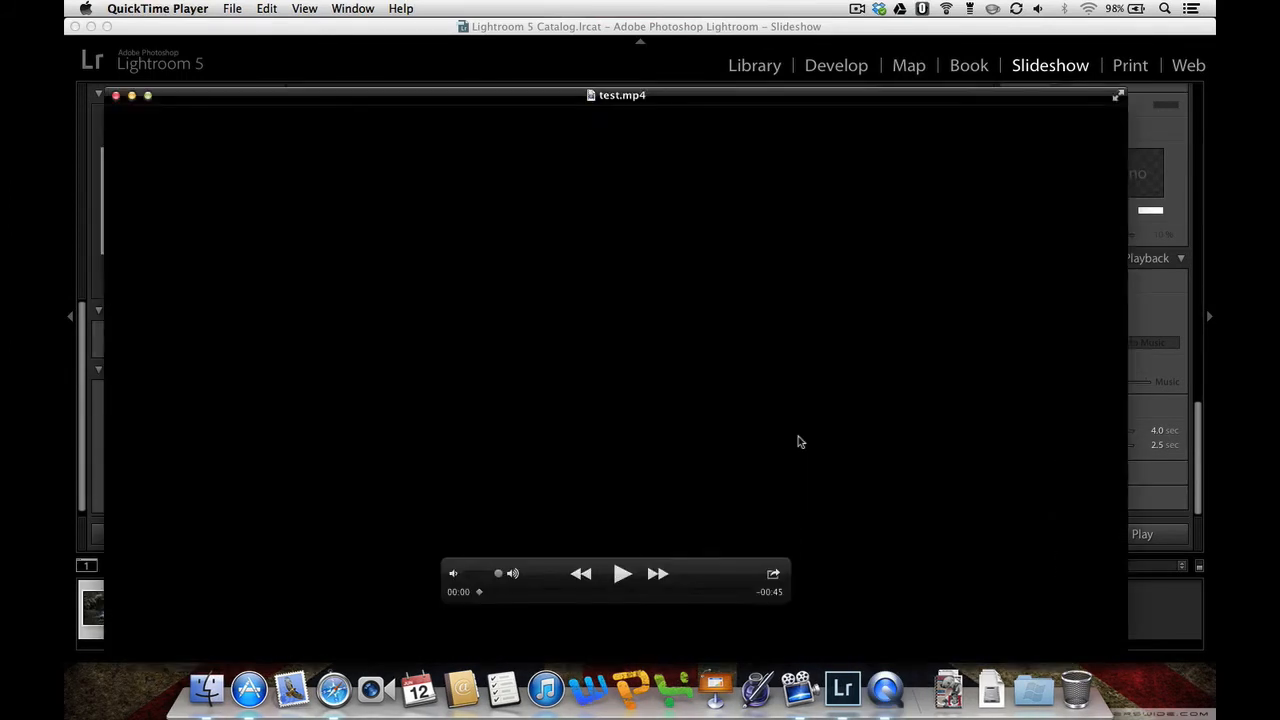
click(622, 572)
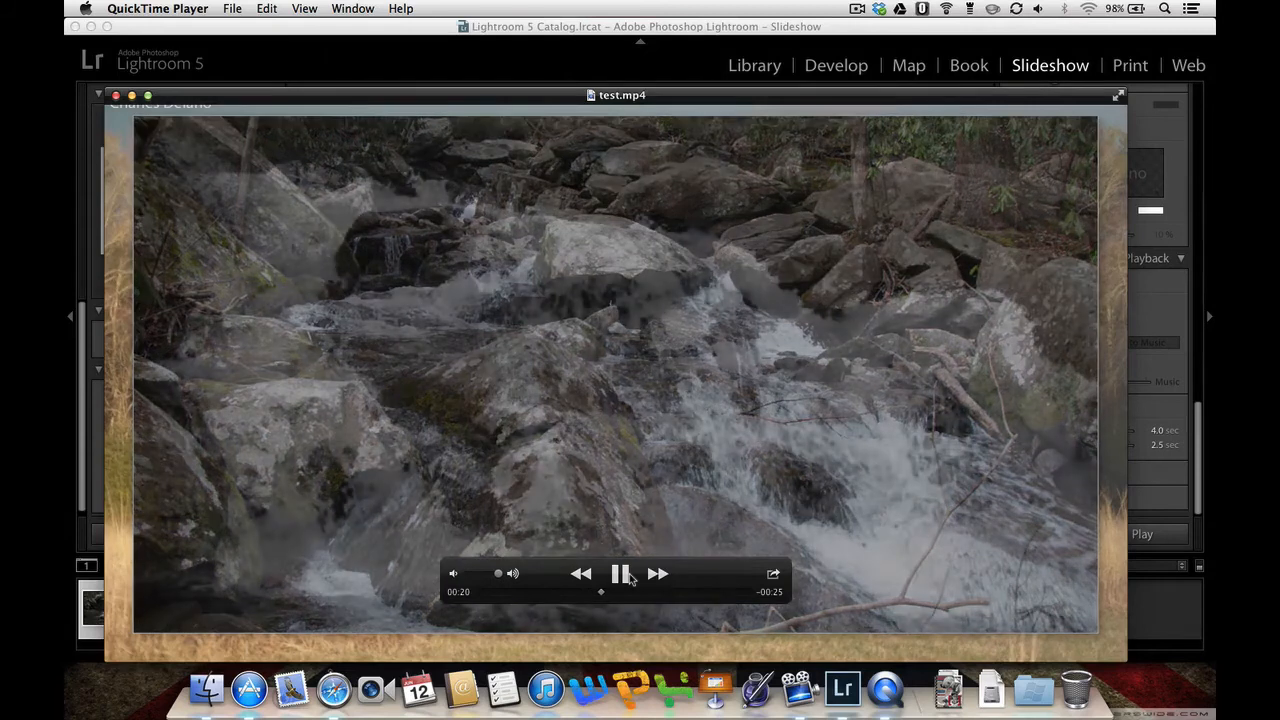
click(620, 572)
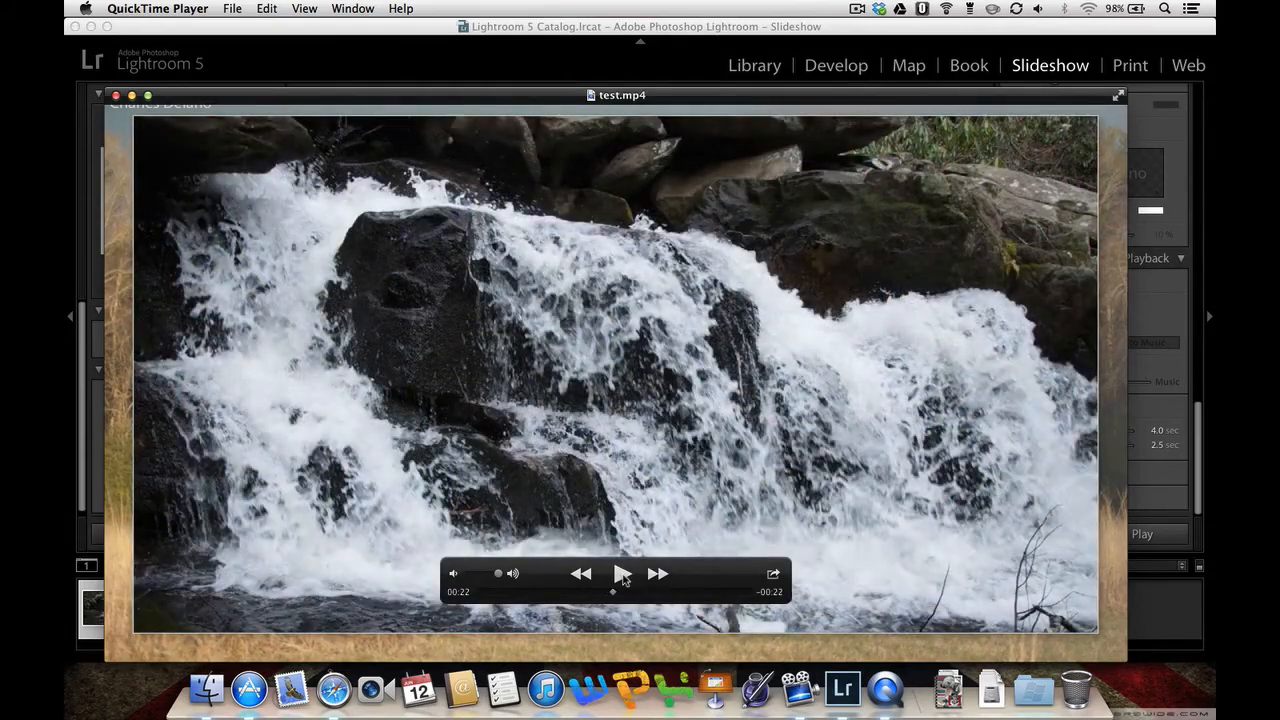
click(156, 8)
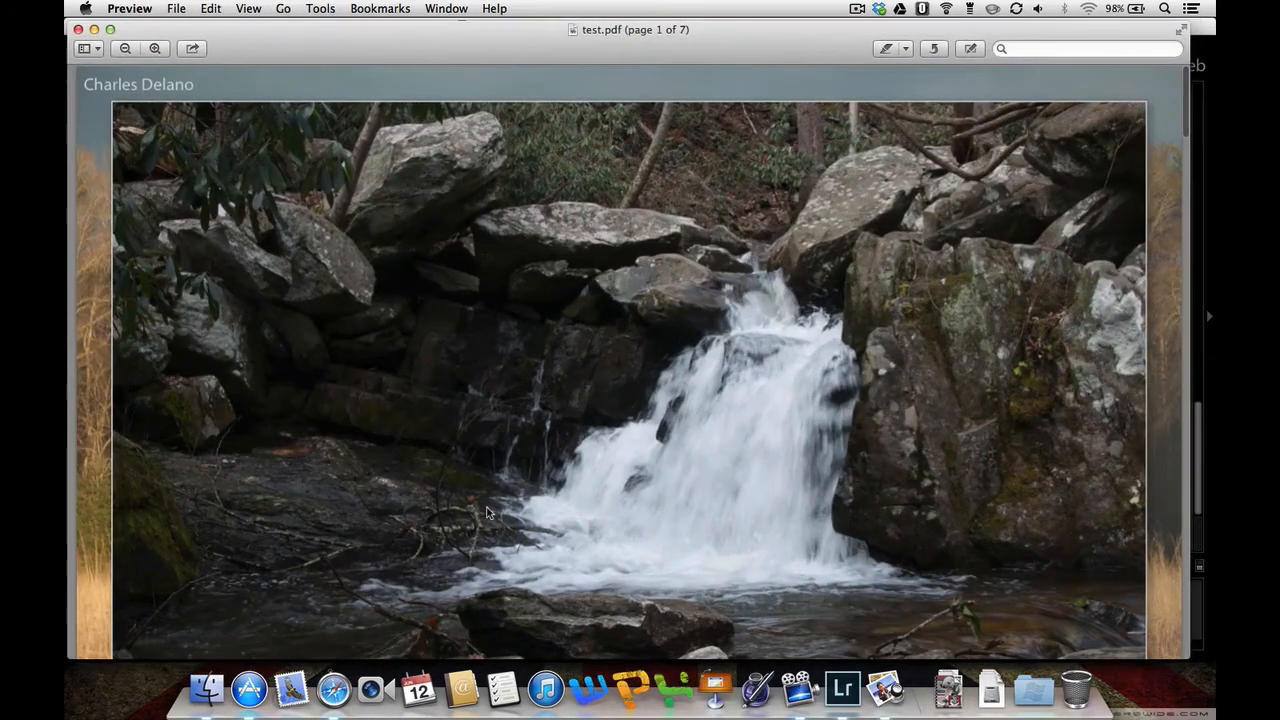
Page through test.pdf's seven waterfall and mountain slides in Preview, then close the document
scroll(down, 3)
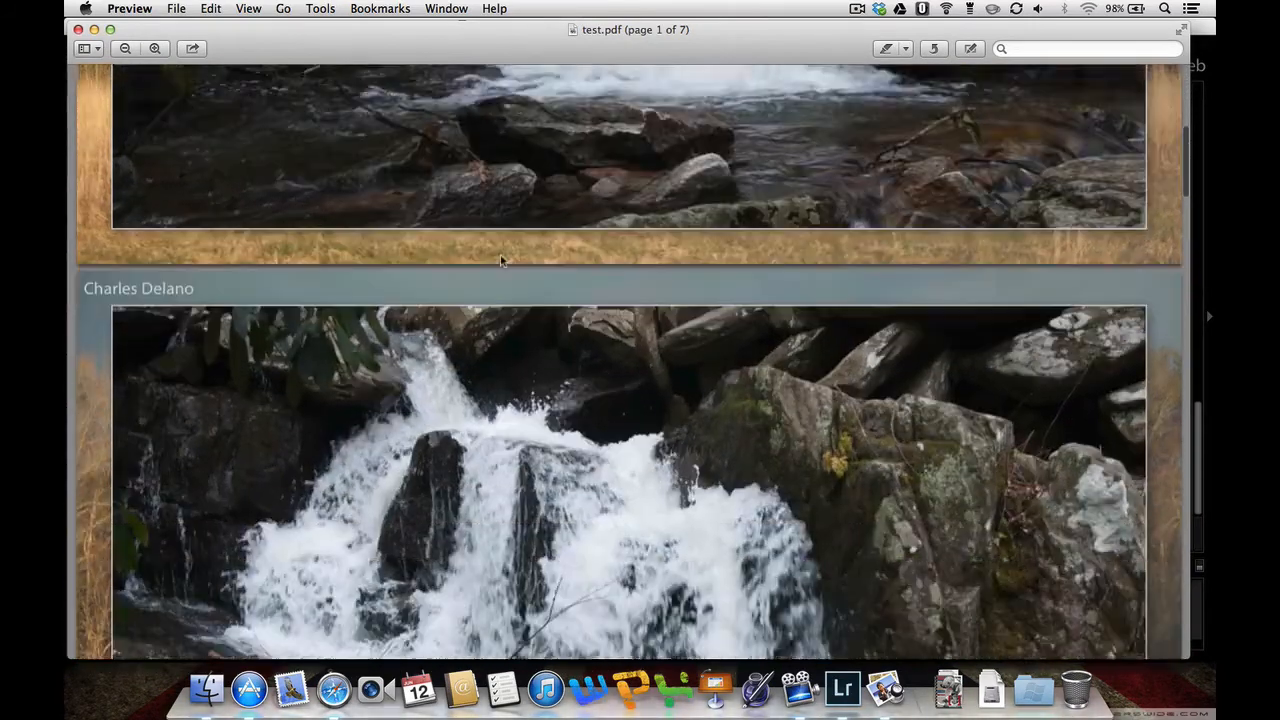
scroll(down, 3)
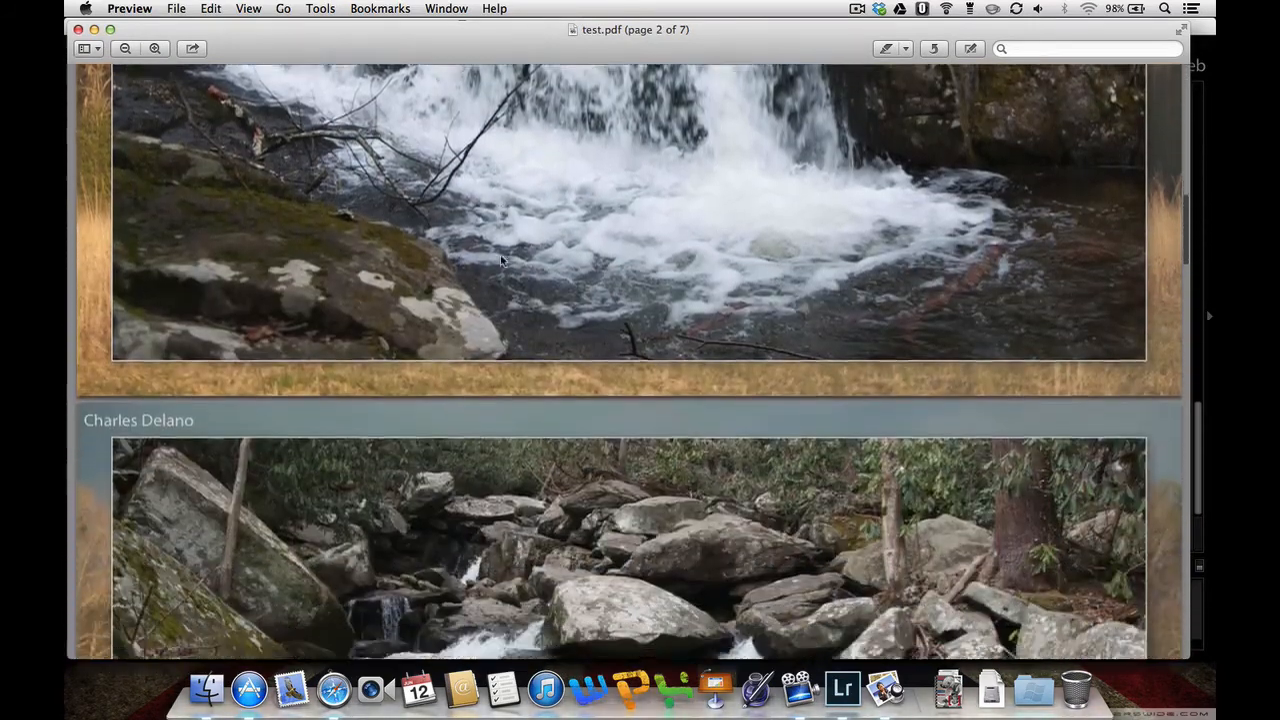
scroll(down, 3)
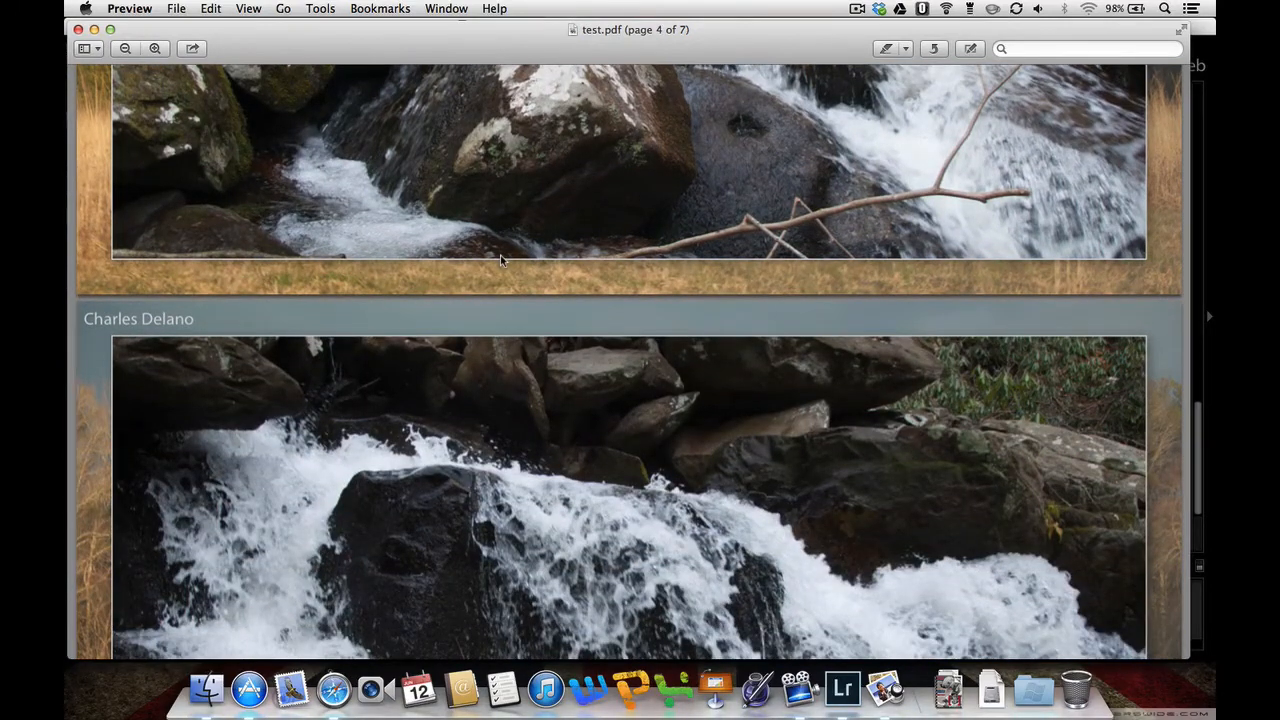
scroll(down, 3)
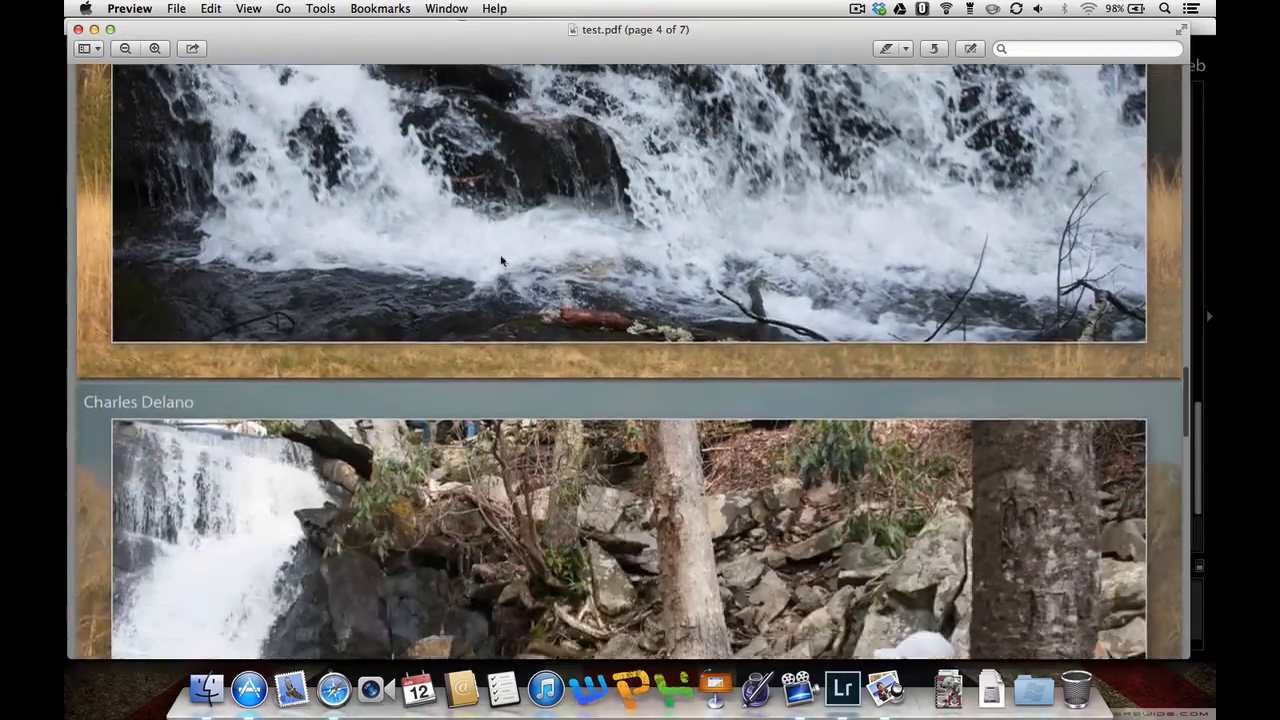
scroll(down, 3)
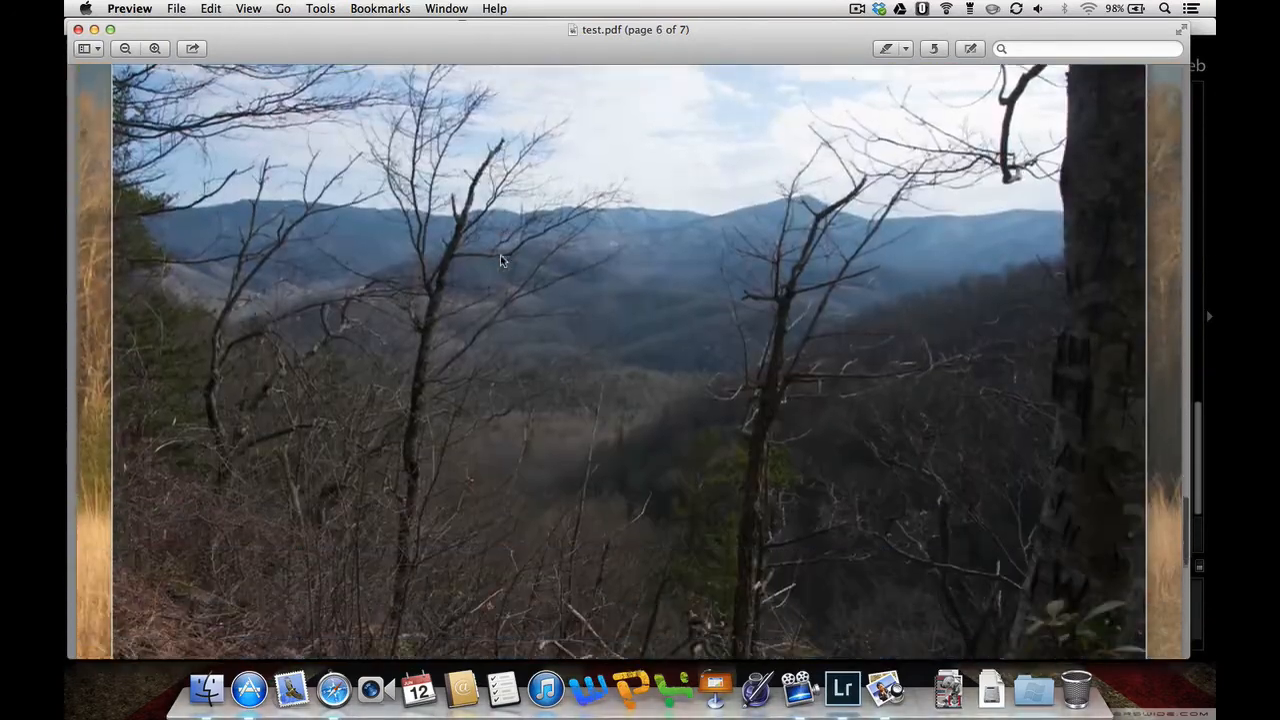
click(128, 8)
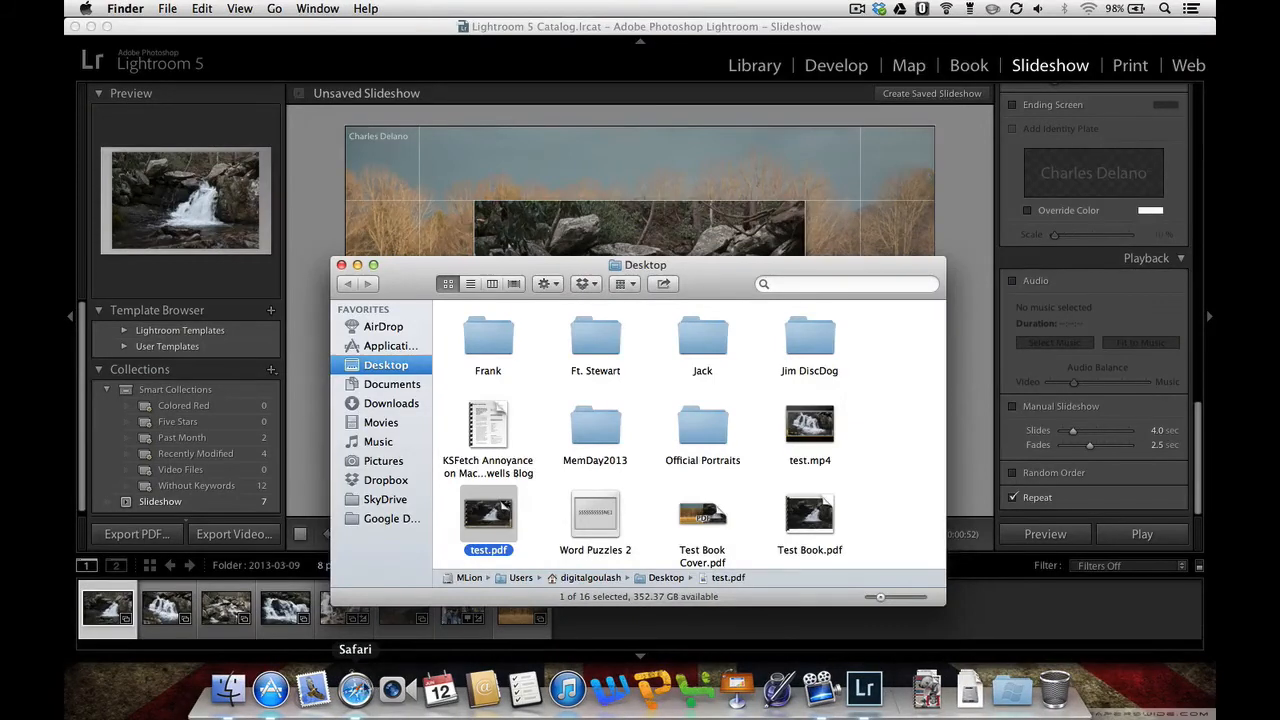
Bring Safari's Lightroom 5 features page forward
click(356, 688)
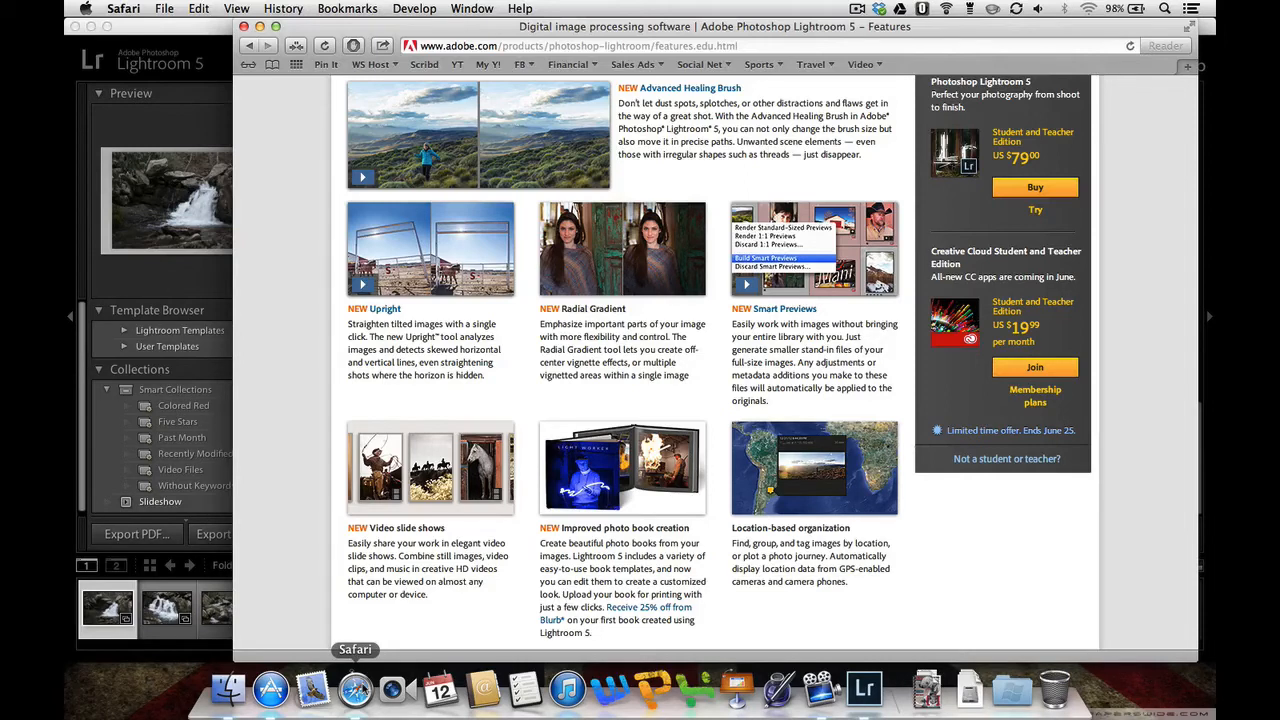
mouse_move(778, 688)
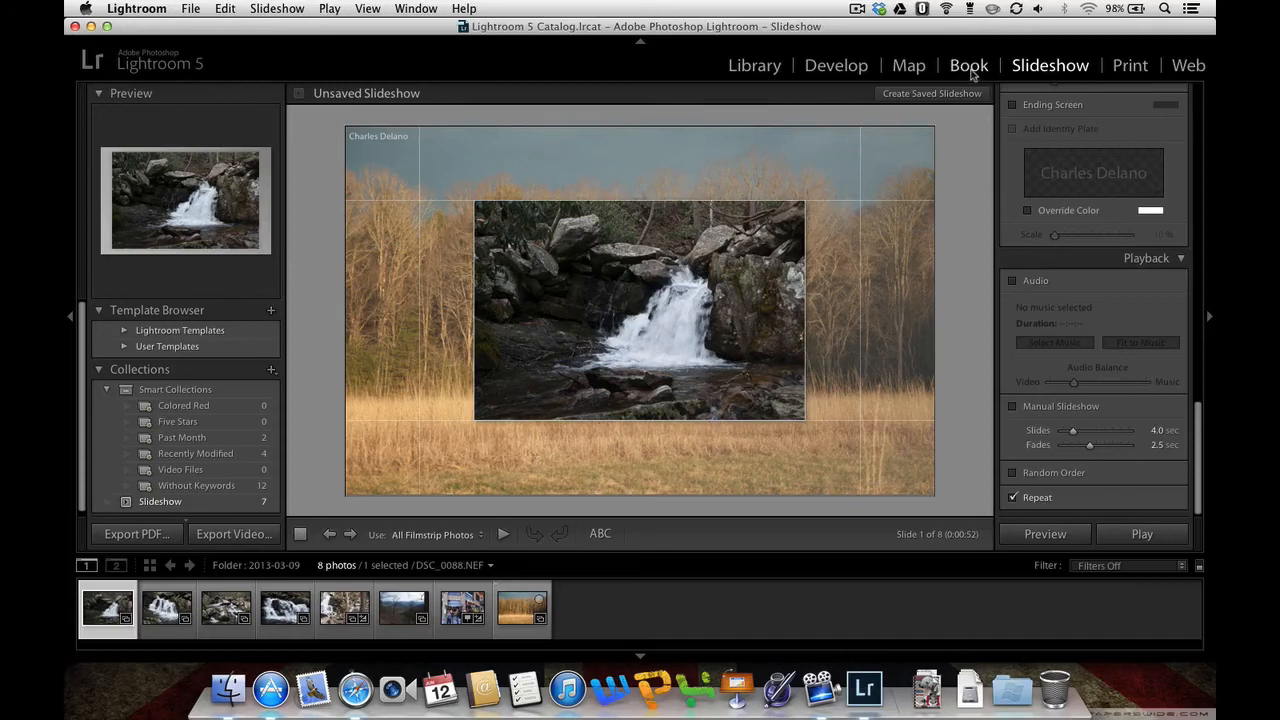
Switch to the Book module and review the 13-page Standard Landscape book's cover, spreads and panels
click(968, 64)
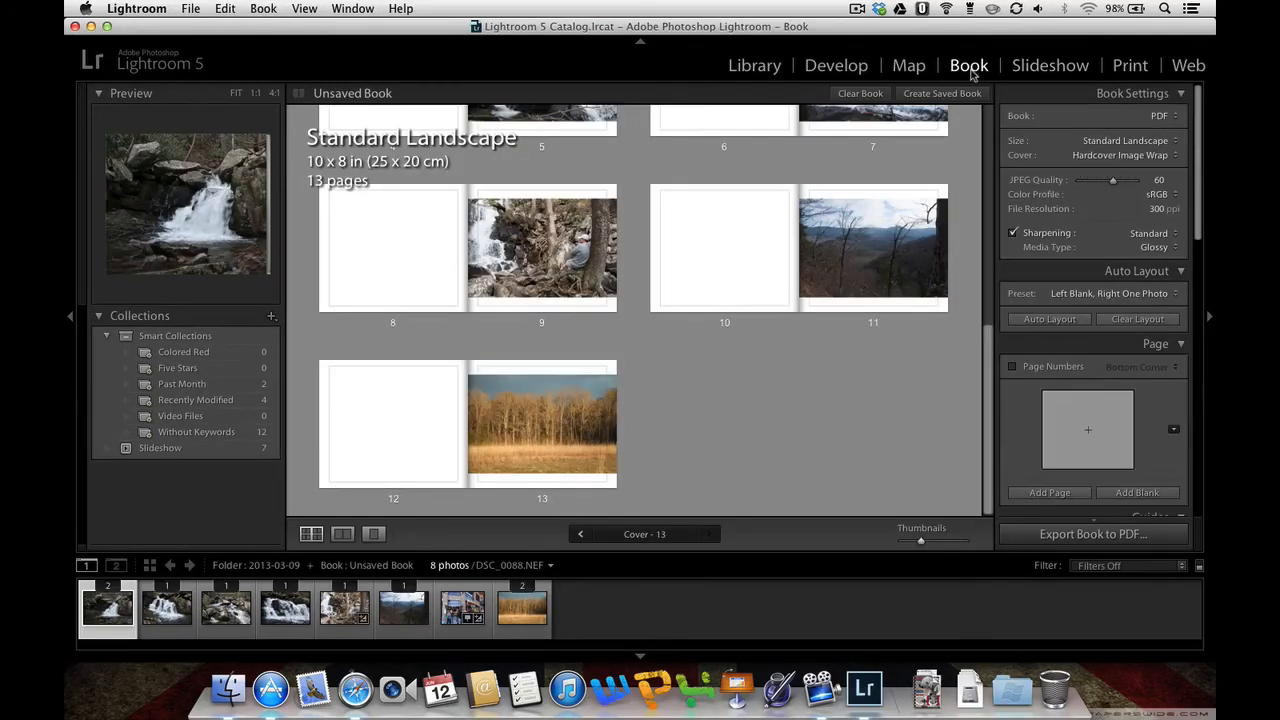
mouse_move(764, 310)
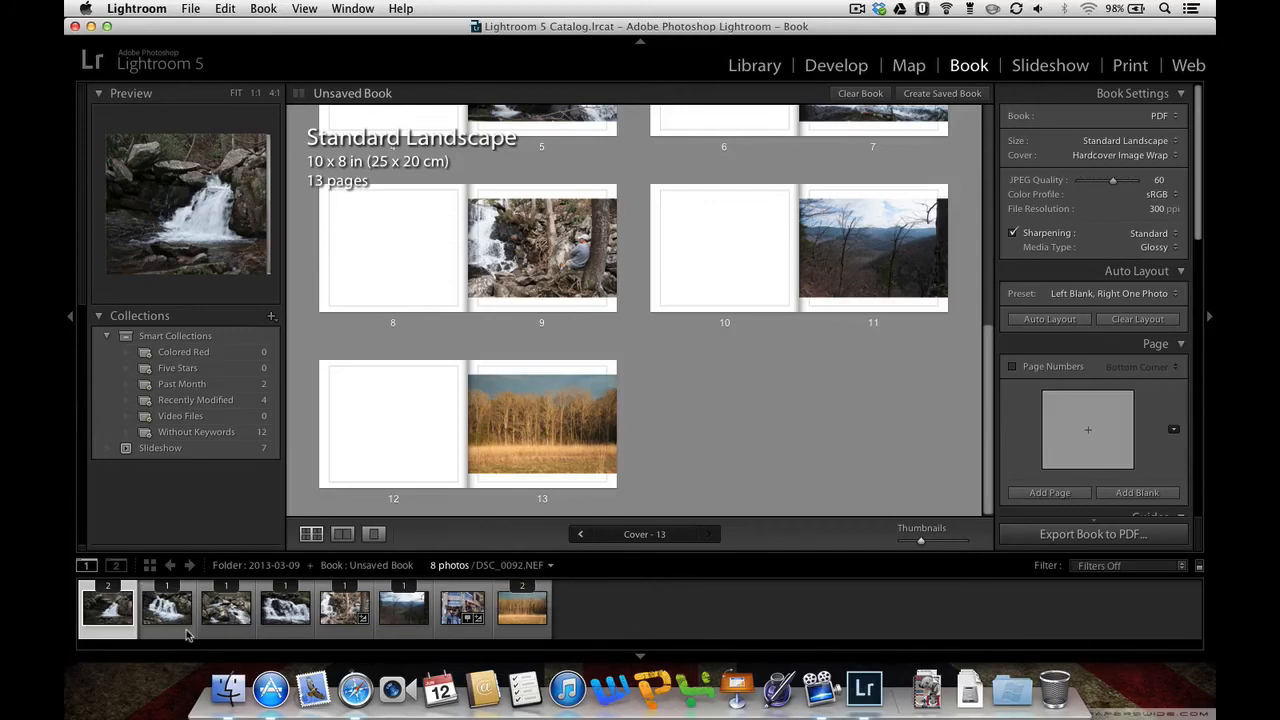
scroll(up, 3)
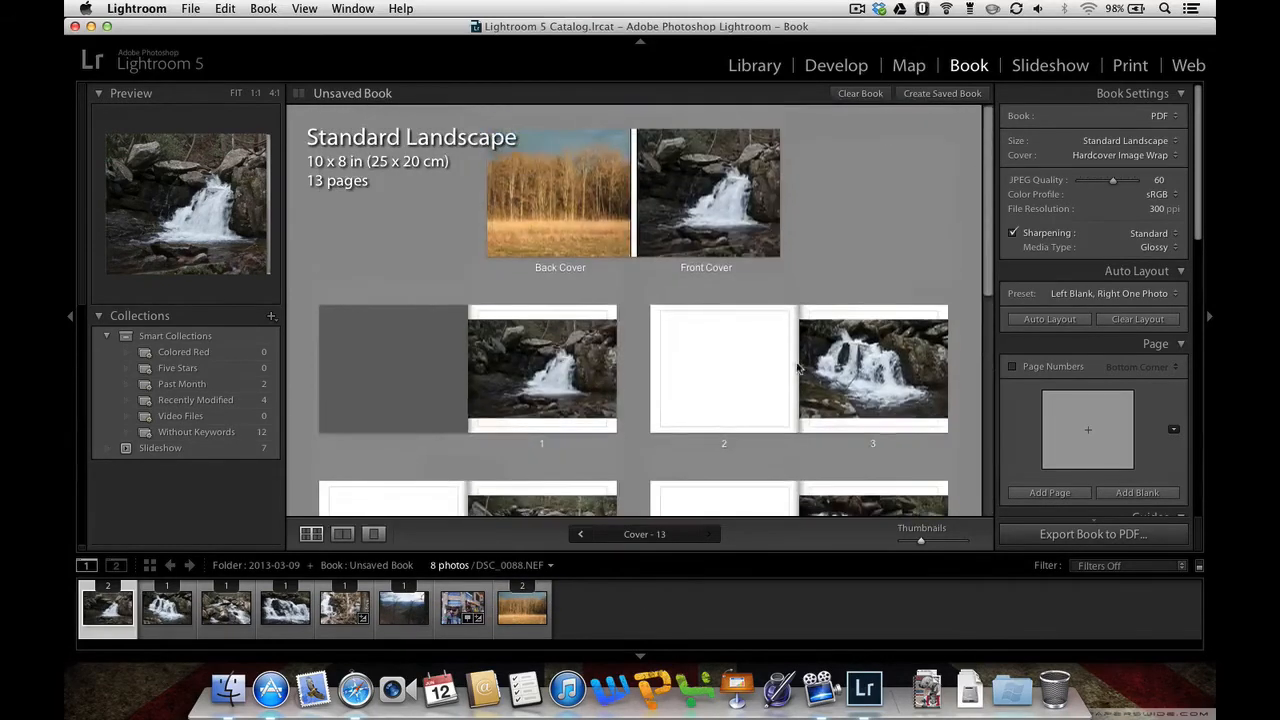
mouse_move(724, 348)
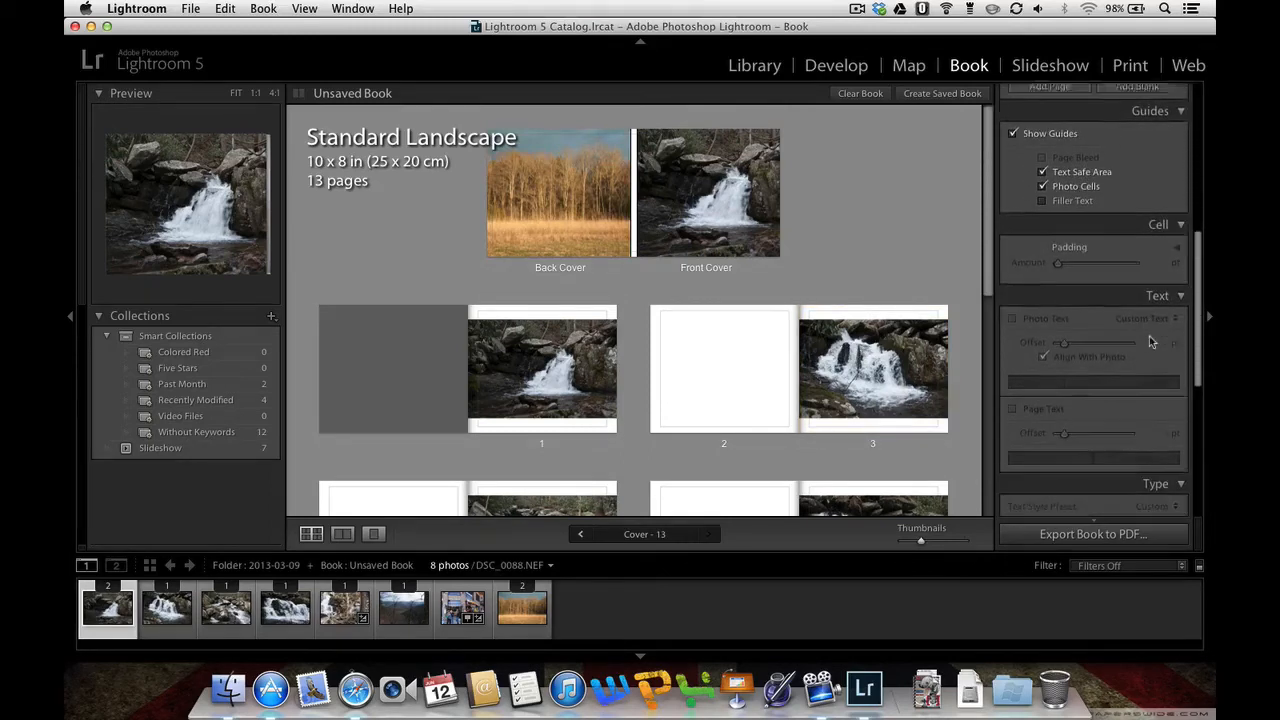
scroll(down, 3)
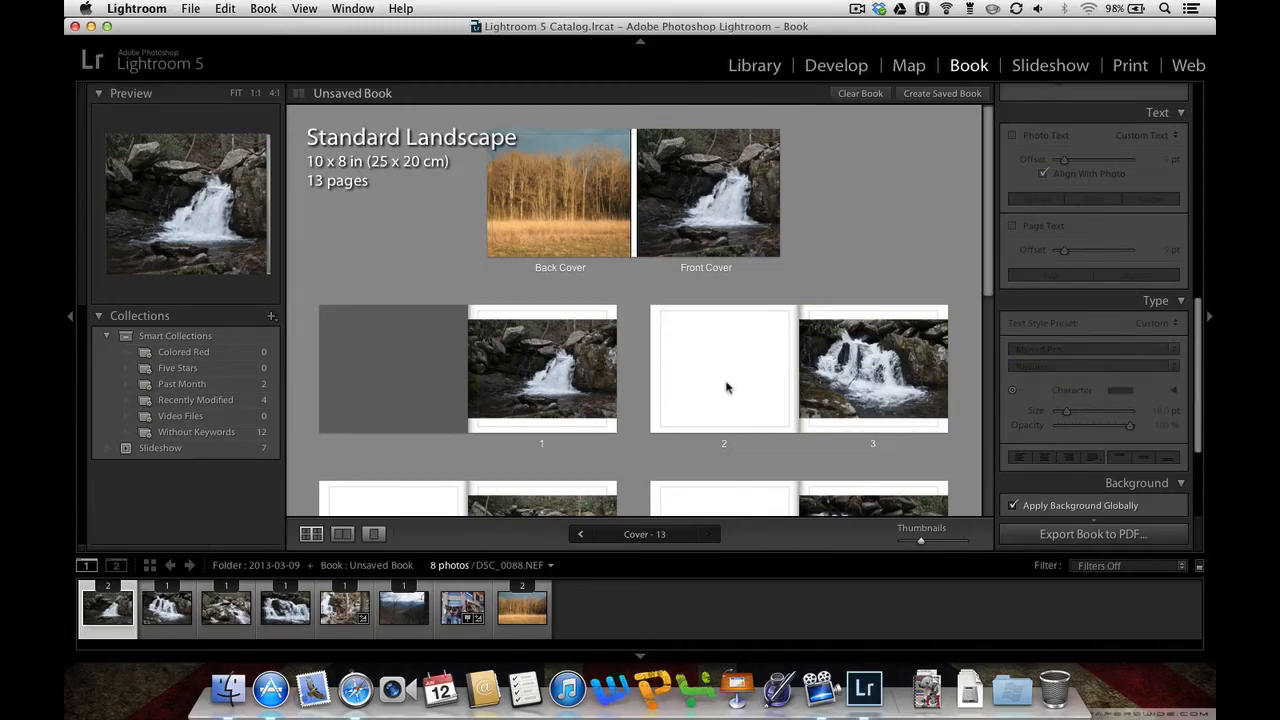
click(872, 368)
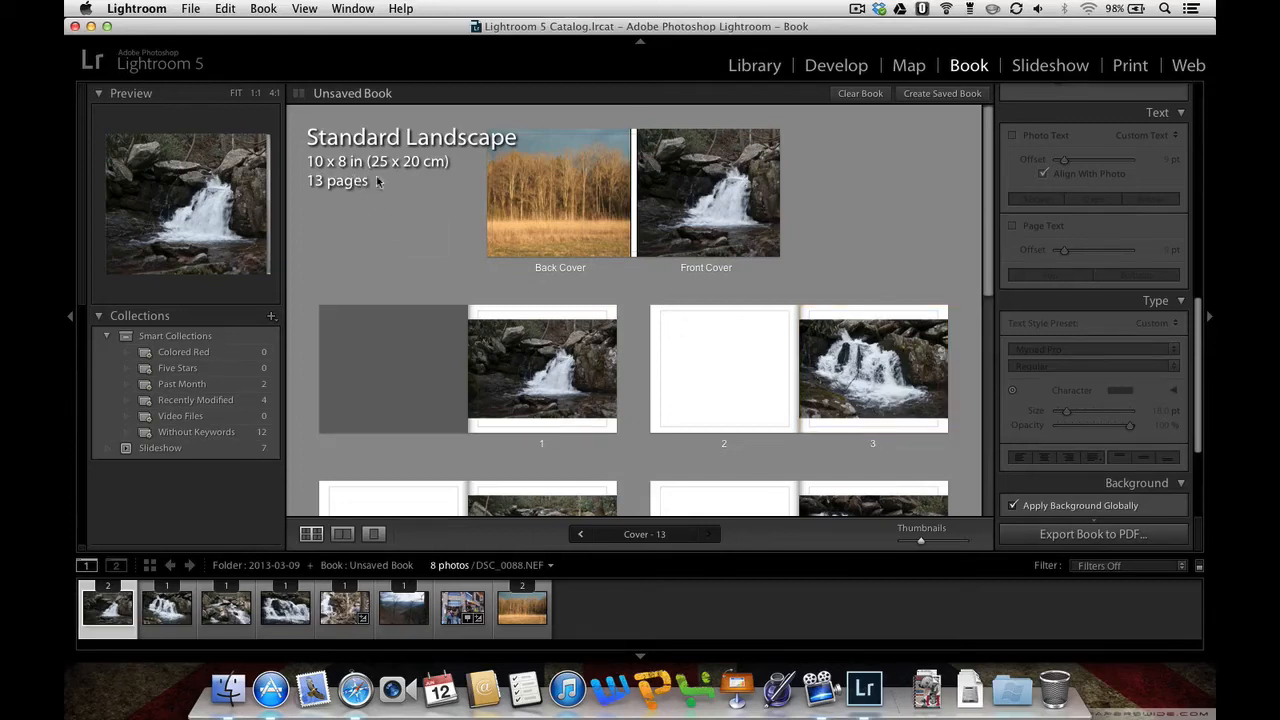
mouse_move(970, 218)
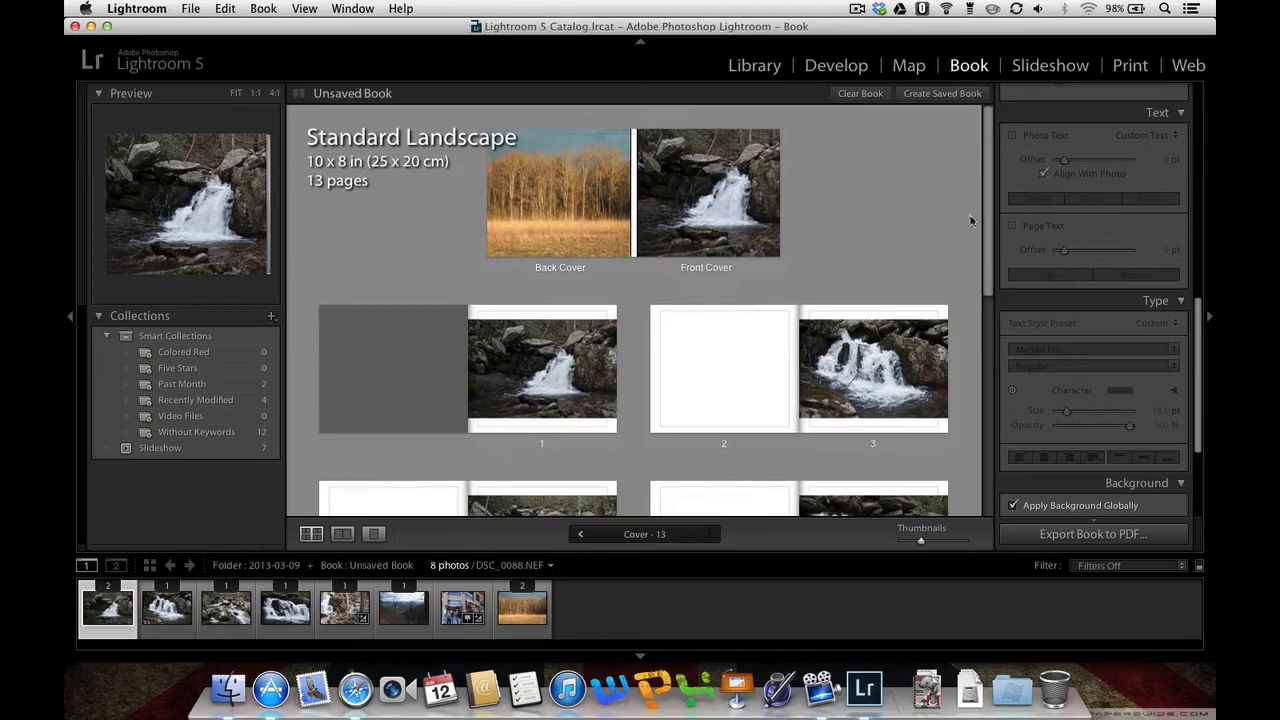
mouse_move(936, 174)
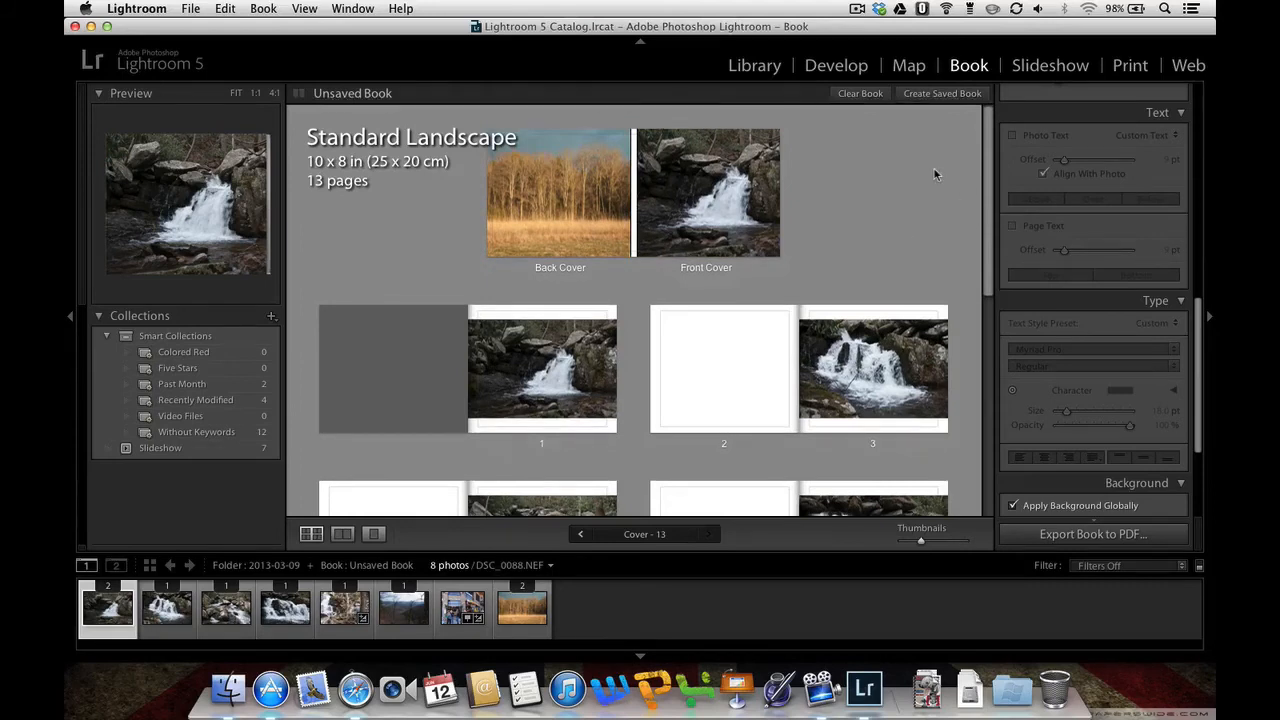
scroll(down, 3)
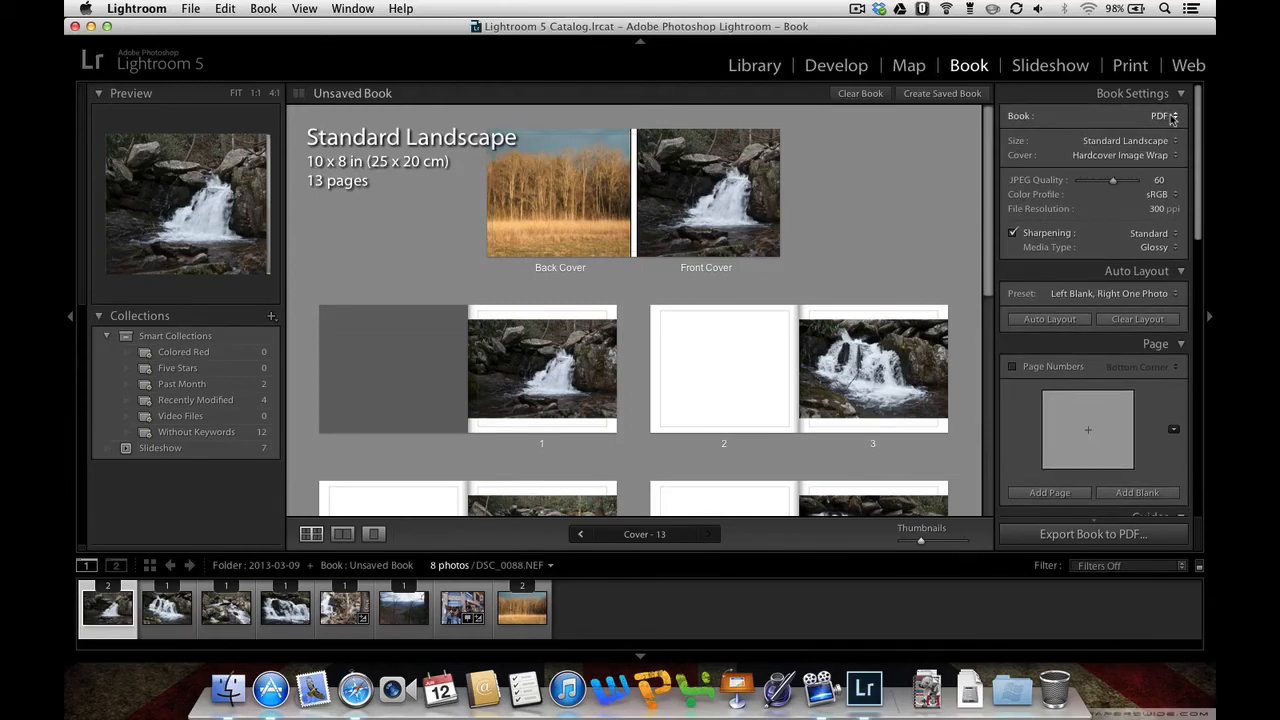
Set the book to Blurb with a Softcover, bringing the estimate to US$22.94
click(1160, 116)
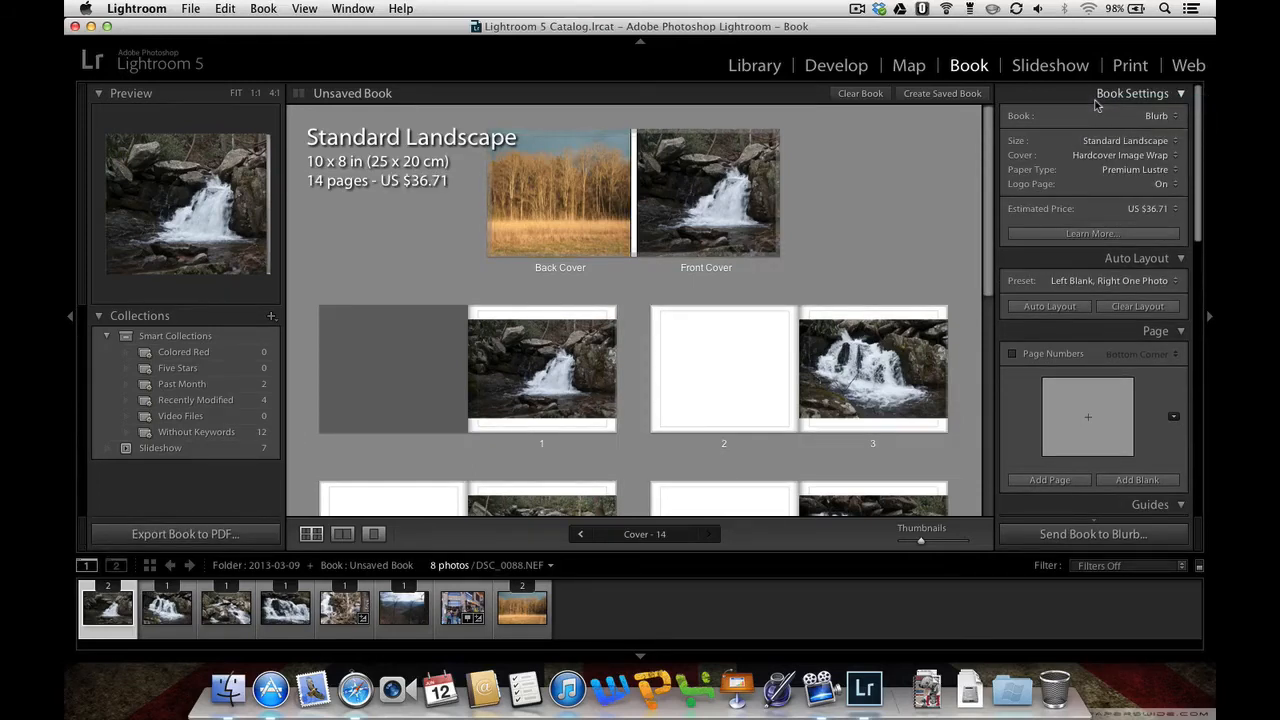
mouse_move(388, 236)
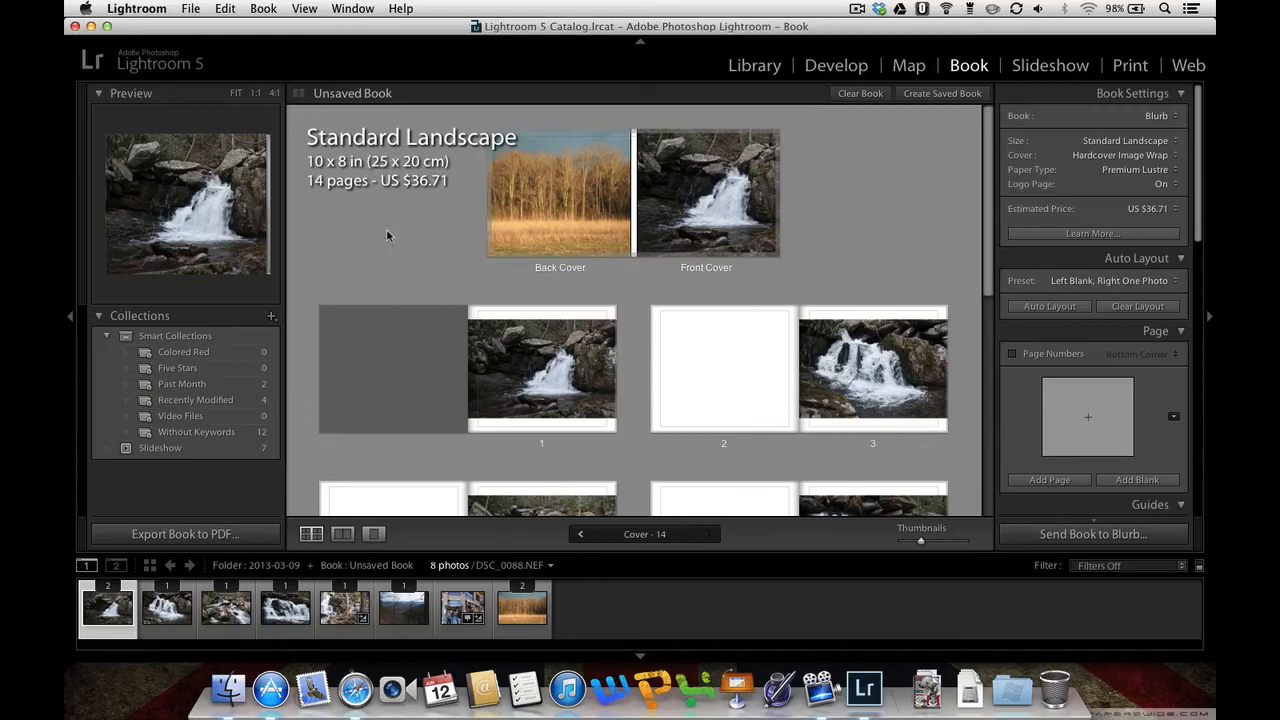
mouse_move(1136, 164)
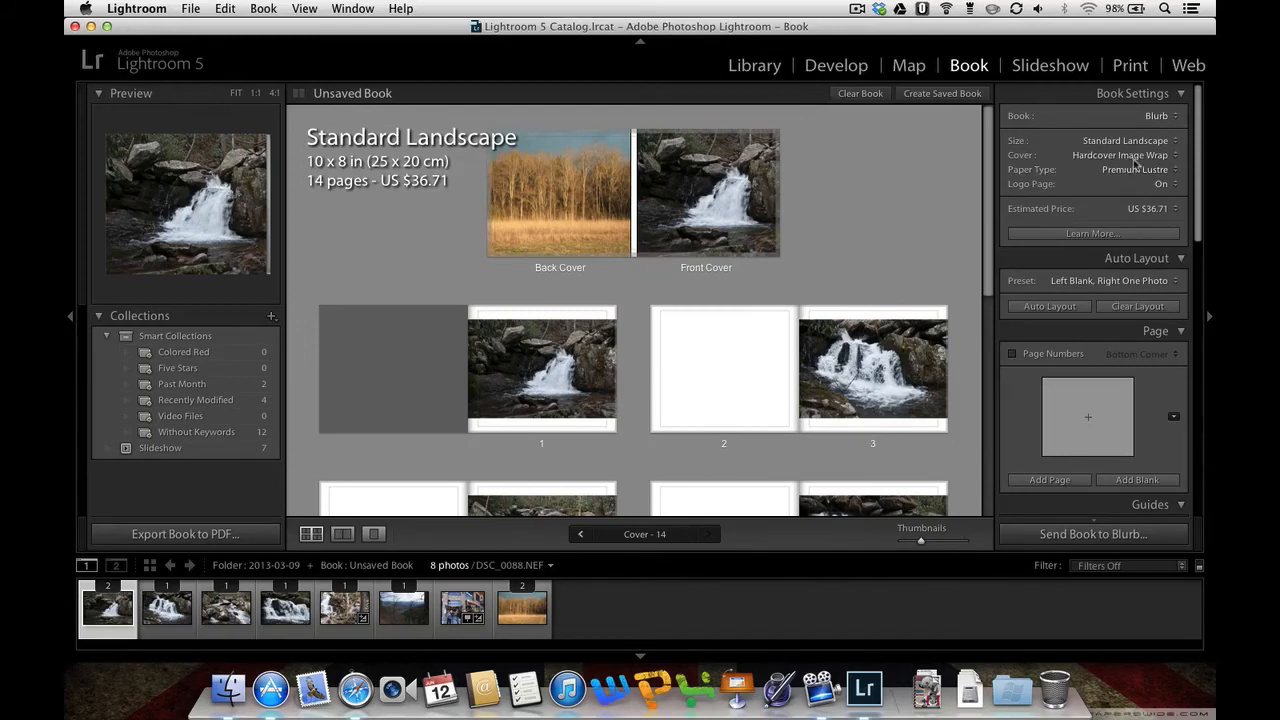
click(1120, 156)
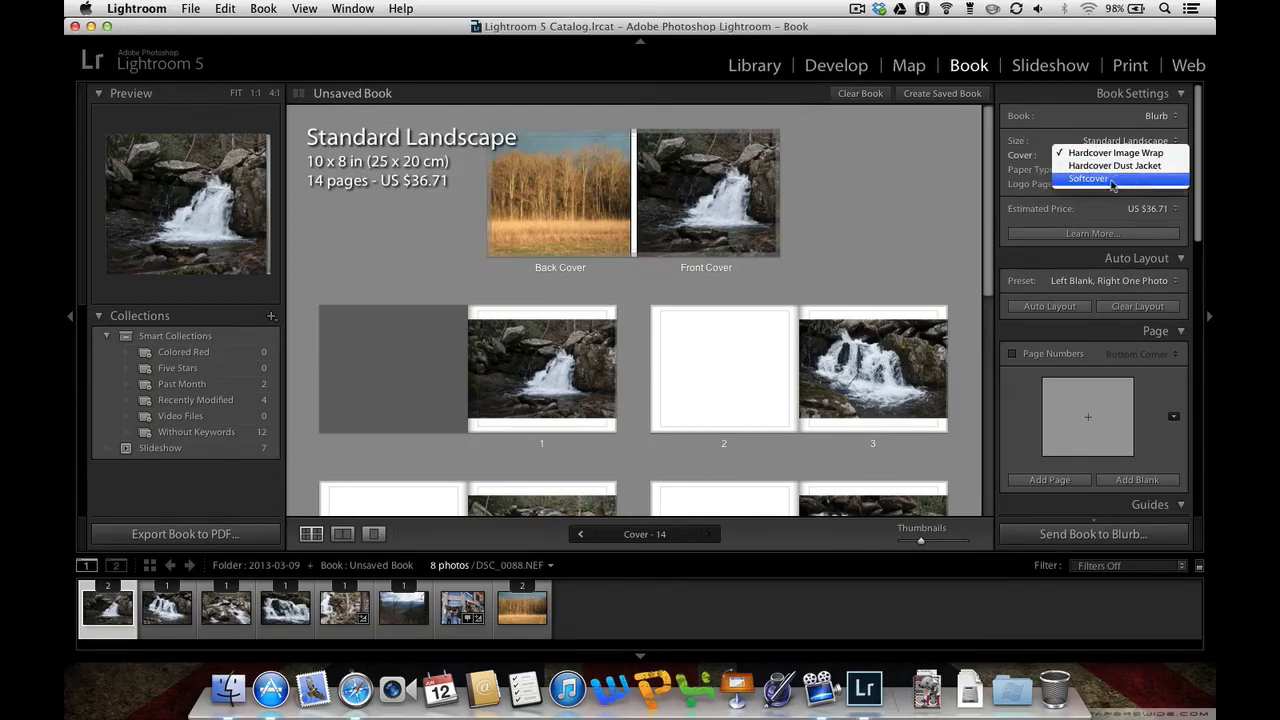
click(1088, 178)
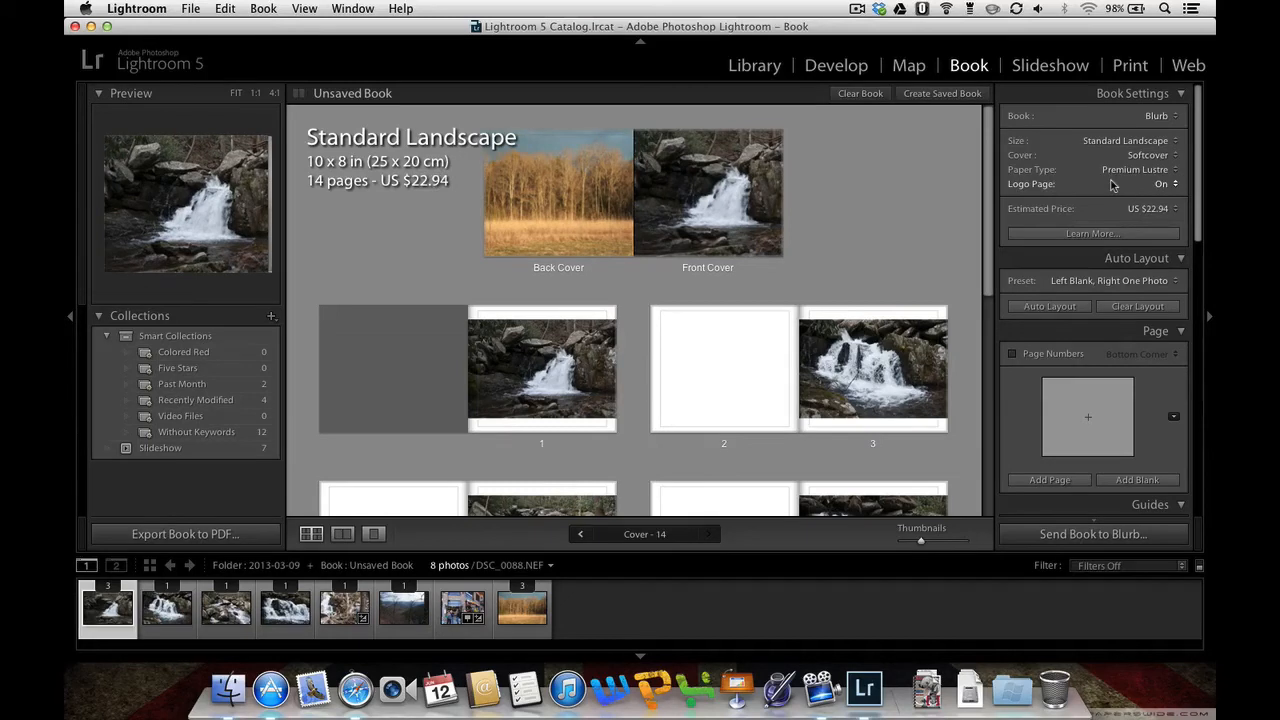
click(1124, 140)
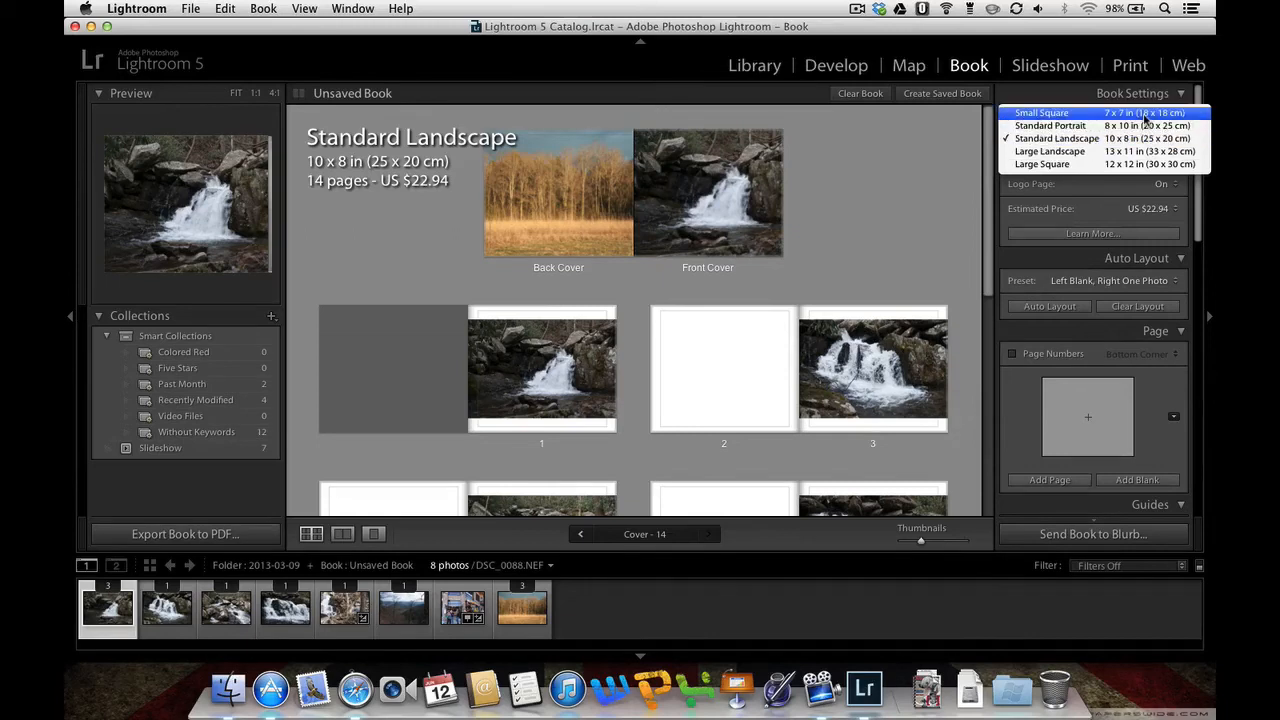
Resize the book to Small Square 7×7 in with relayout (US$14.91), then bring Safari forward
click(1040, 112)
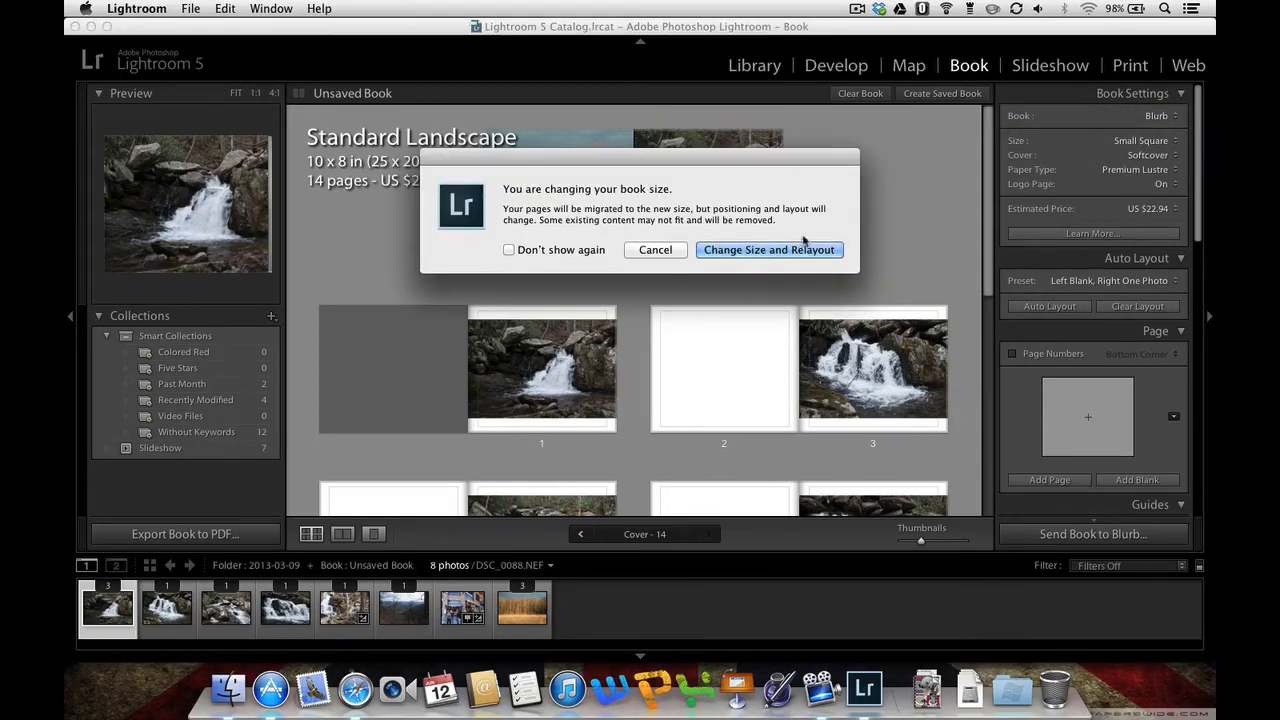
click(768, 248)
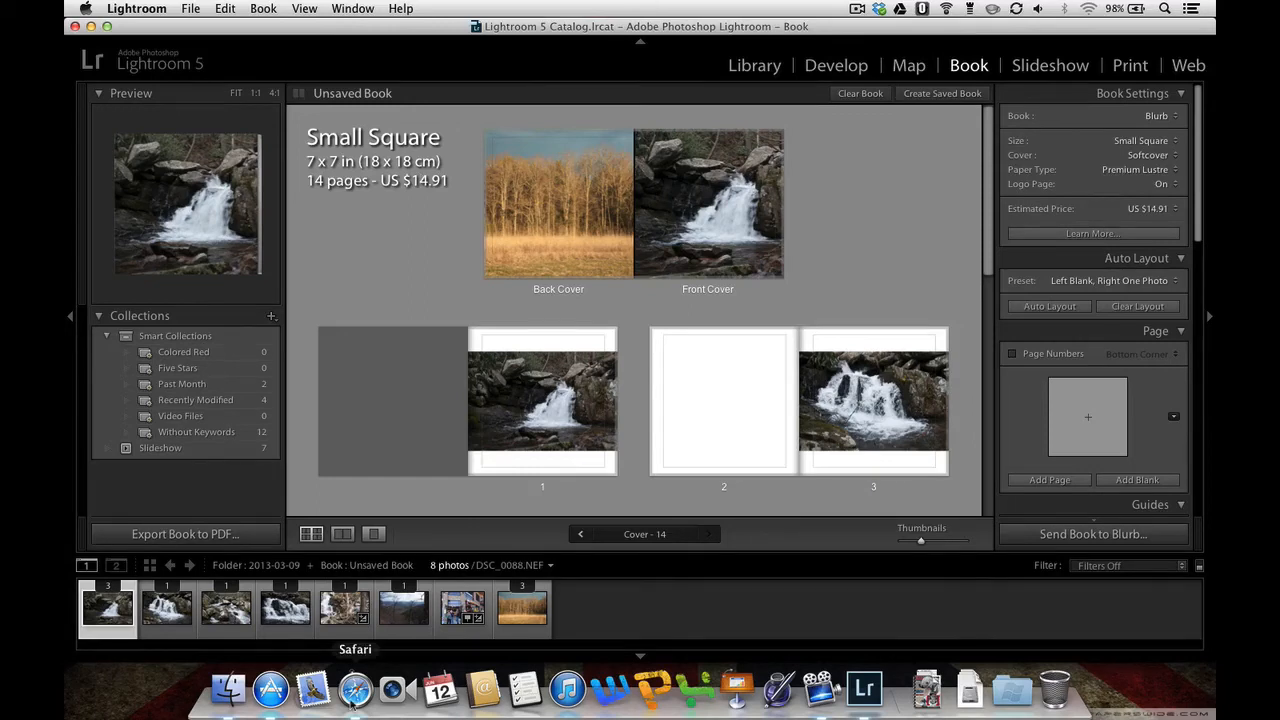
click(356, 688)
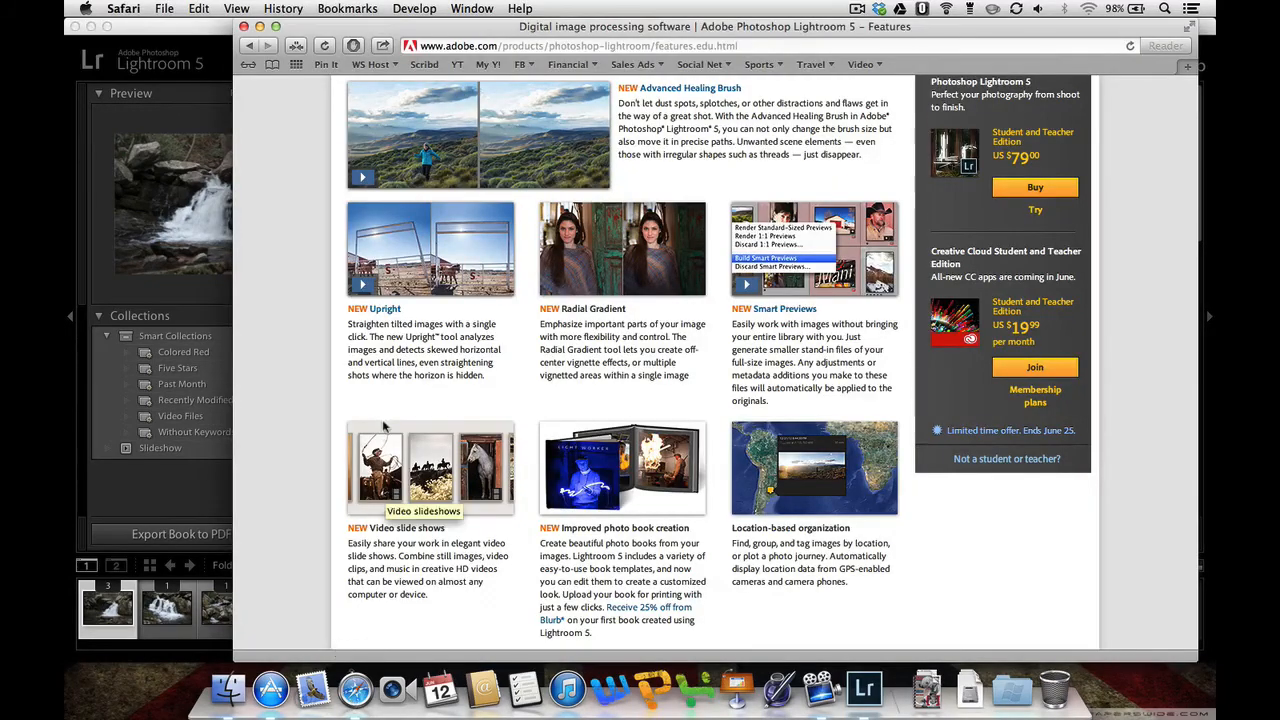
mouse_move(504, 140)
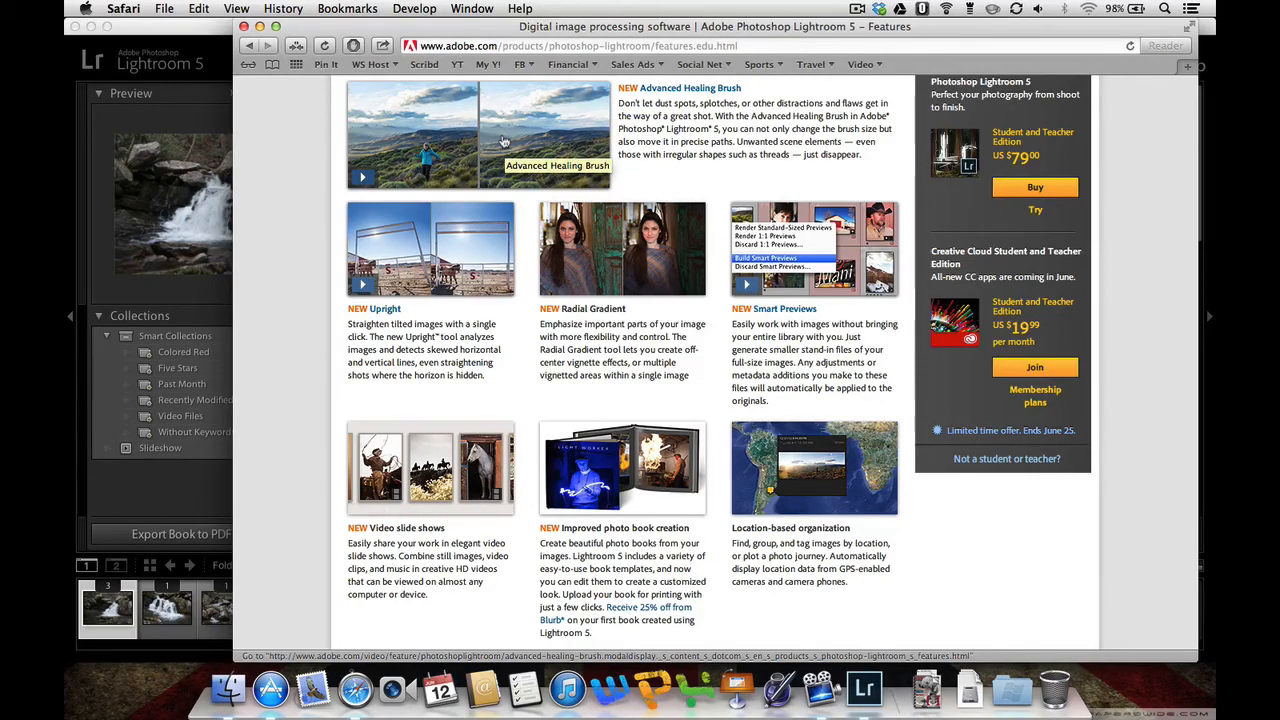
mouse_move(434, 252)
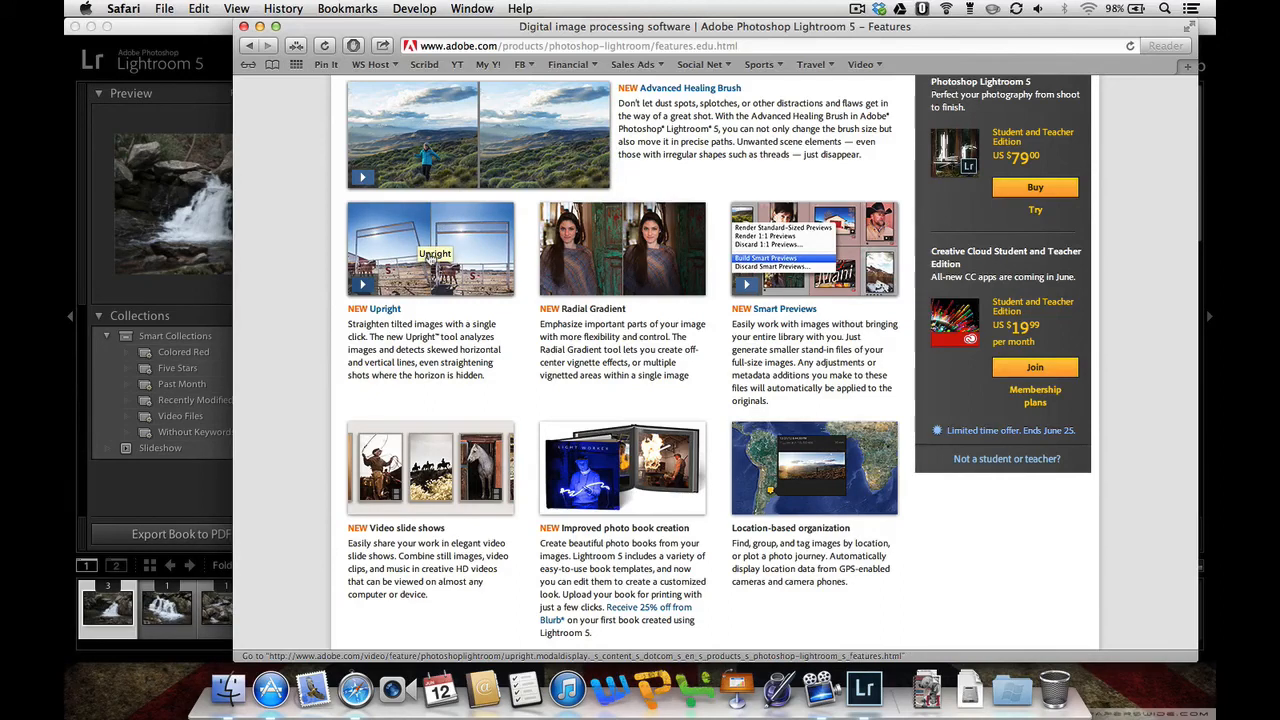
mouse_move(644, 282)
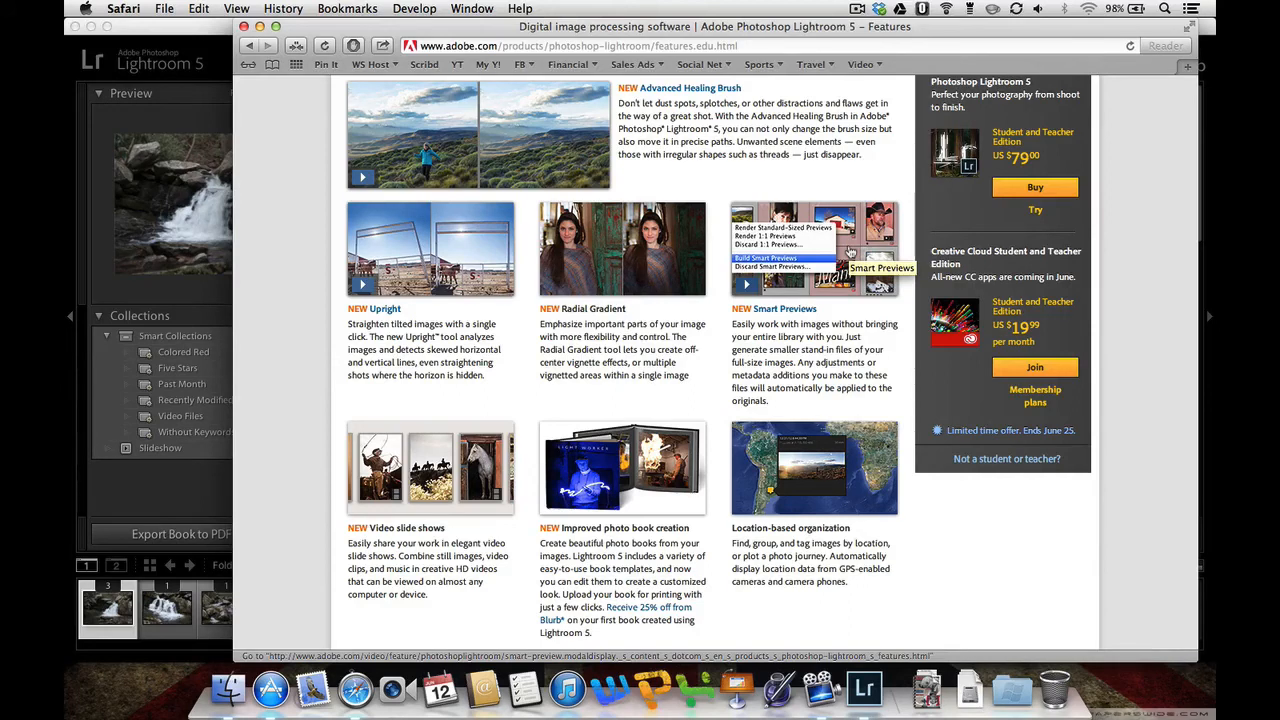
mouse_move(408, 508)
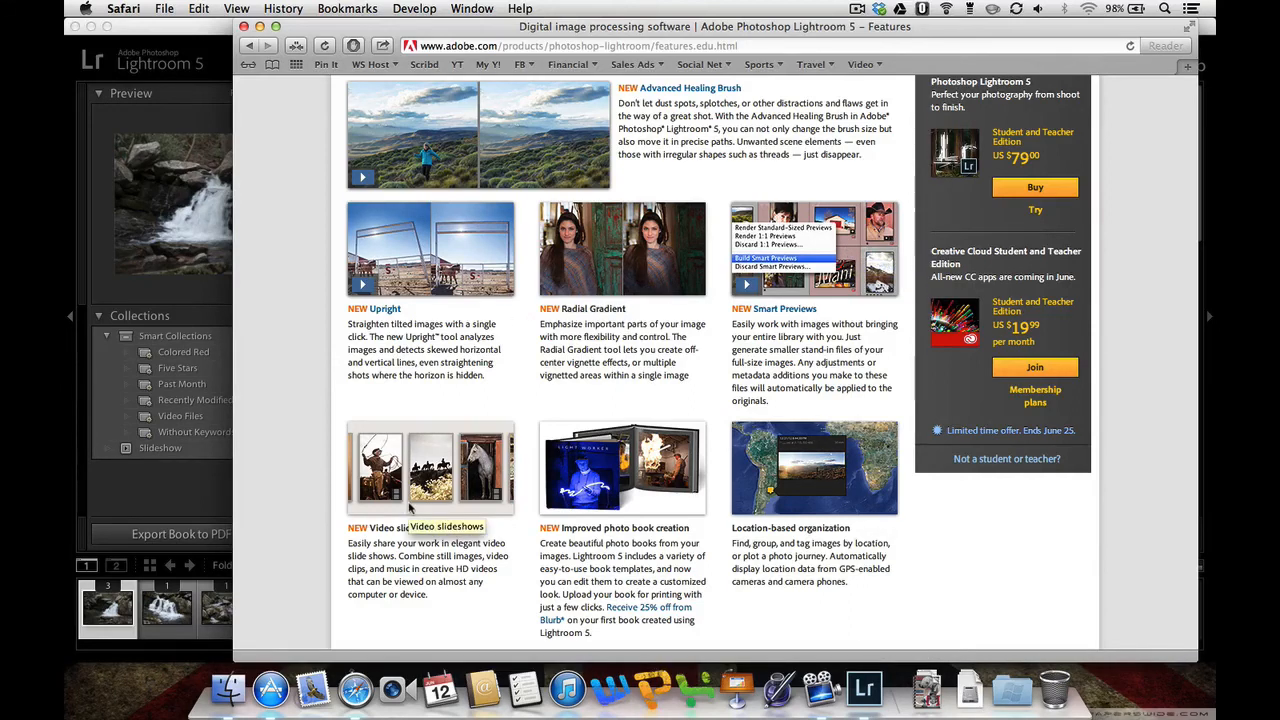